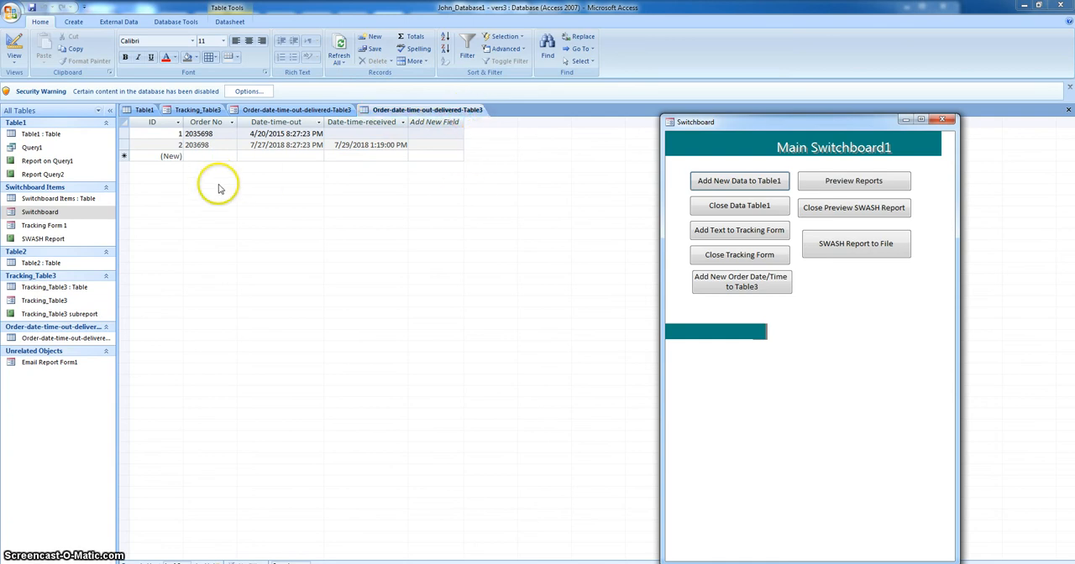
Switch the Order-date-time-out-delivered-Table3 table to Design View, confirming the warning.
left_click(74, 20)
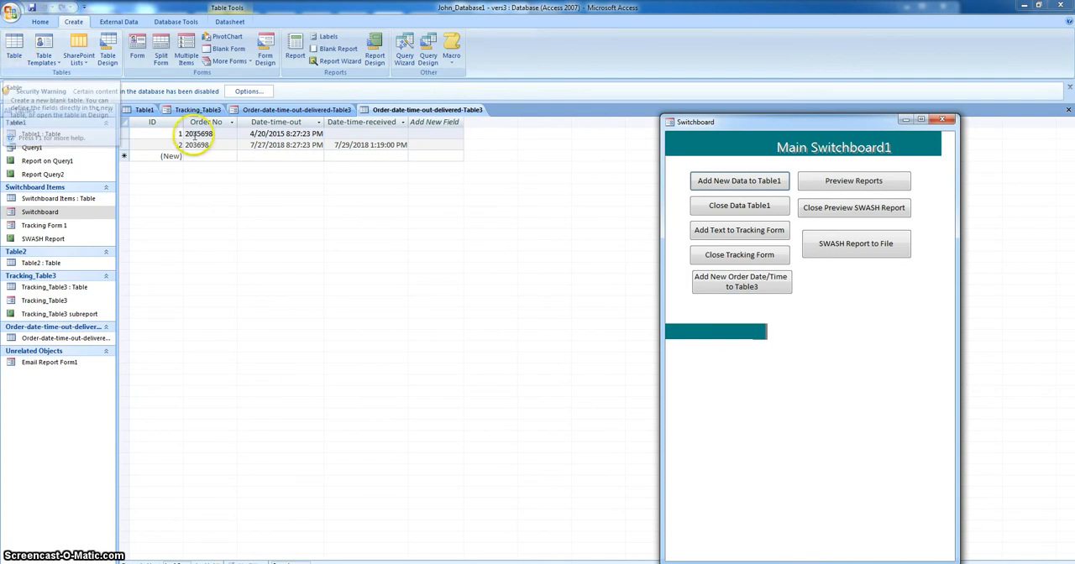
right_click(390, 109)
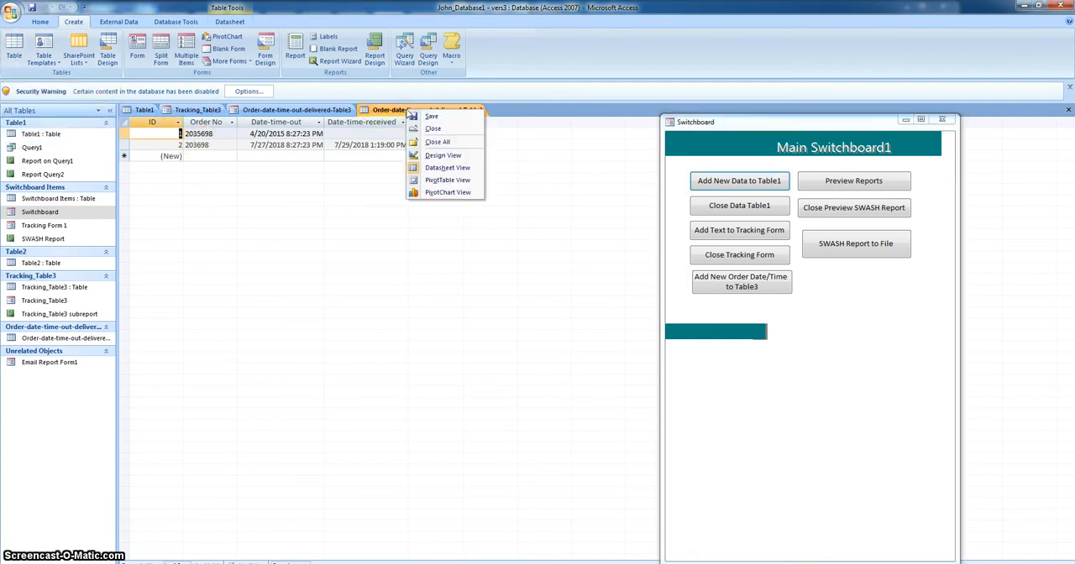
left_click(443, 155)
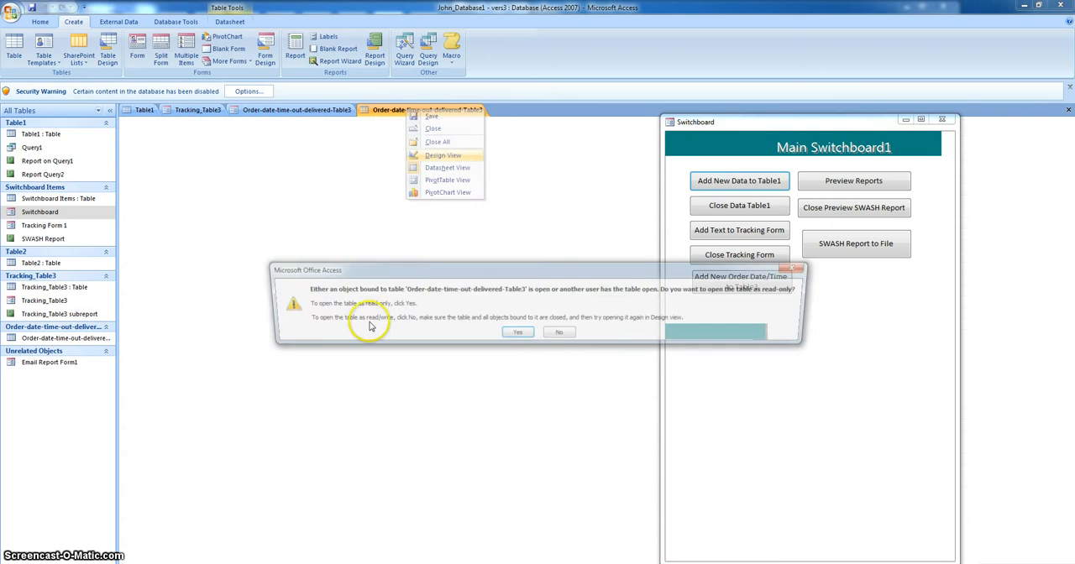
left_click(517, 333)
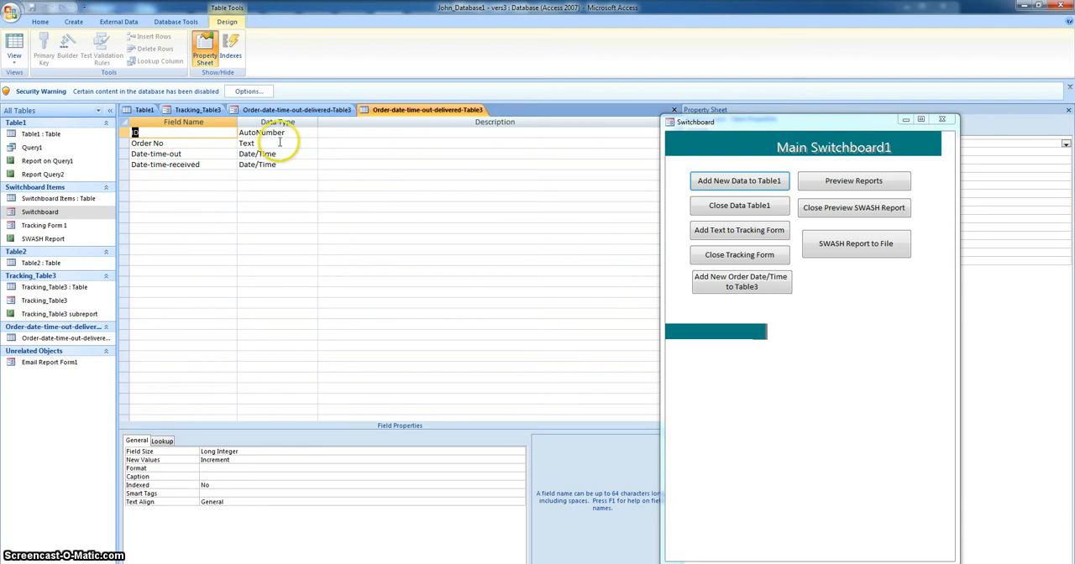
mouse_move(306, 158)
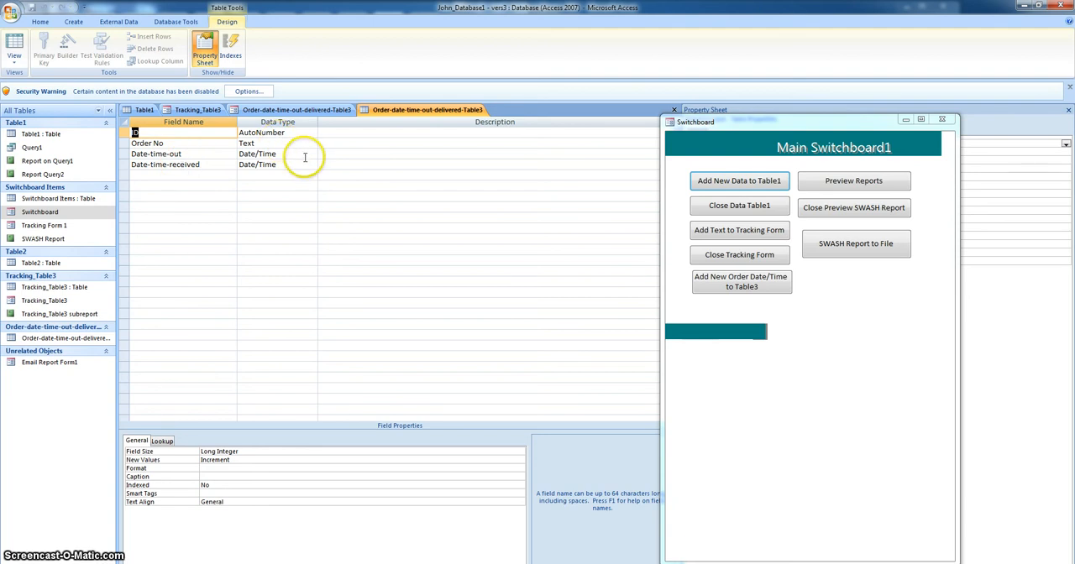
Review the Date-time-out field's Data Type list, leaving it as Date/Time.
left_click(312, 153)
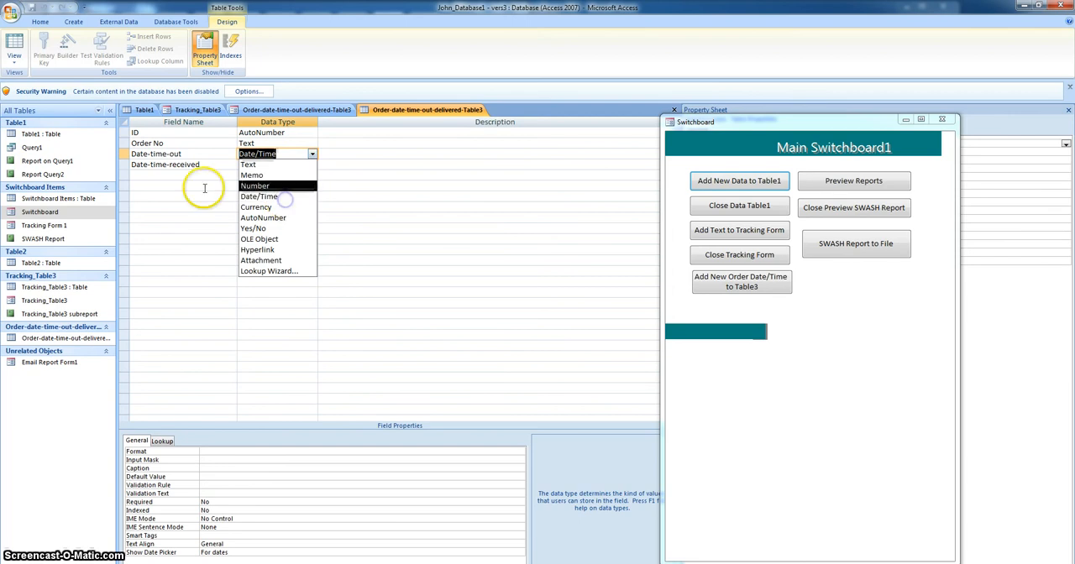
left_click(258, 196)
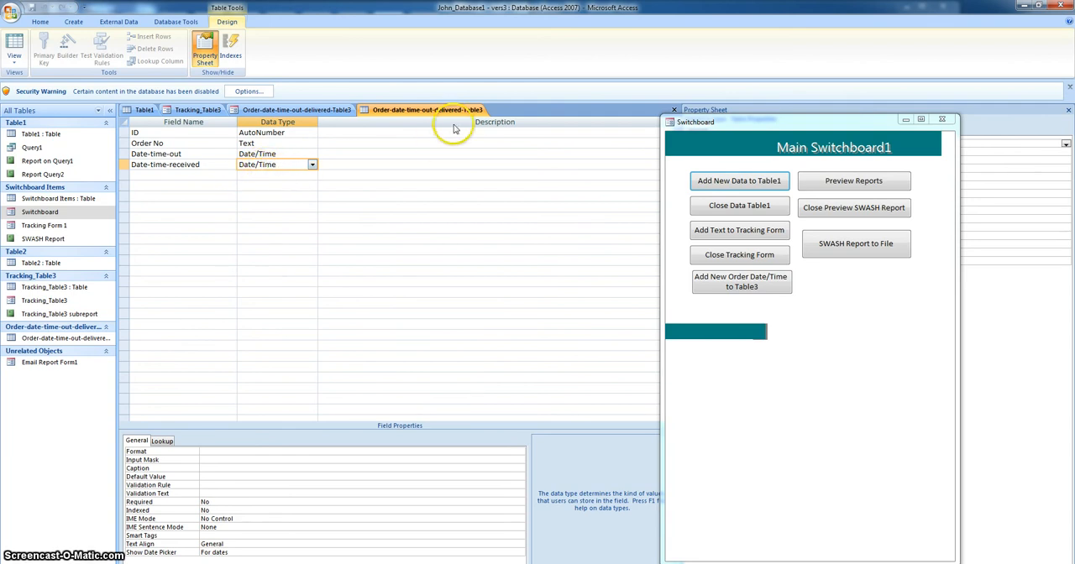
Return the table to Datasheet View, then close it from its tab menu.
right_click(423, 109)
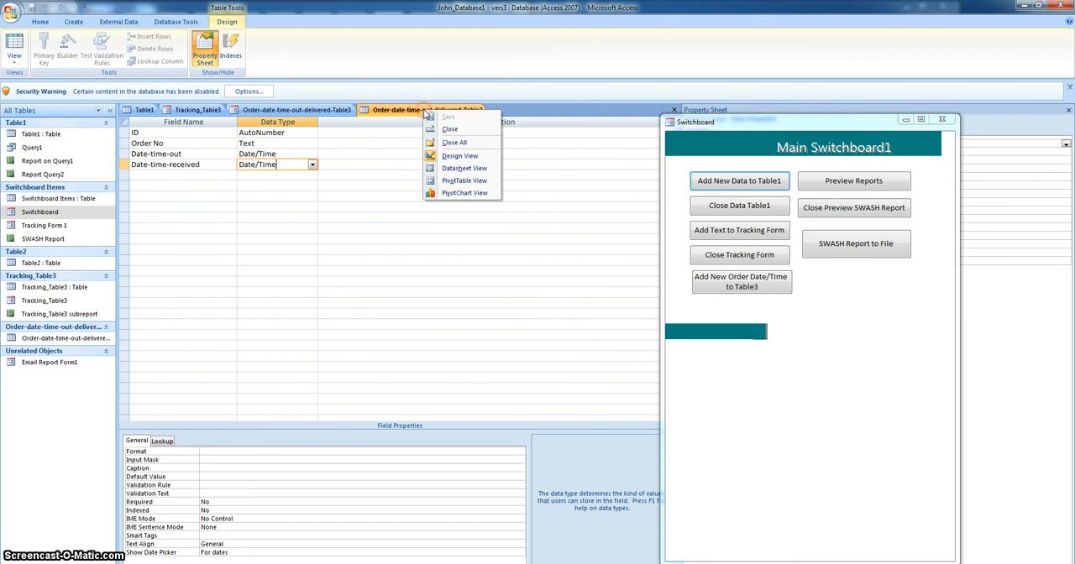
mouse_move(463, 167)
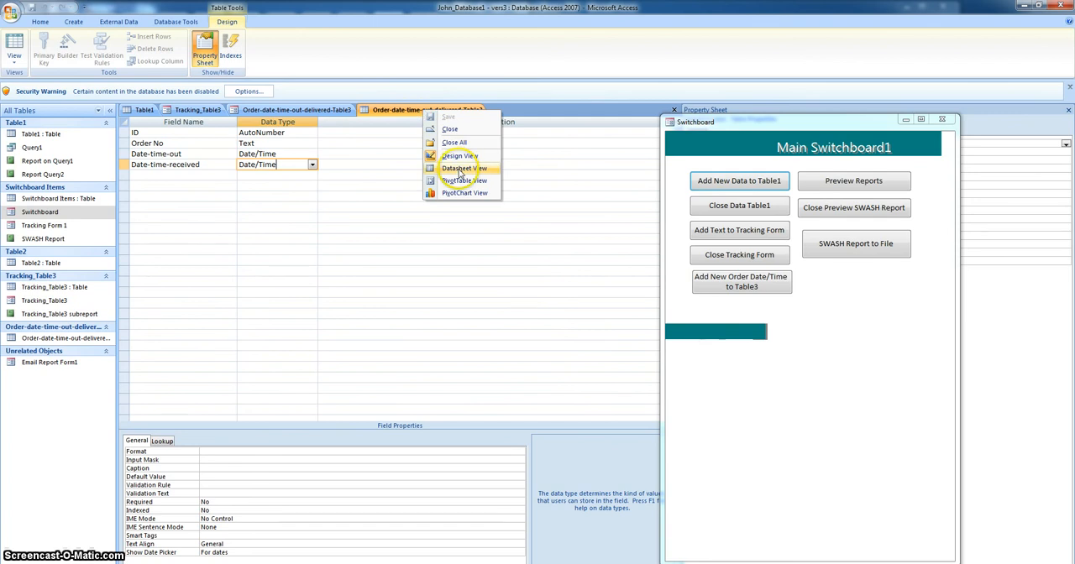
left_click(464, 168)
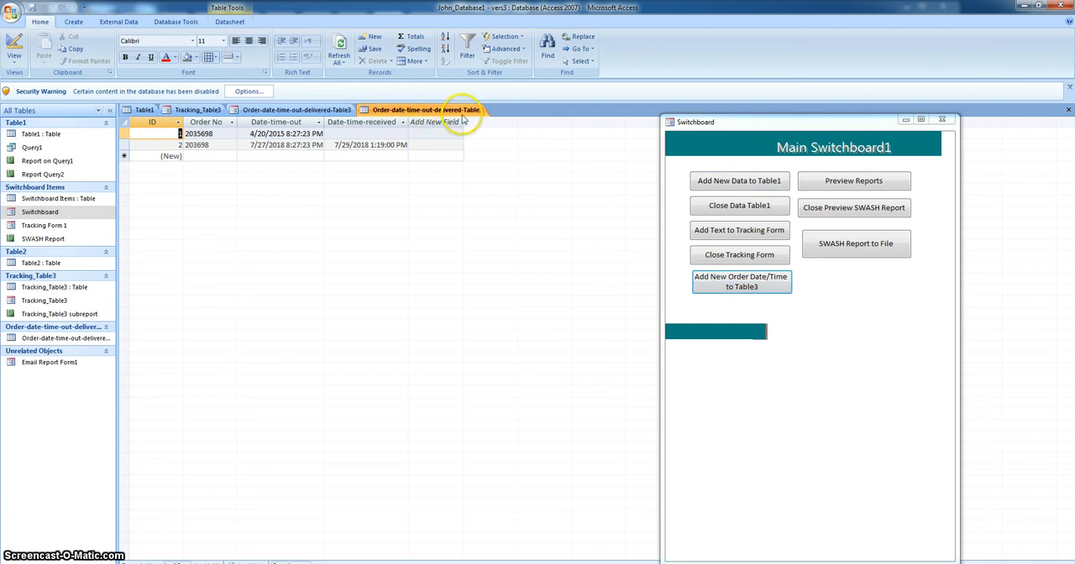
right_click(423, 111)
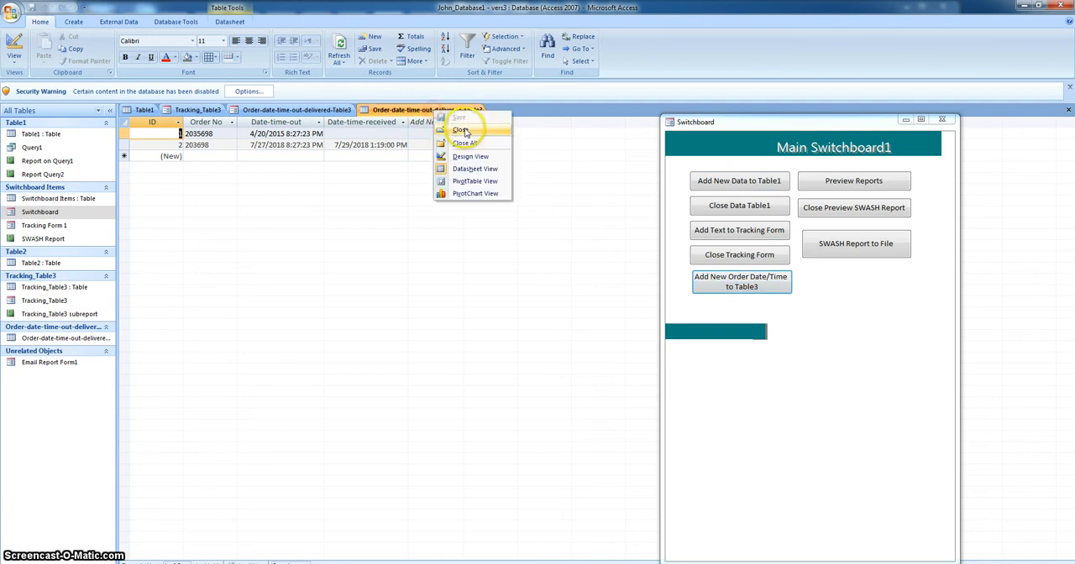
left_click(460, 131)
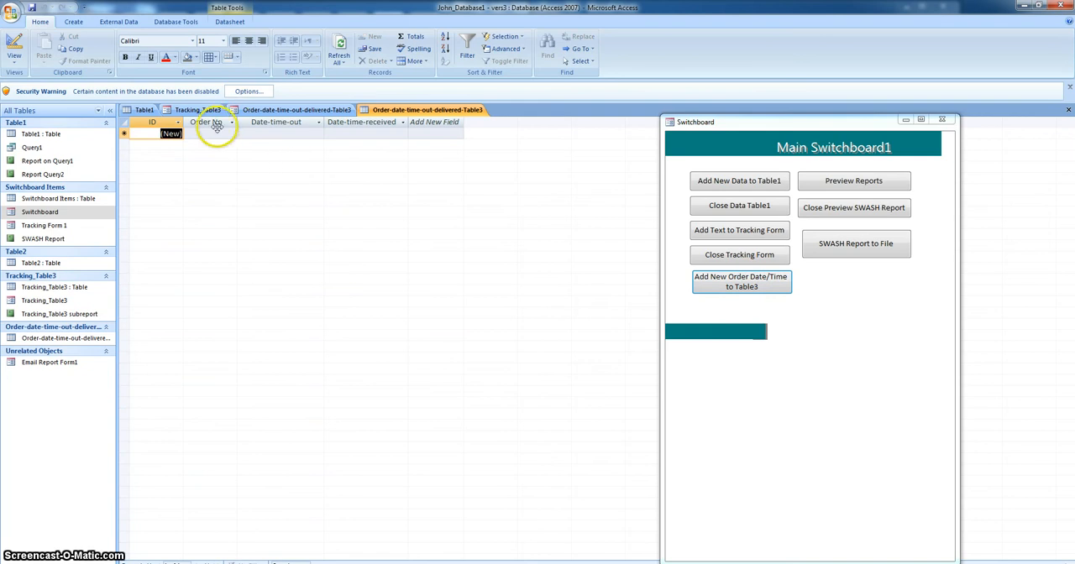
mouse_move(361, 137)
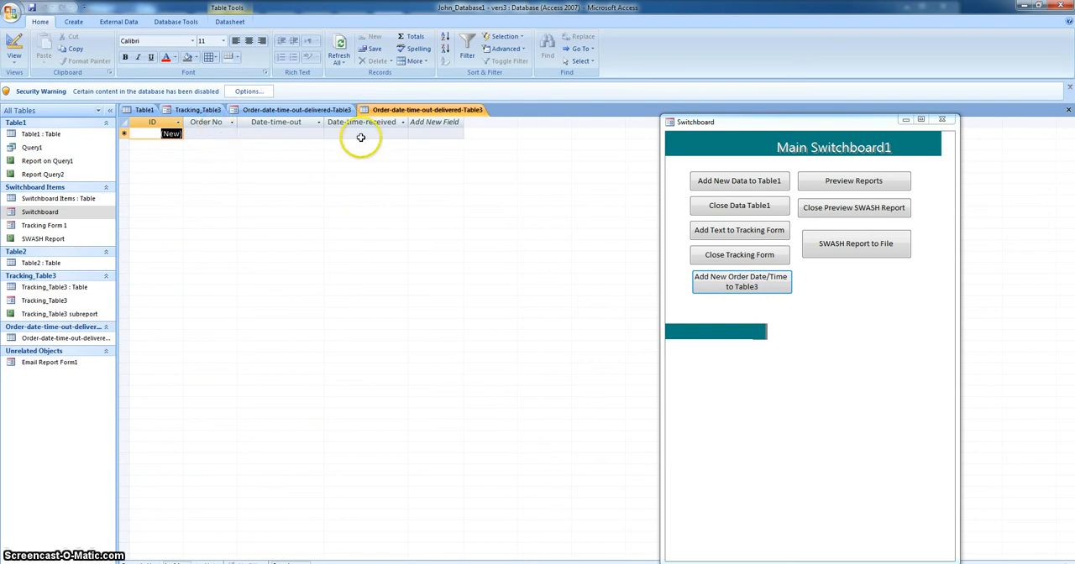
mouse_move(452, 142)
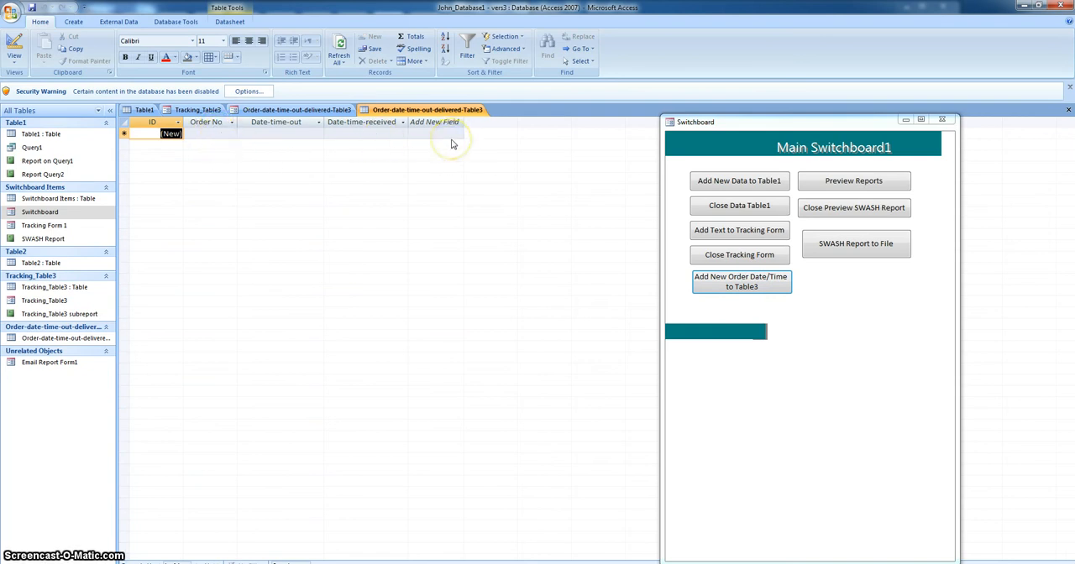
mouse_move(352, 137)
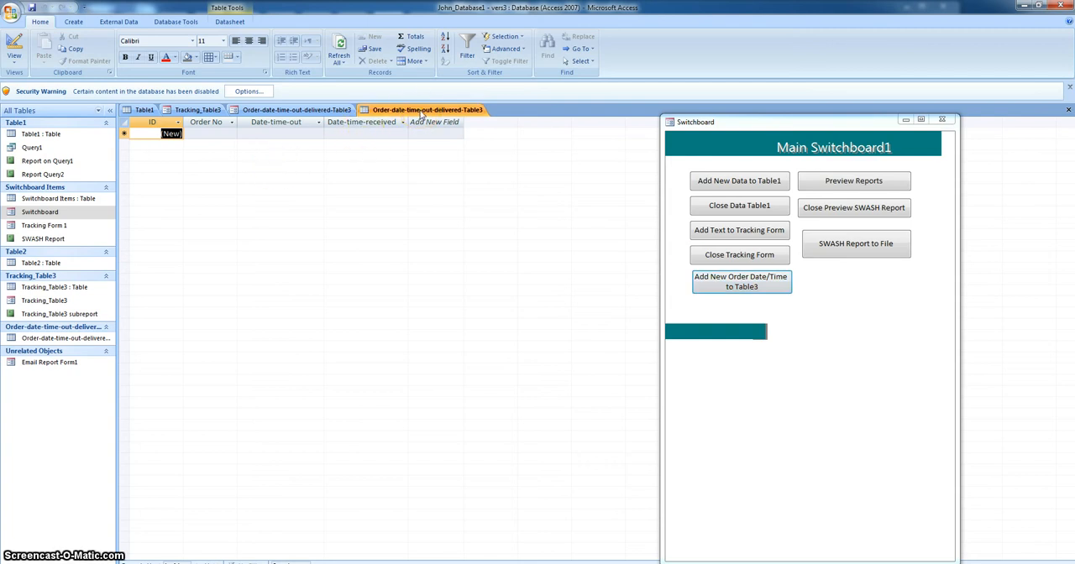
right_click(427, 110)
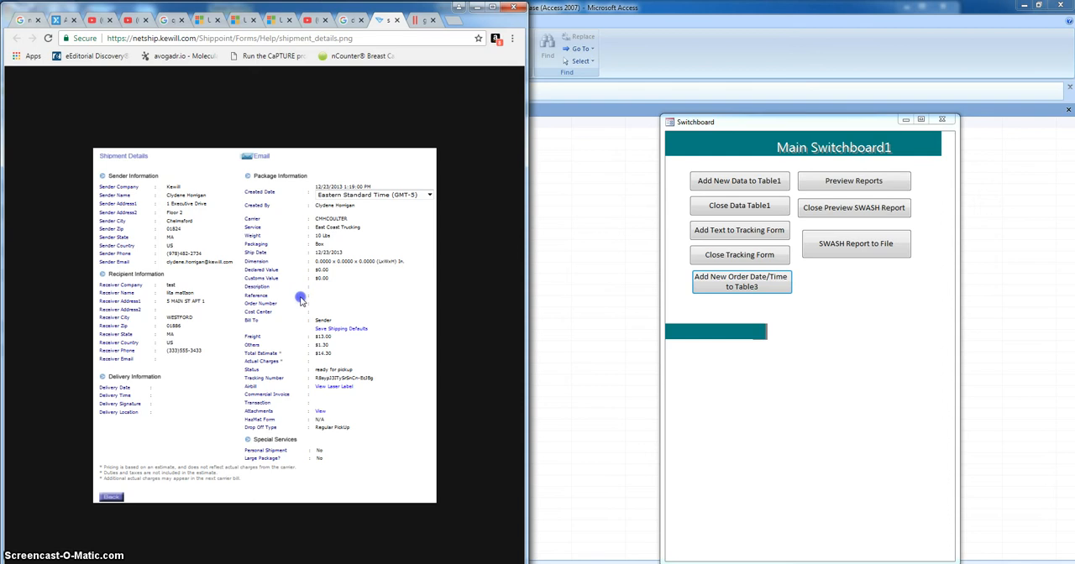
mouse_move(418, 64)
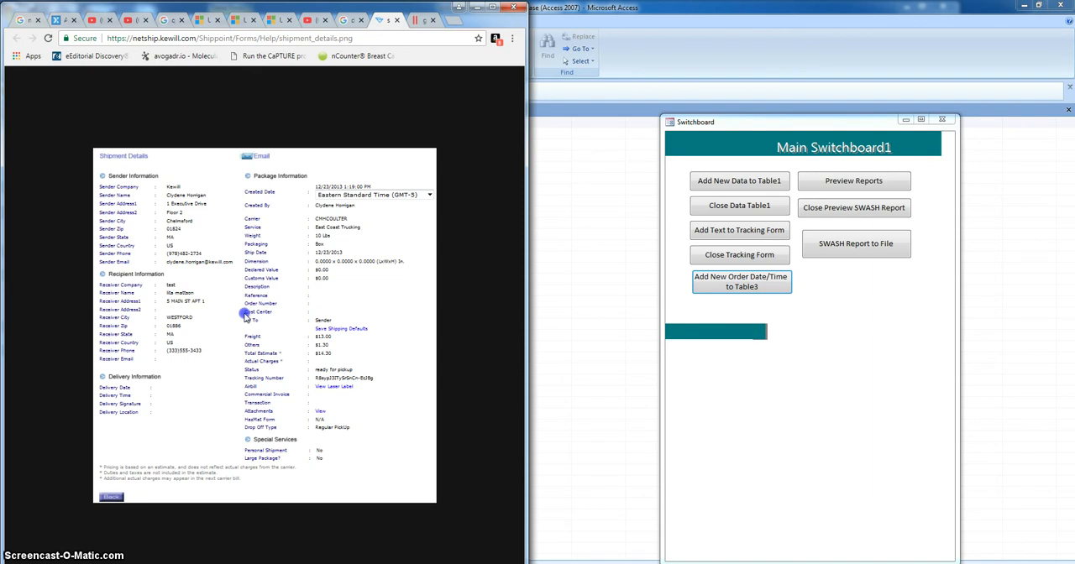
mouse_move(289, 275)
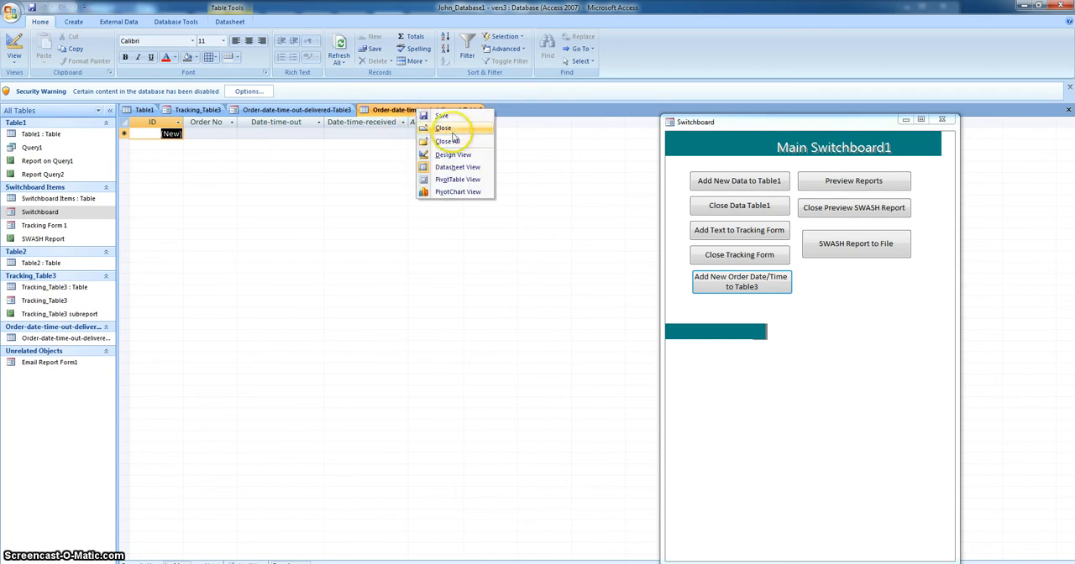
Close the table and generate a form for Order-date-time-out-delivered-Table3 via Create > Form.
left_click(443, 127)
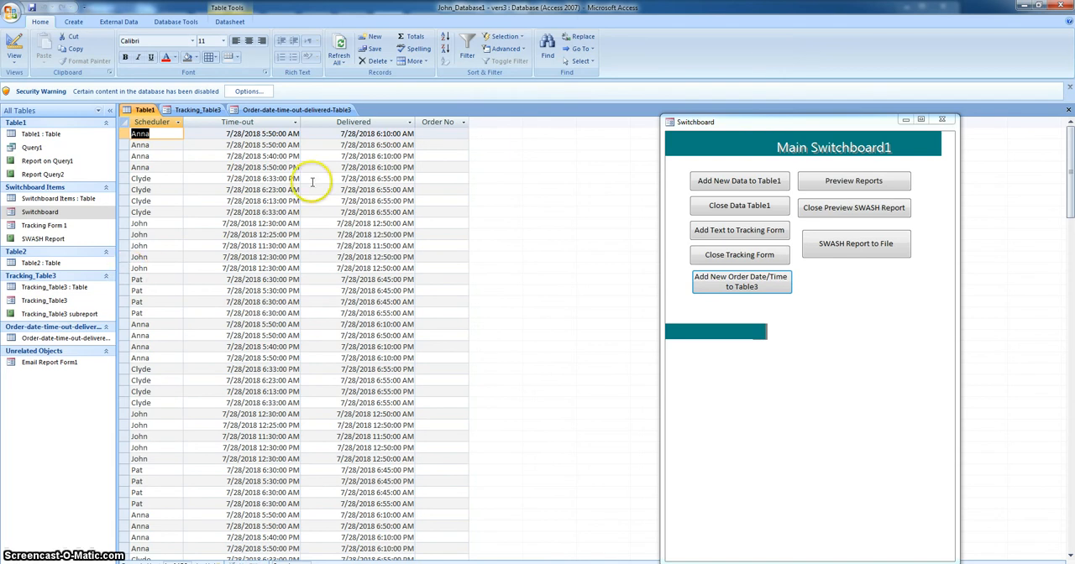
left_click(295, 109)
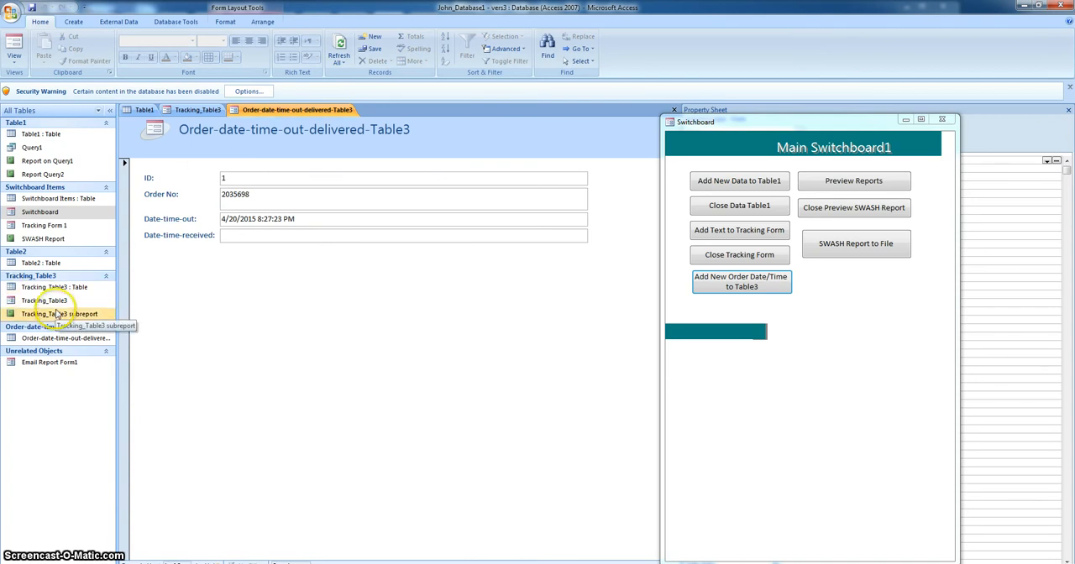
left_click(66, 338)
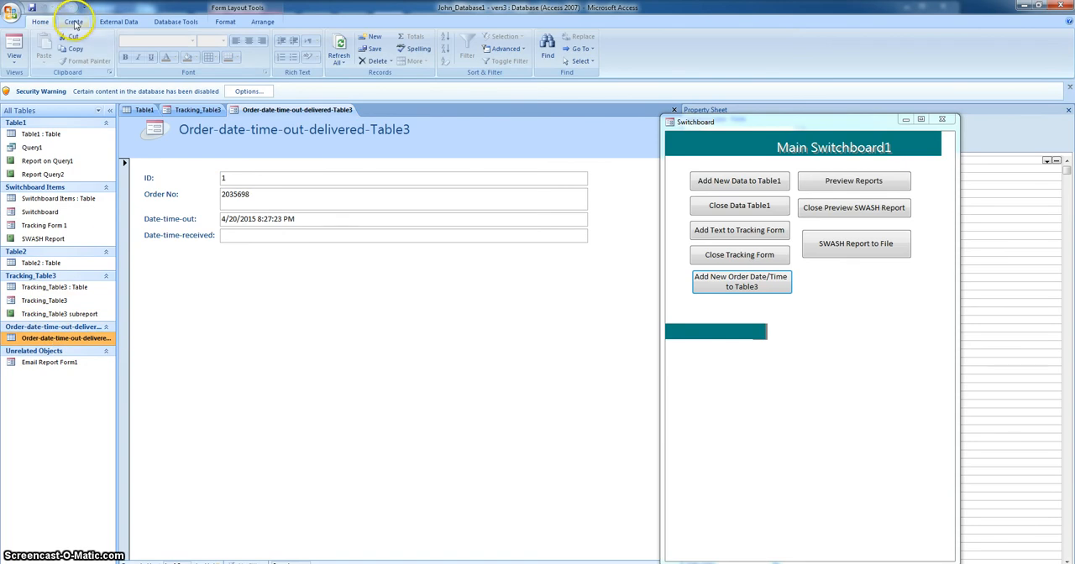
left_click(74, 20)
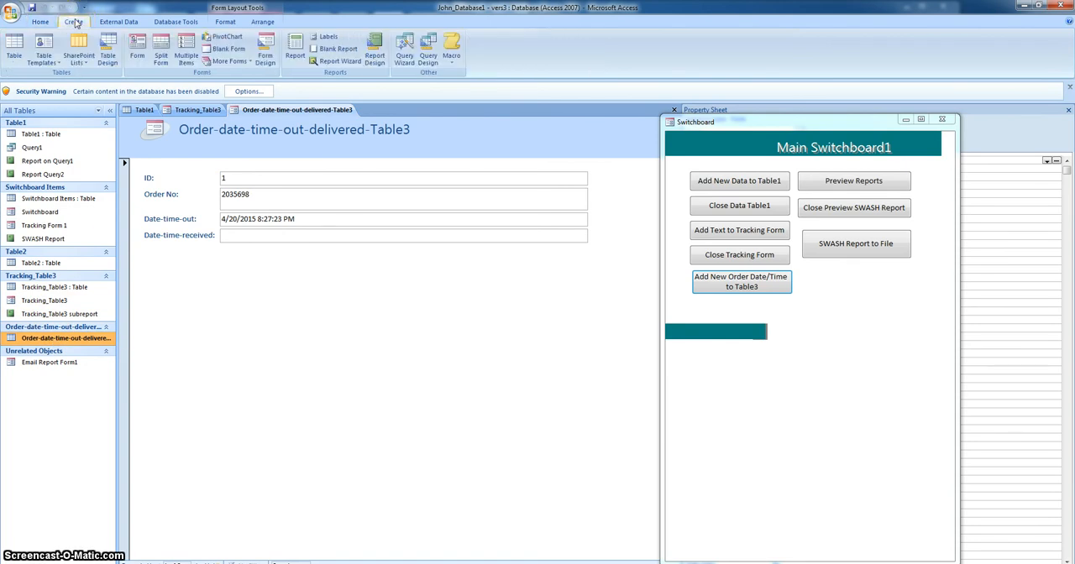
mouse_move(138, 47)
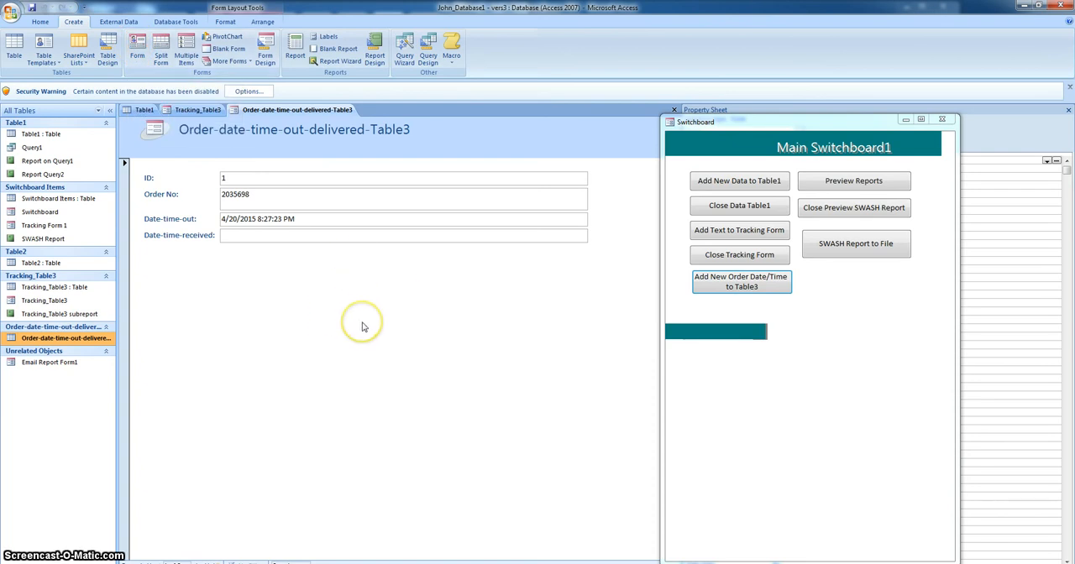
mouse_move(363, 328)
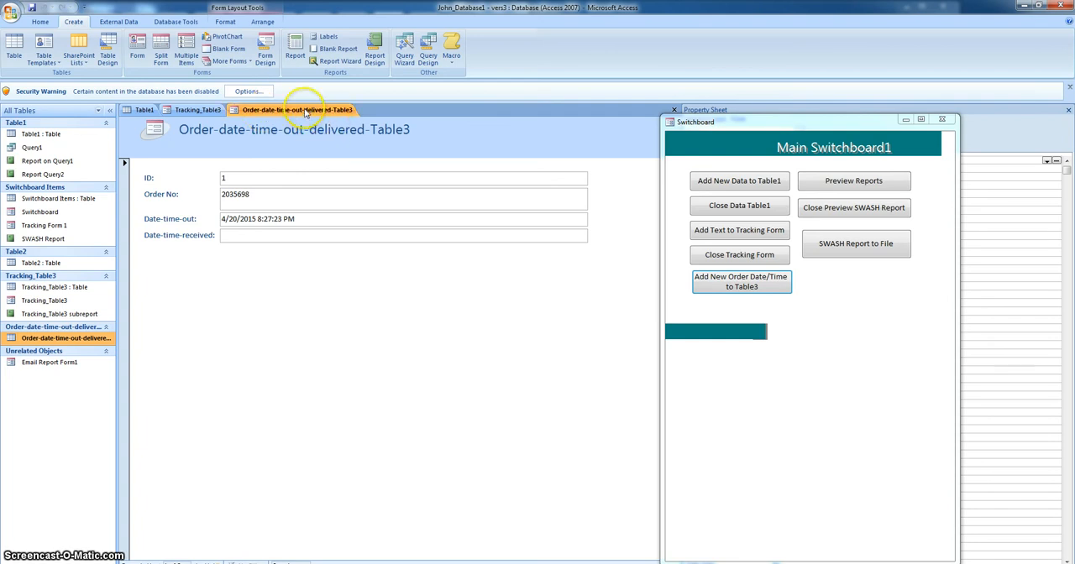
Save the new form as Order-date-time-out-delivered-Table3 and select it in the Navigation Pane.
right_click(296, 109)
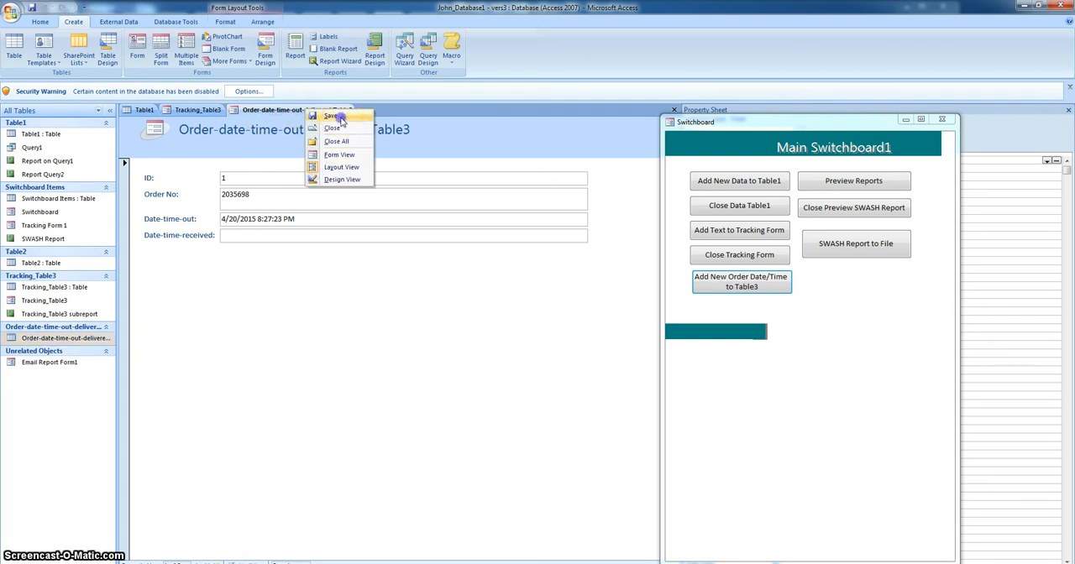
left_click(332, 114)
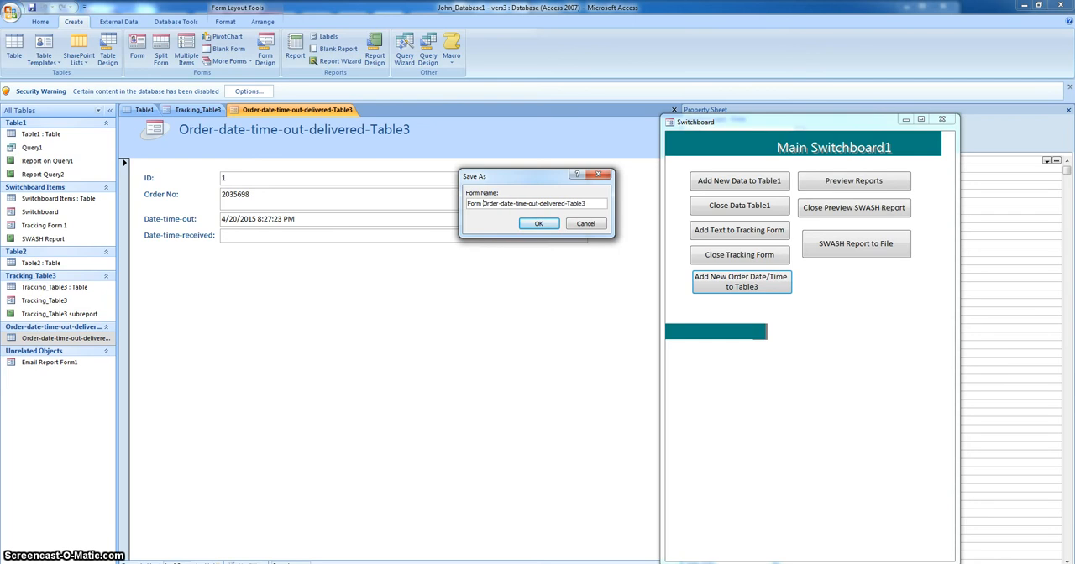
left_click(537, 223)
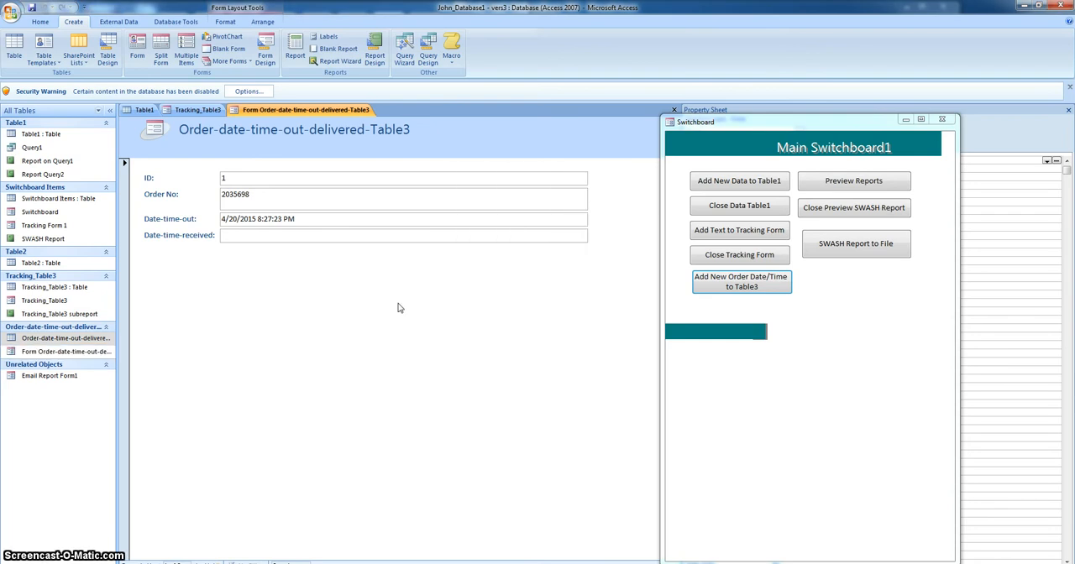
left_click(65, 351)
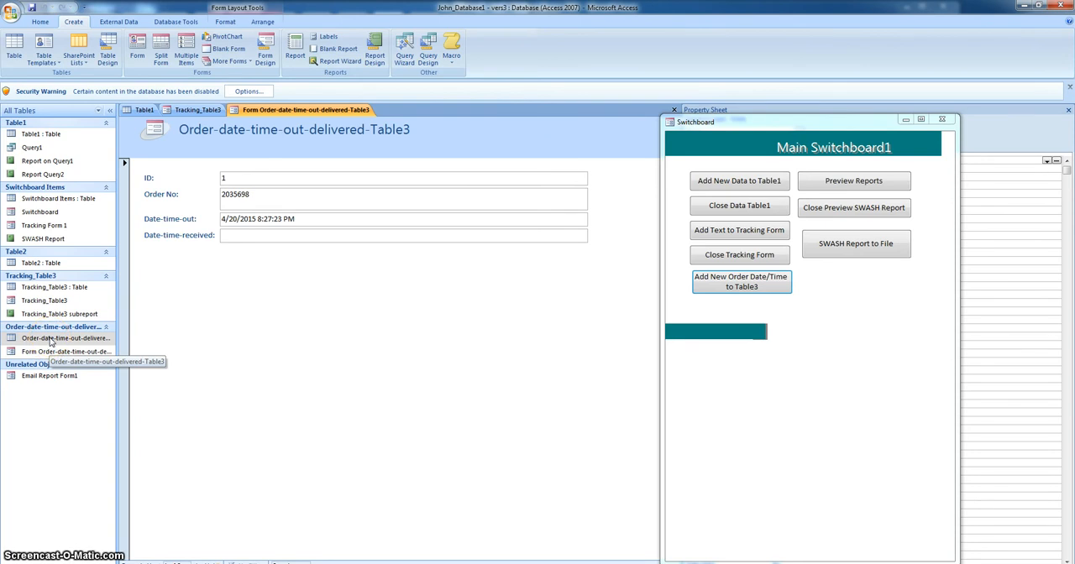
mouse_move(409, 329)
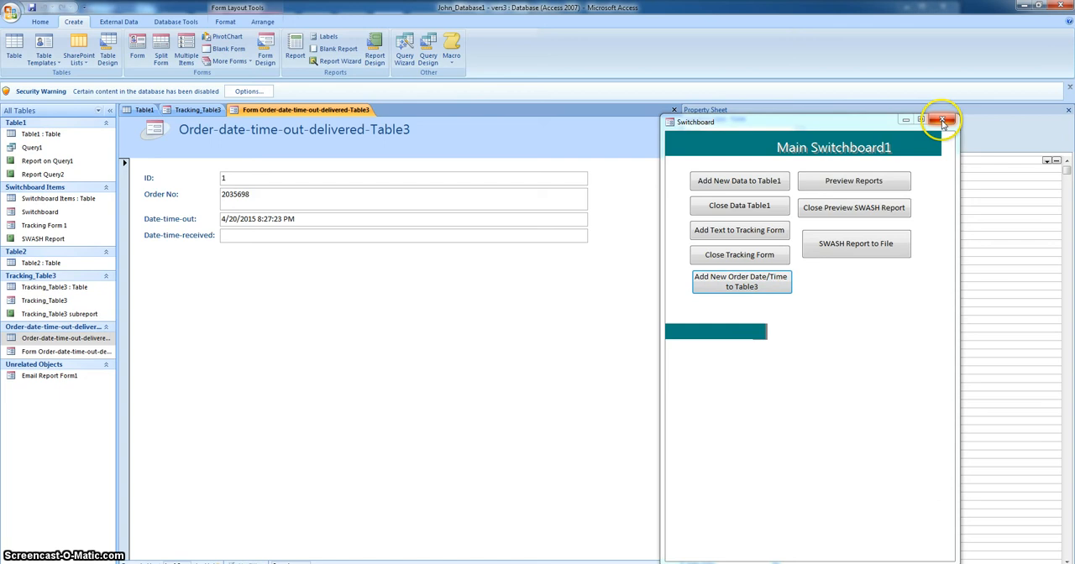
Close the switchboard, show the form's properties, and switch to the Tracking_Table3 design.
left_click(942, 119)
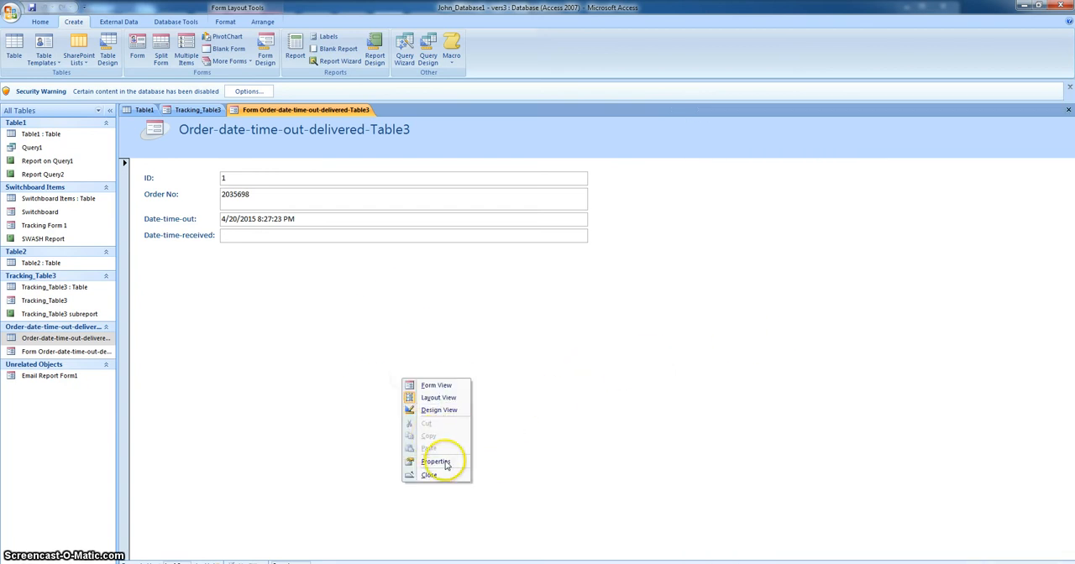
left_click(437, 460)
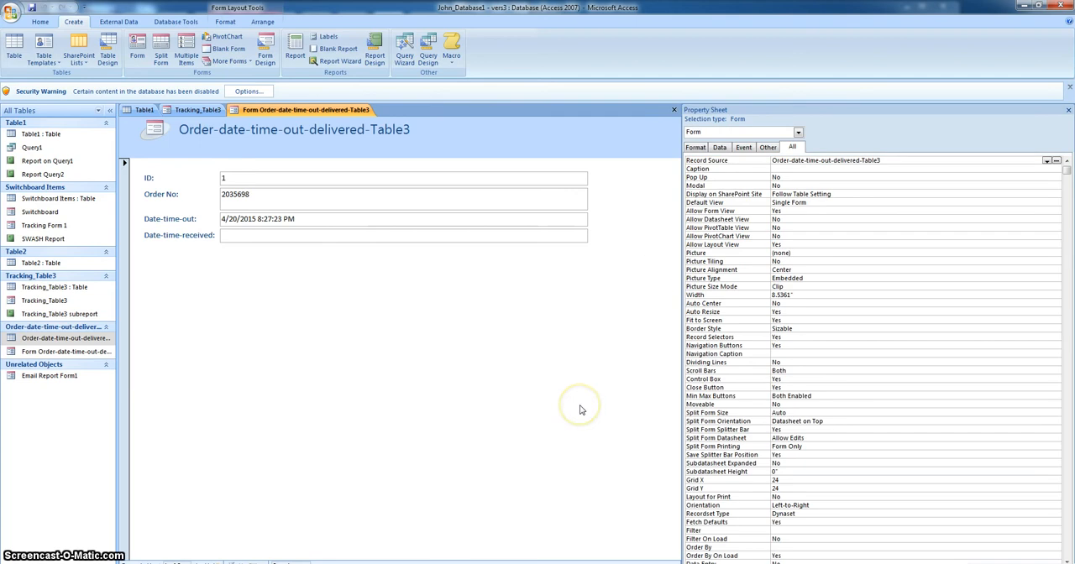
mouse_move(369, 258)
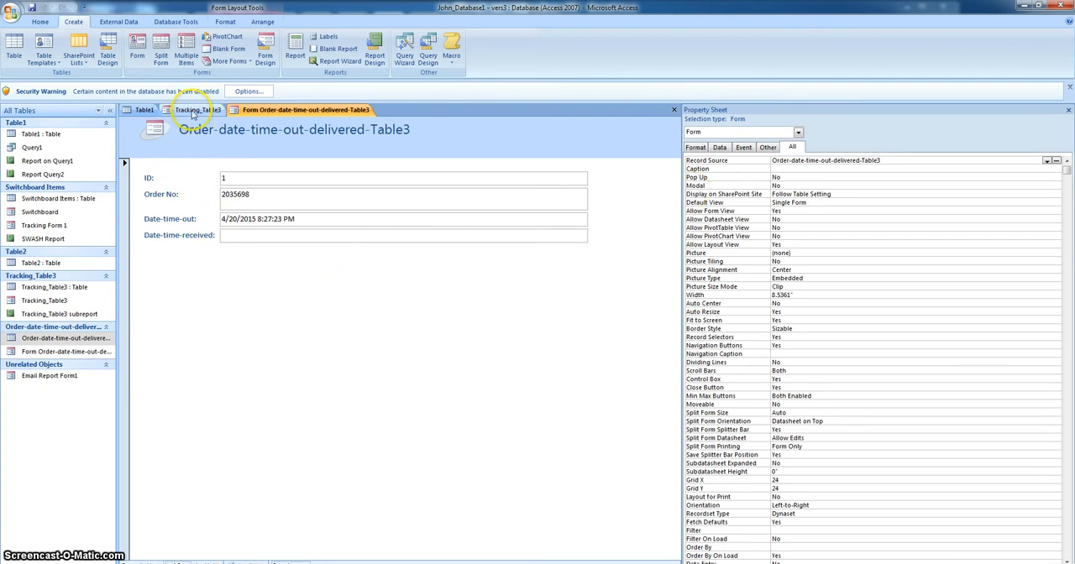
left_click(198, 109)
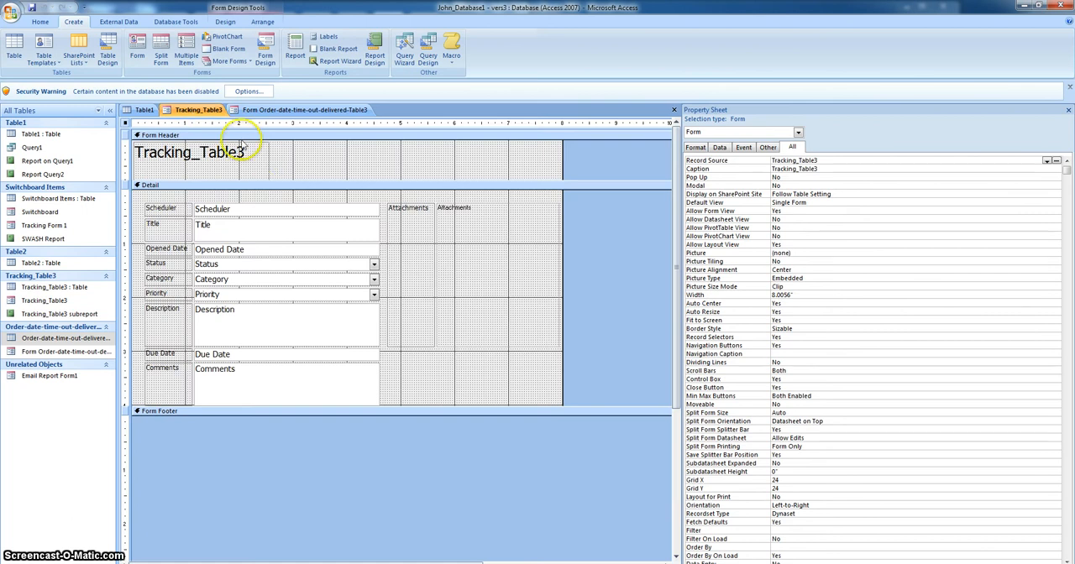
mouse_move(472, 371)
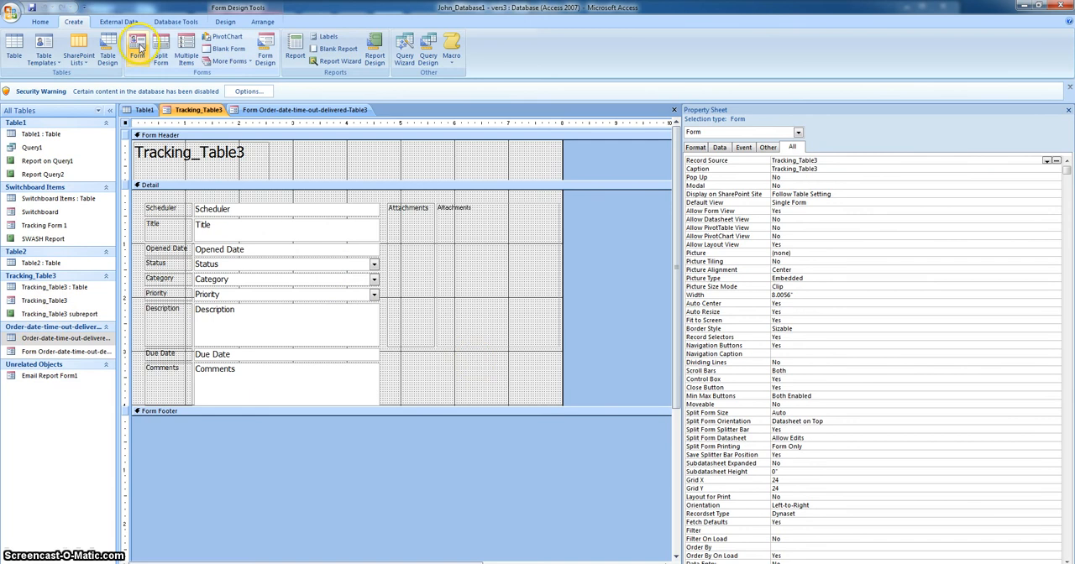
mouse_move(424, 371)
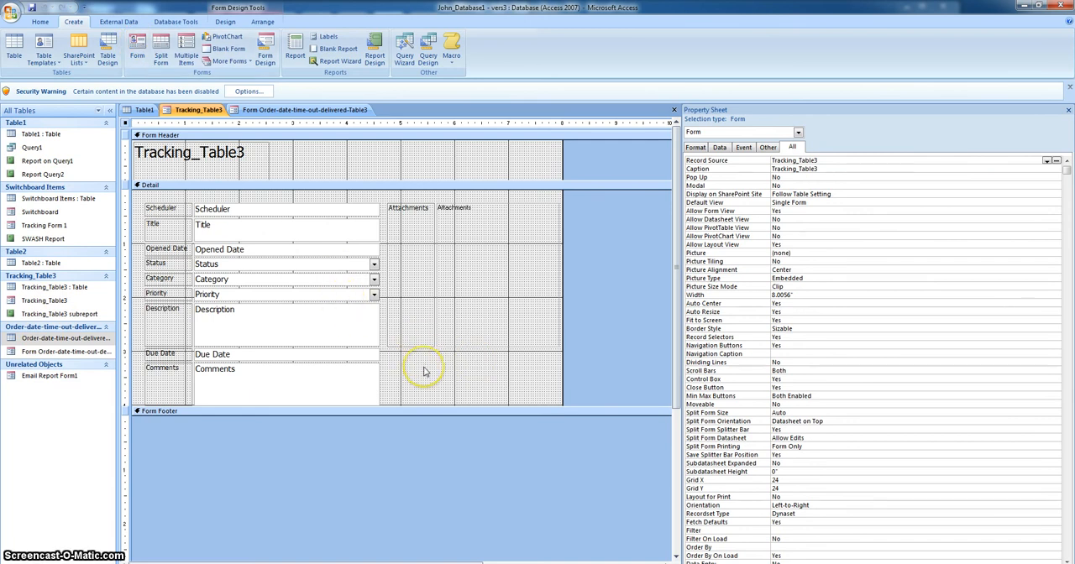
mouse_move(423, 371)
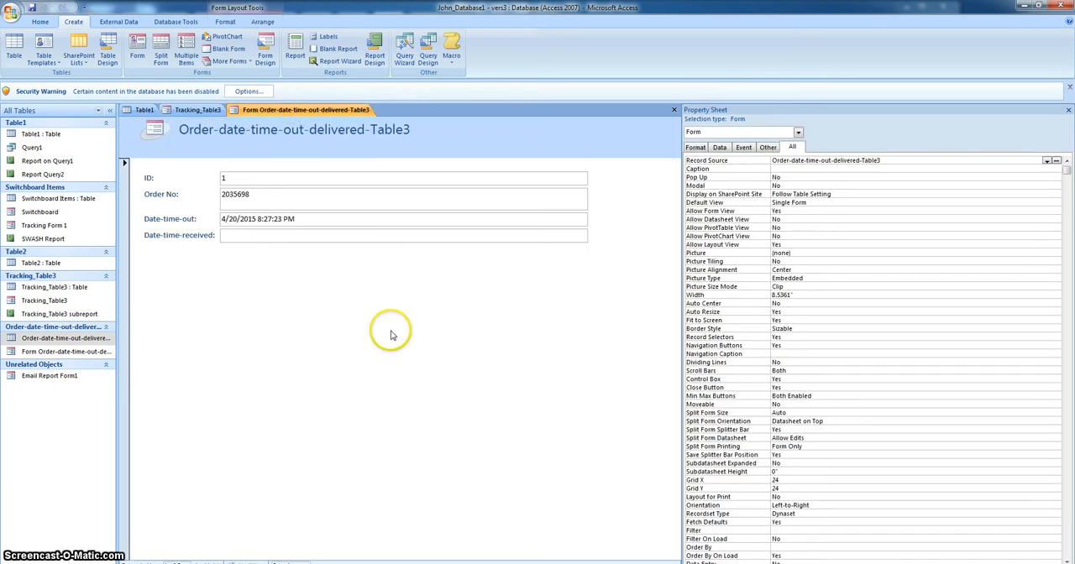
mouse_move(433, 393)
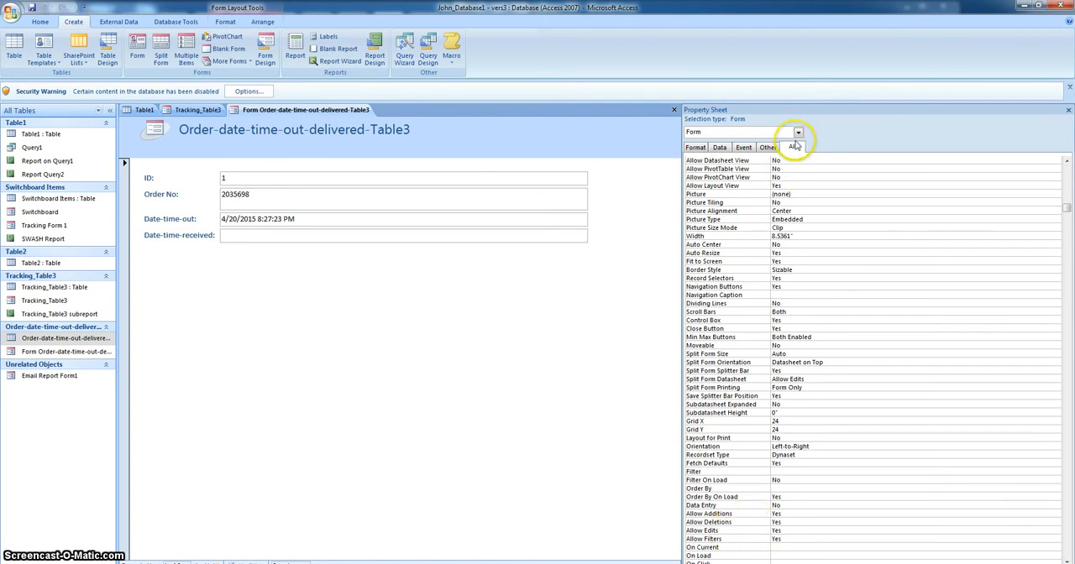
left_click(796, 131)
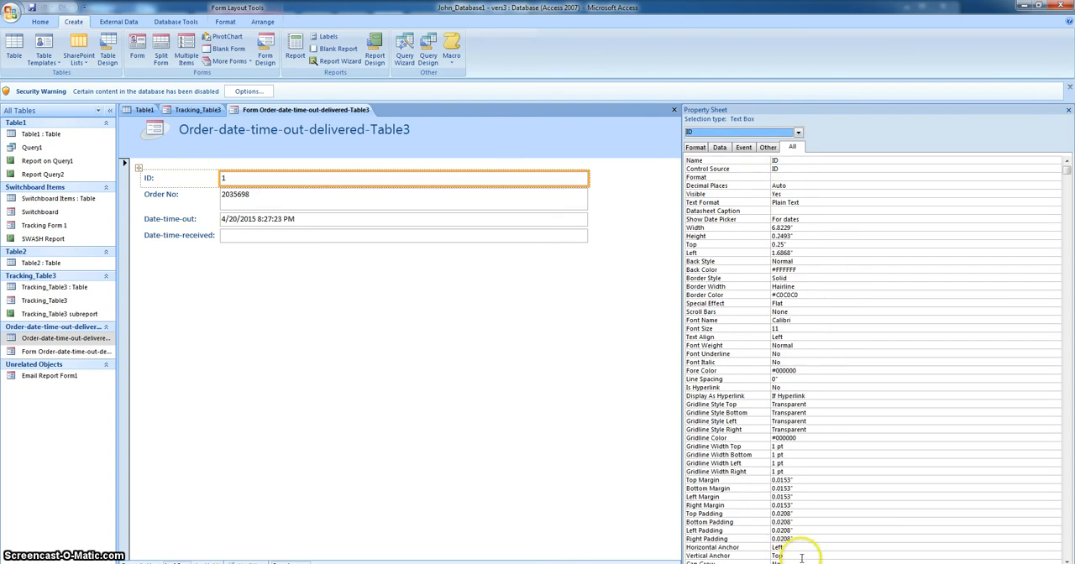
left_click(796, 131)
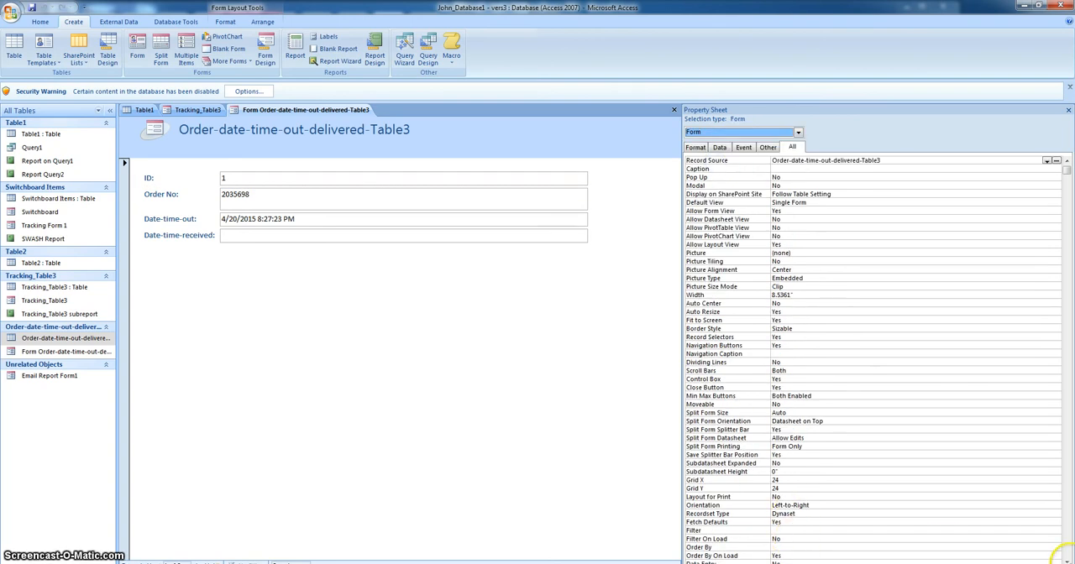
scroll("down", 3)
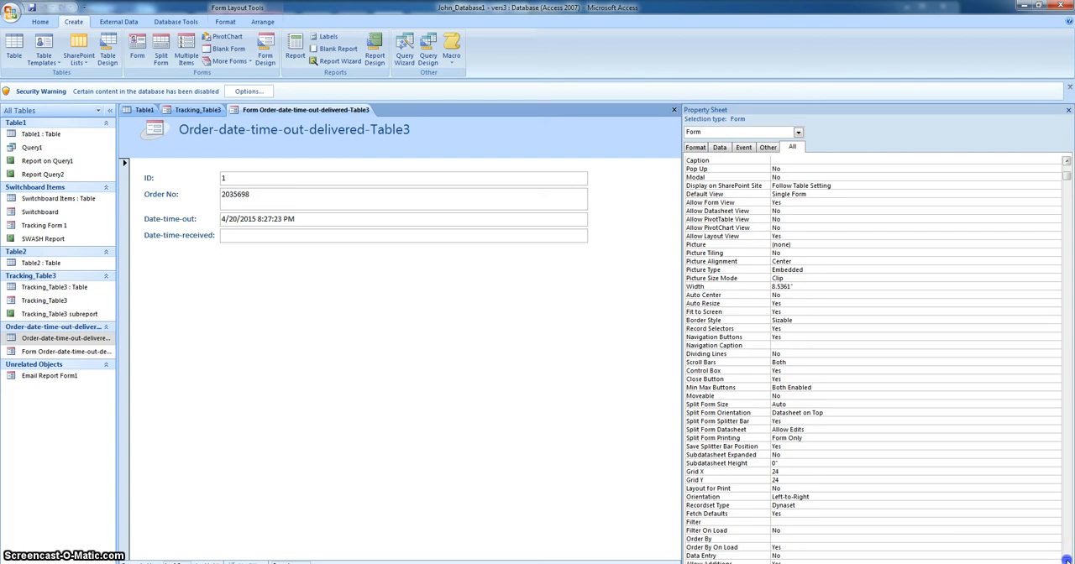
scroll("down", 3)
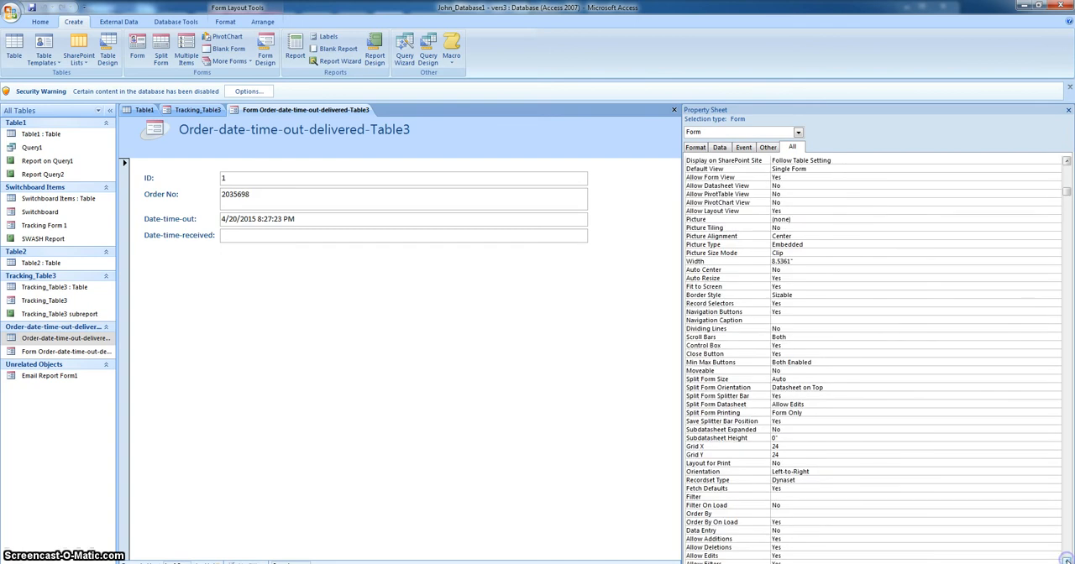
scroll("down", 3)
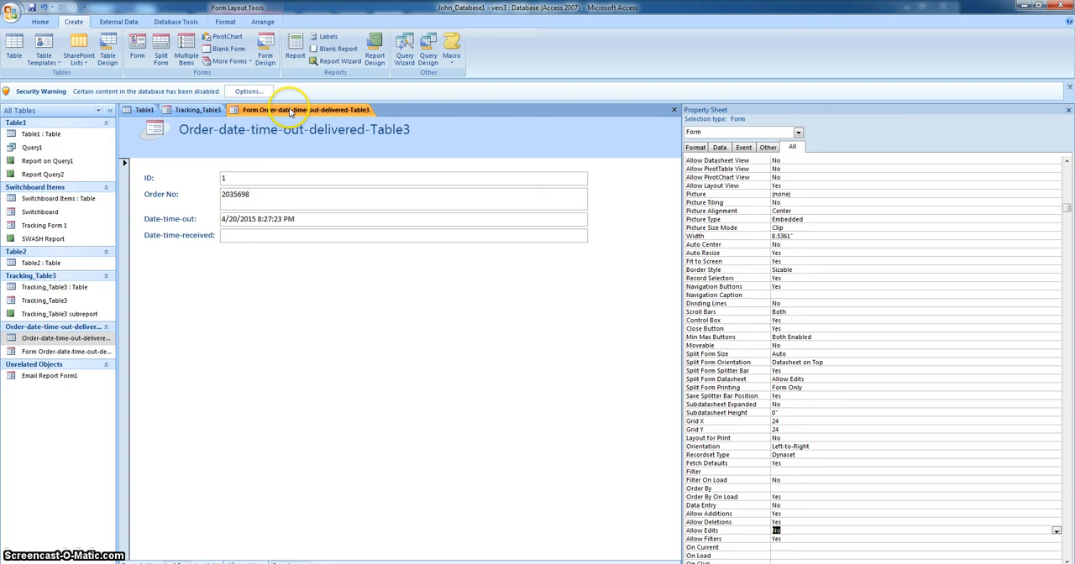
Close both open designs and reopen the Order-date-time-out-delivered-Table3 form in Form View.
right_click(302, 111)
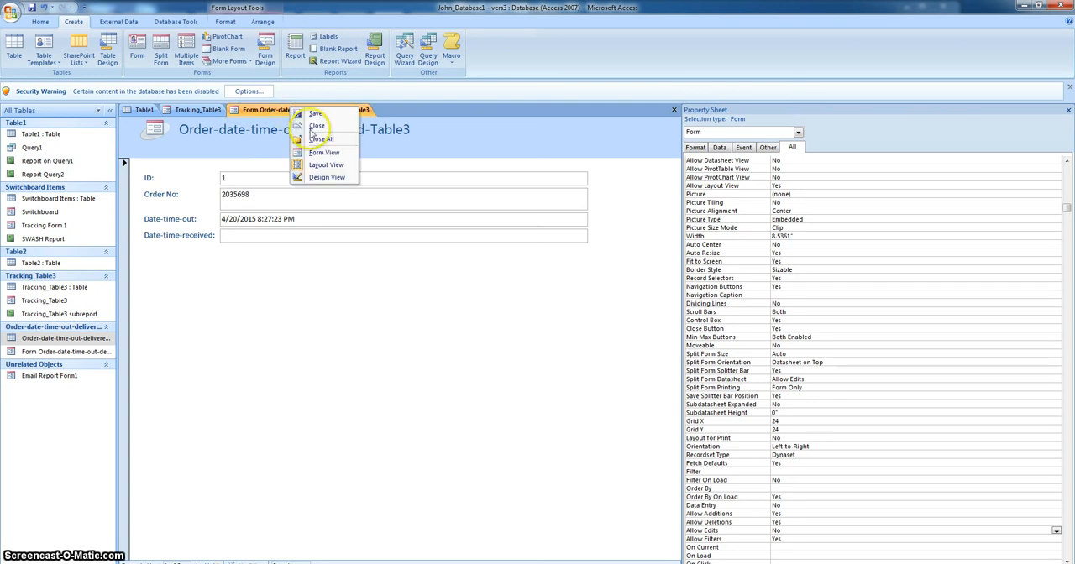
left_click(322, 151)
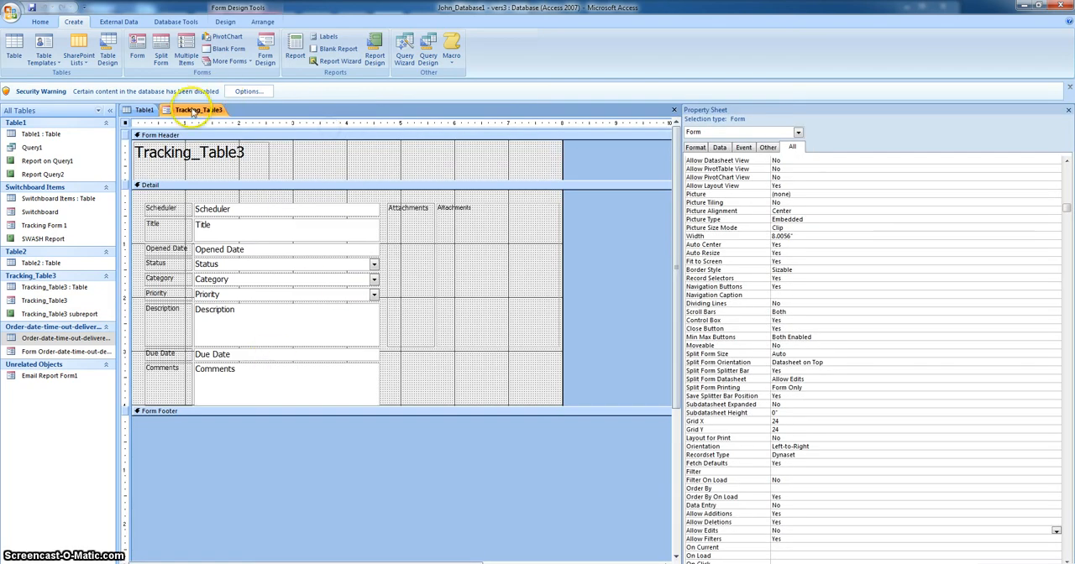
left_click(145, 109)
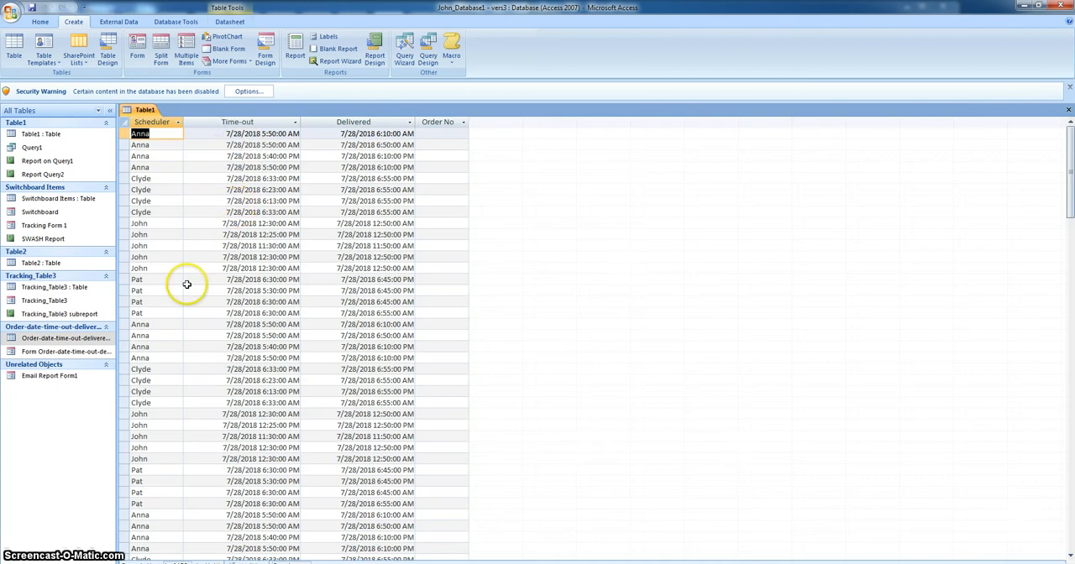
double_click(66, 351)
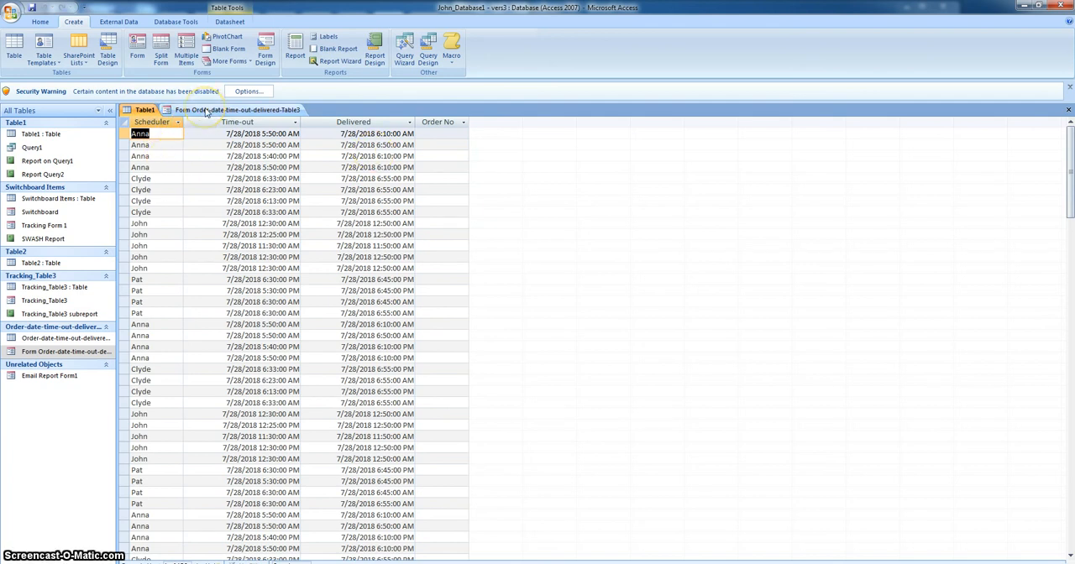
left_click(238, 111)
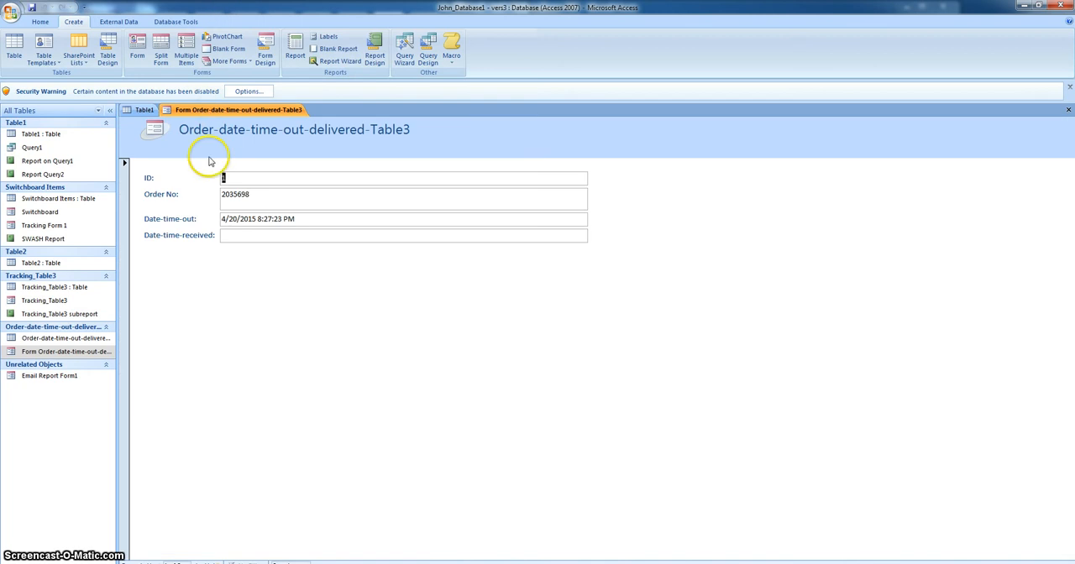
mouse_move(209, 181)
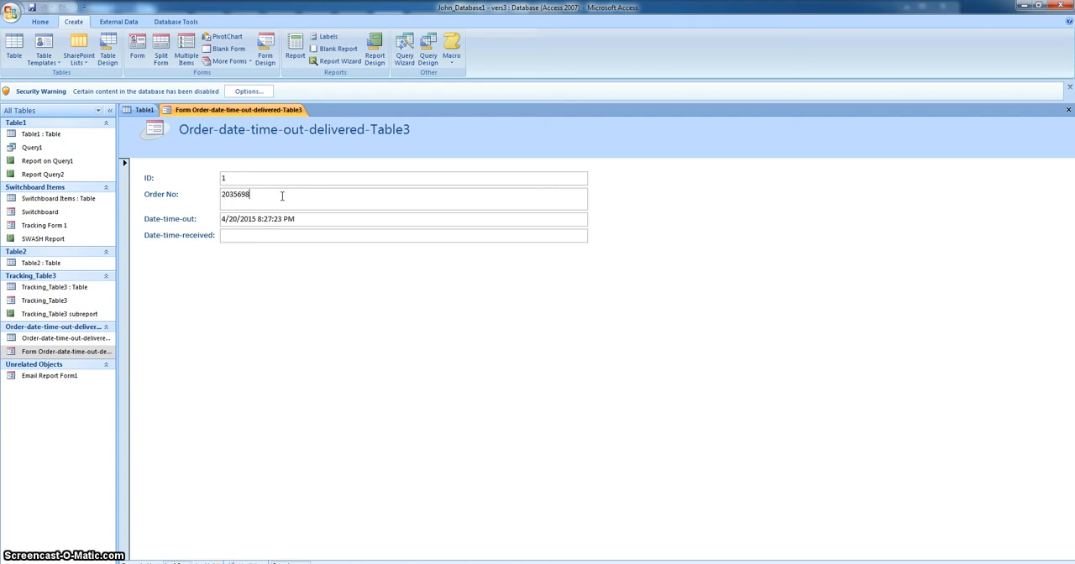
Open the table's records alongside the form and try the Date-time-received calendar without picking a date.
double_click(66, 337)
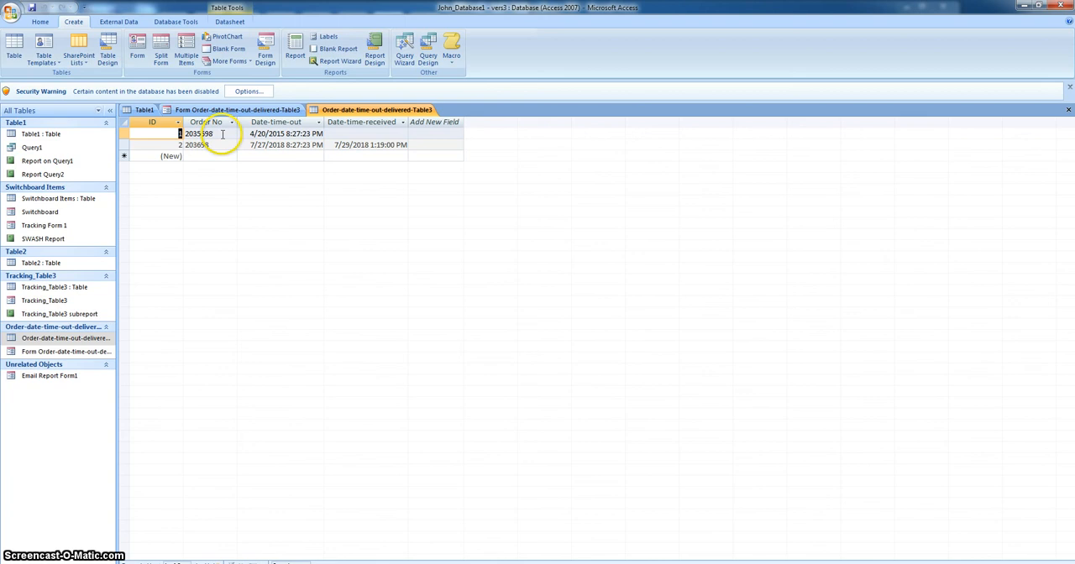
left_click(238, 110)
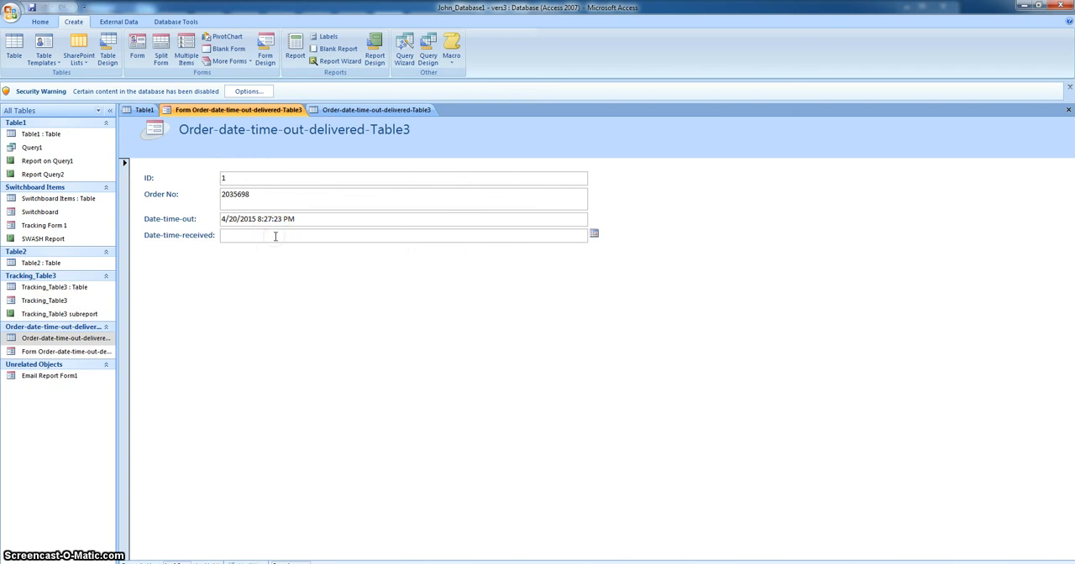
left_click(593, 233)
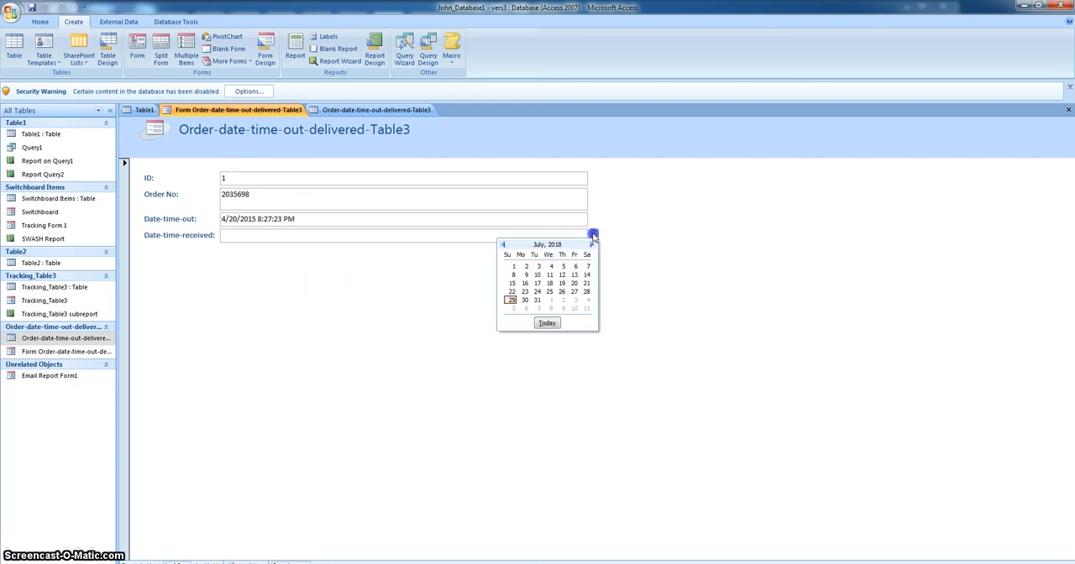
left_click(289, 235)
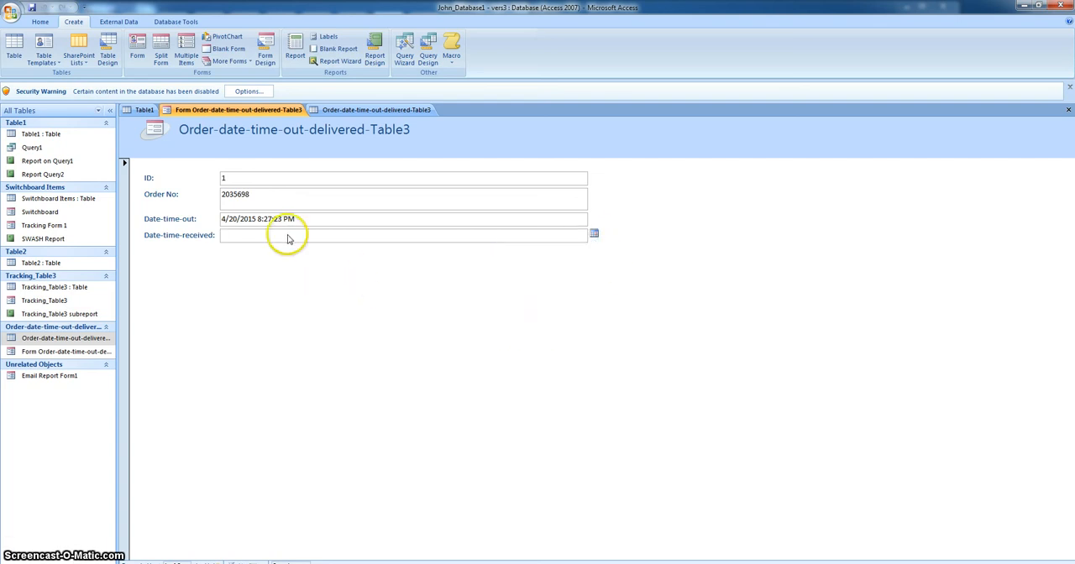
mouse_move(338, 292)
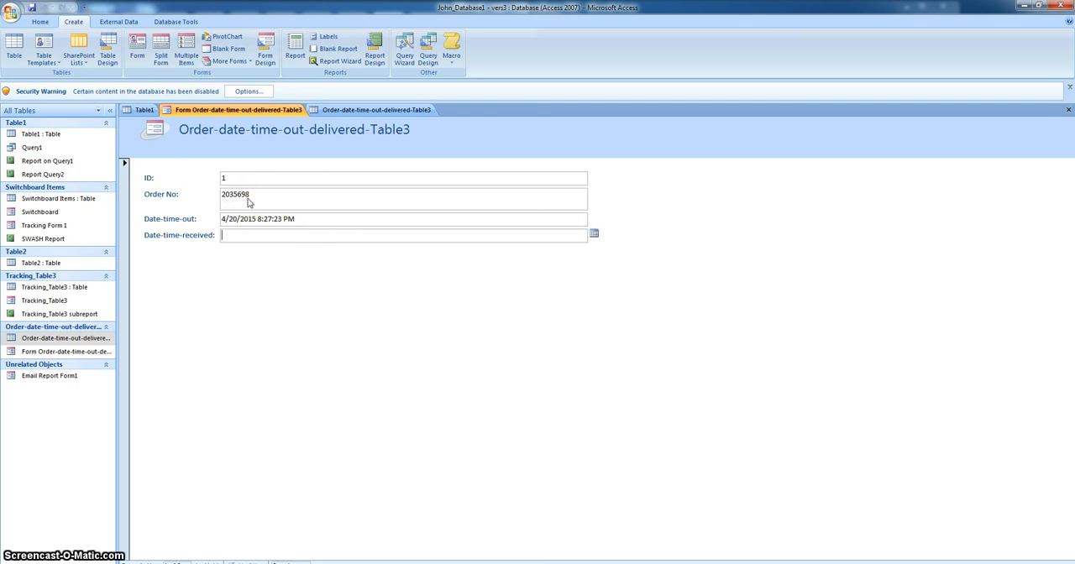
mouse_move(833, 205)
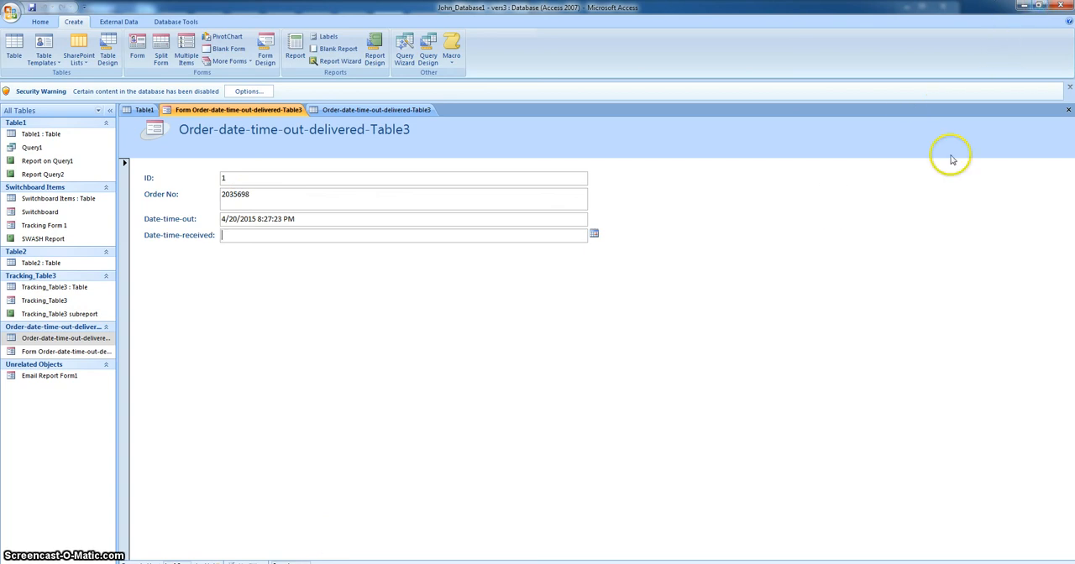
mouse_move(930, 7)
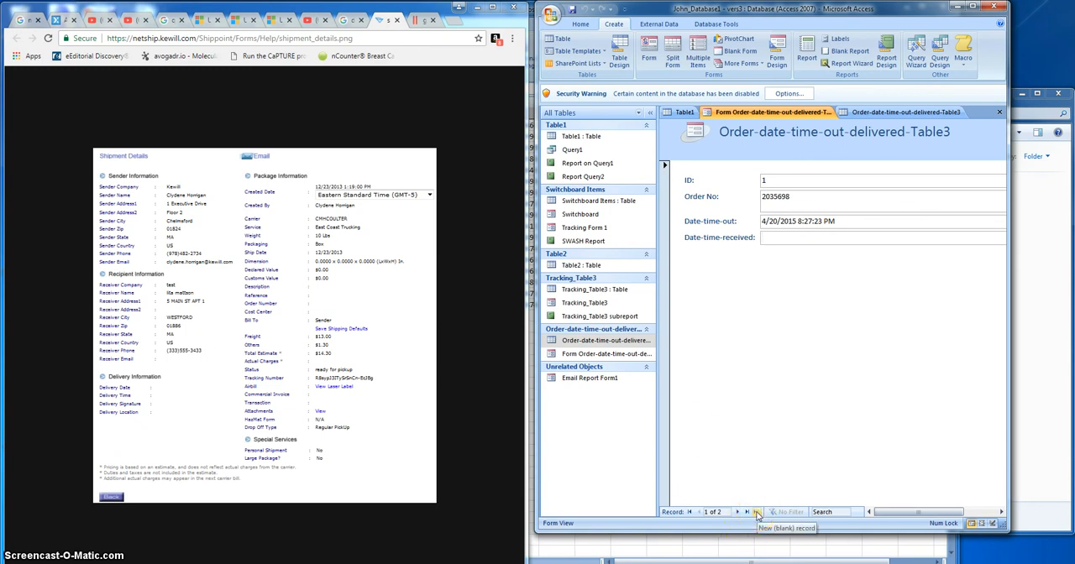
Start a new blank record in the form and reopen Main Switchboard1.
left_click(756, 512)
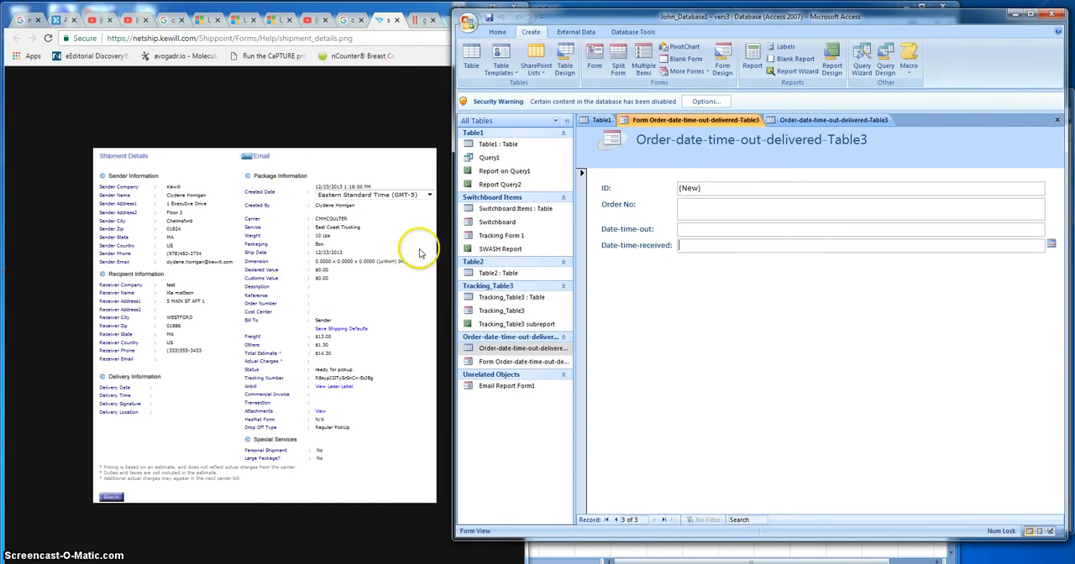
left_click(497, 222)
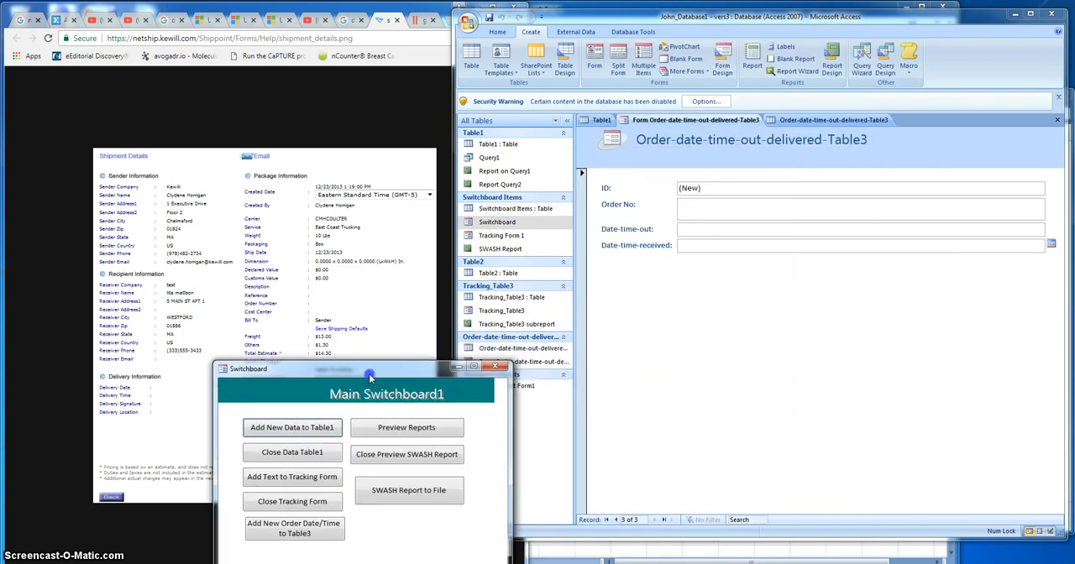
Move the switchboard aside and enter order number 216985147 on the new record.
left_click_drag(369, 376, 283, 205)
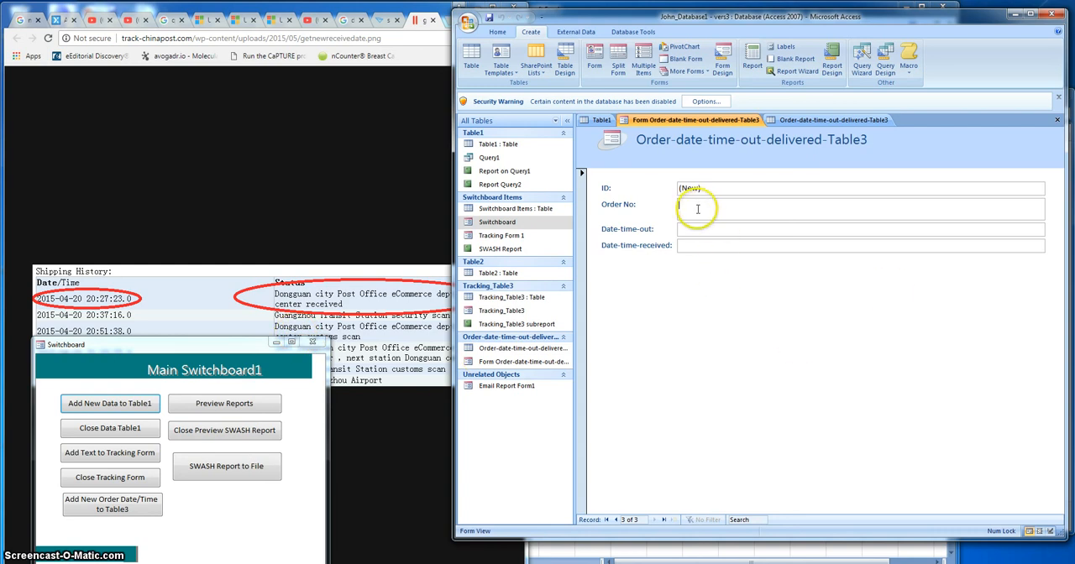
type("216988")
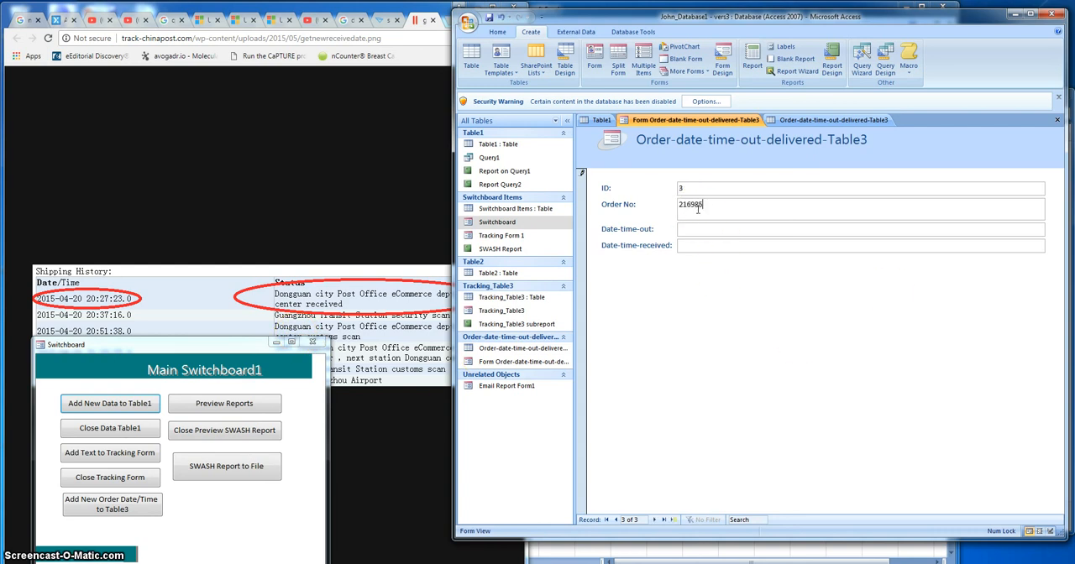
type("147")
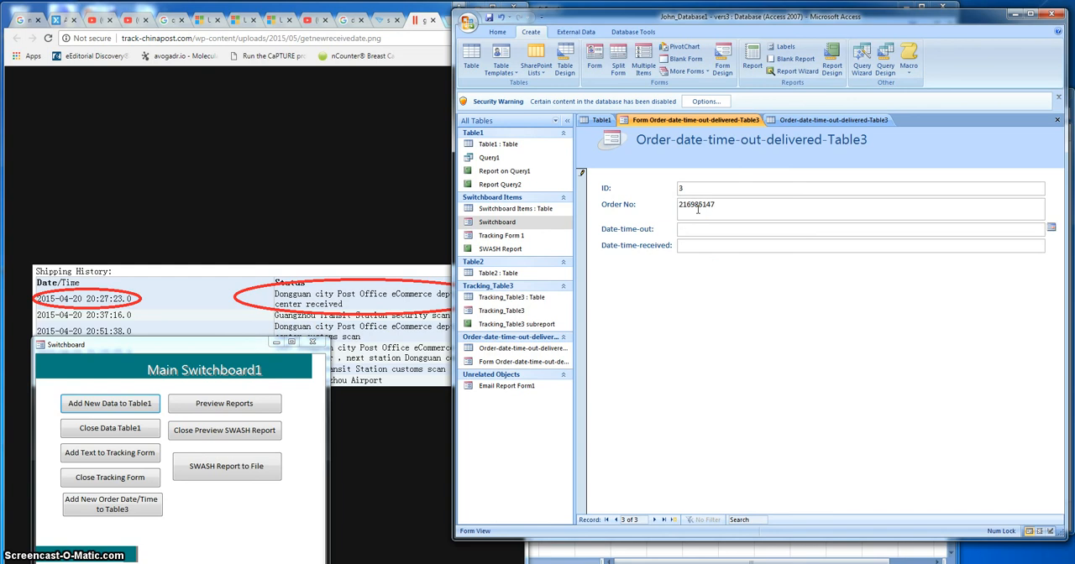
Set Date-time-out to 7/20/2018 from the picker and add the time 8:51.
left_click(1051, 228)
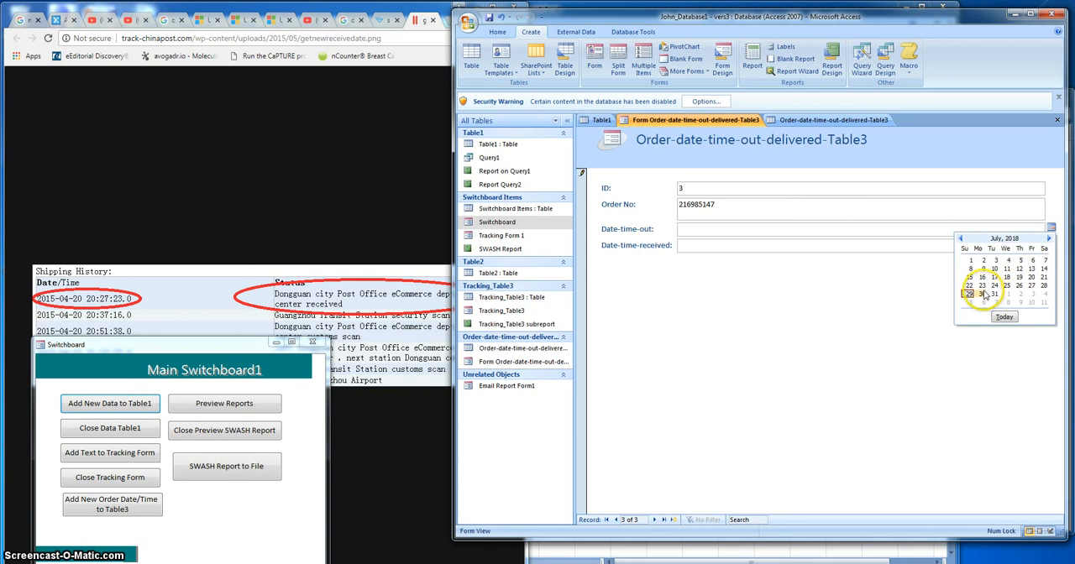
left_click(982, 285)
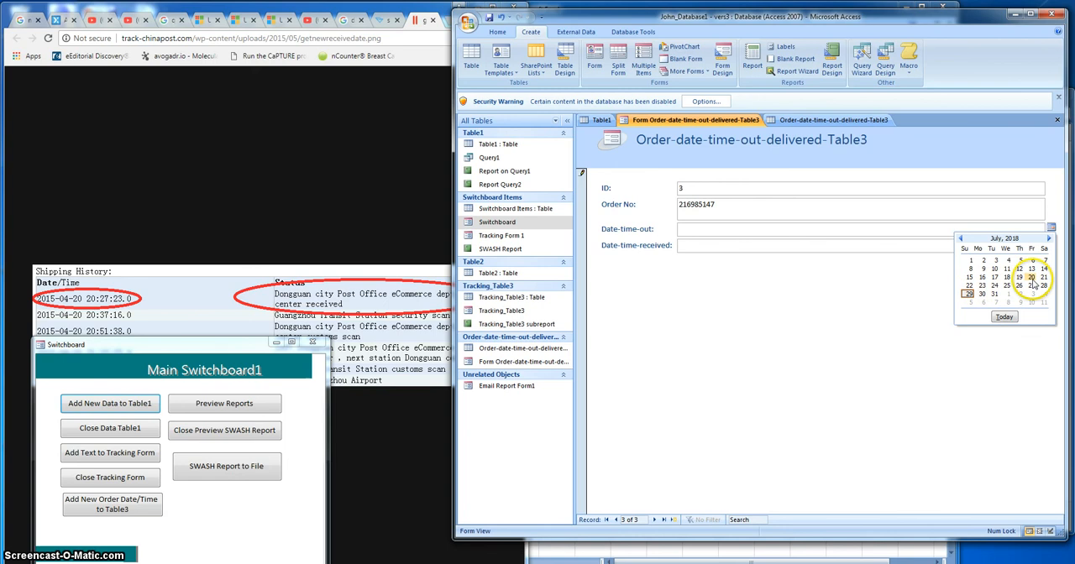
left_click(1018, 277)
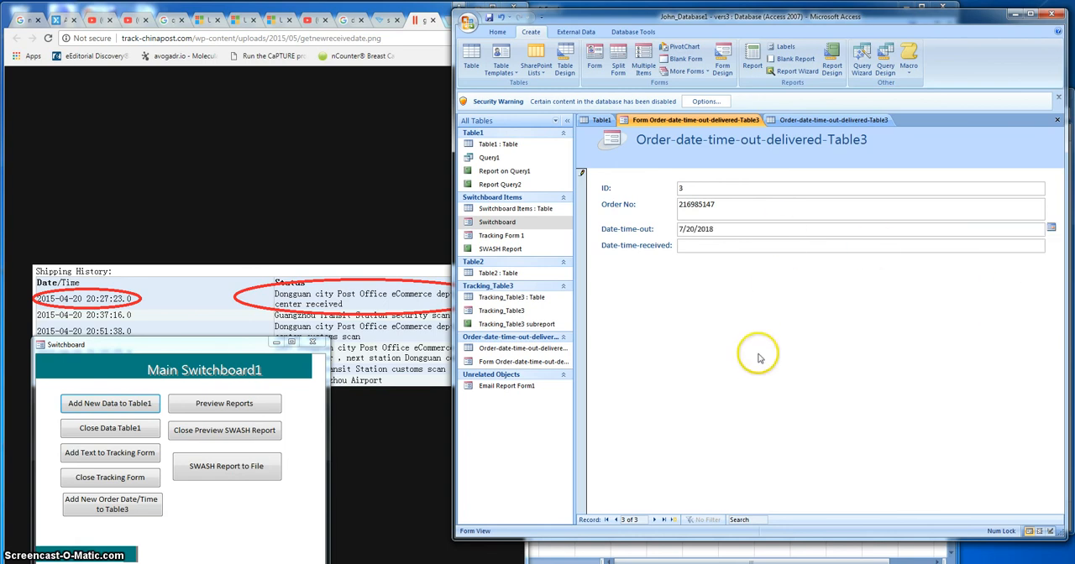
mouse_move(759, 359)
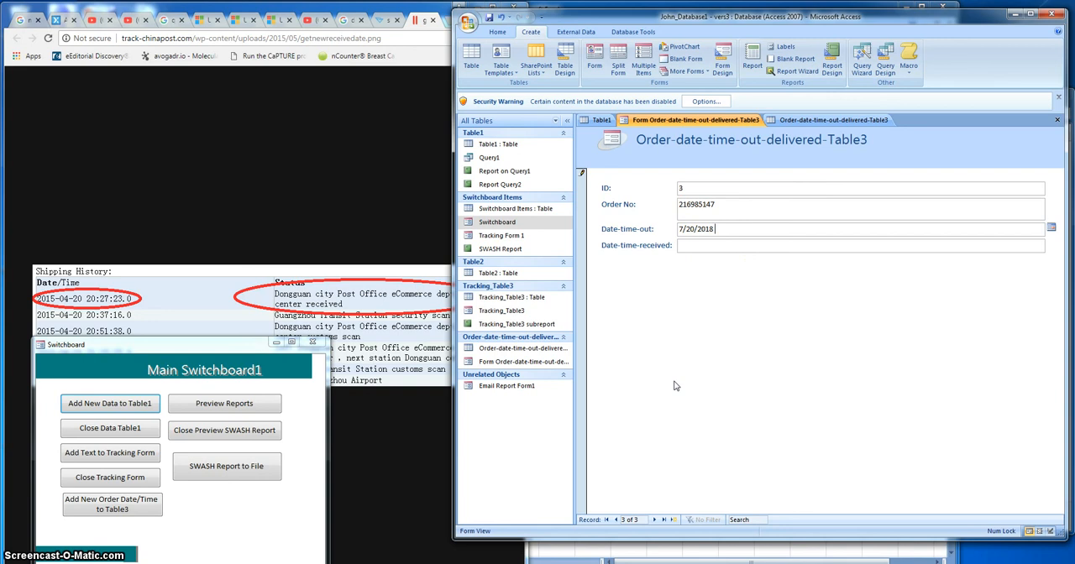
type("8:")
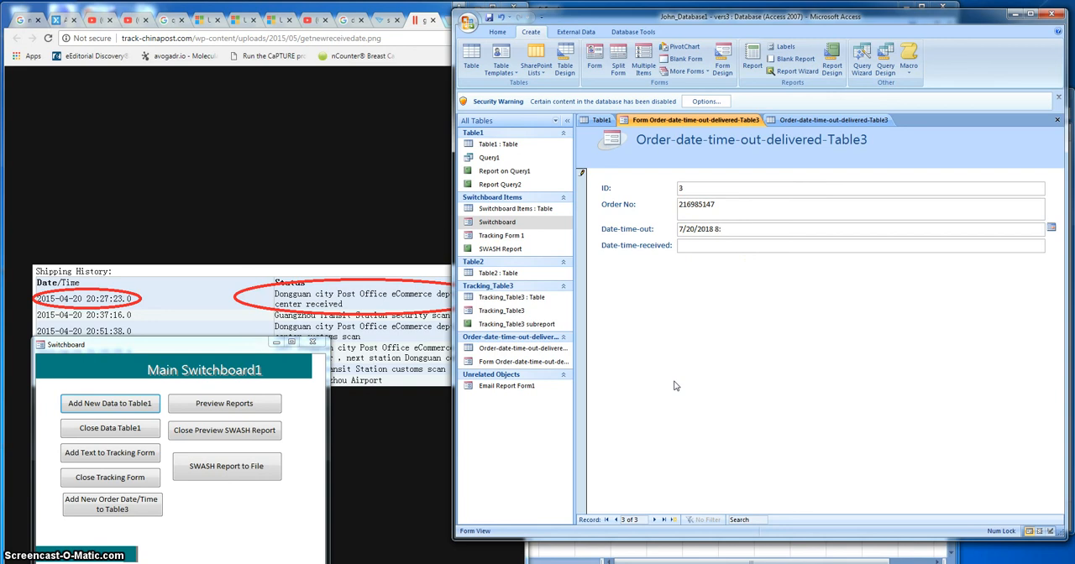
type("51:38 PM")
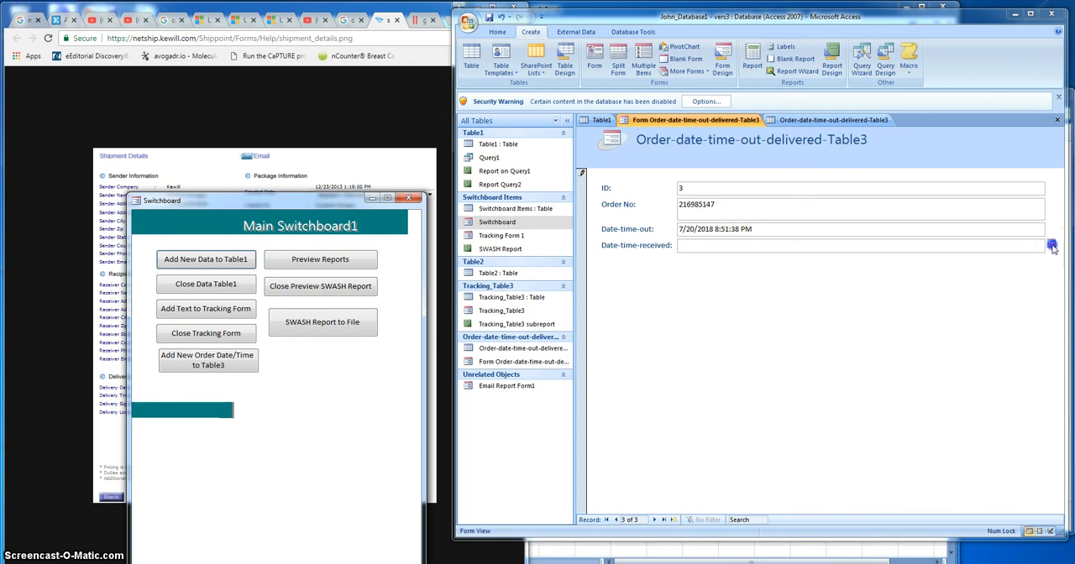
Set Date-time-received to 7/23/2018 1:19 PM and move to a new blank record.
left_click(1051, 246)
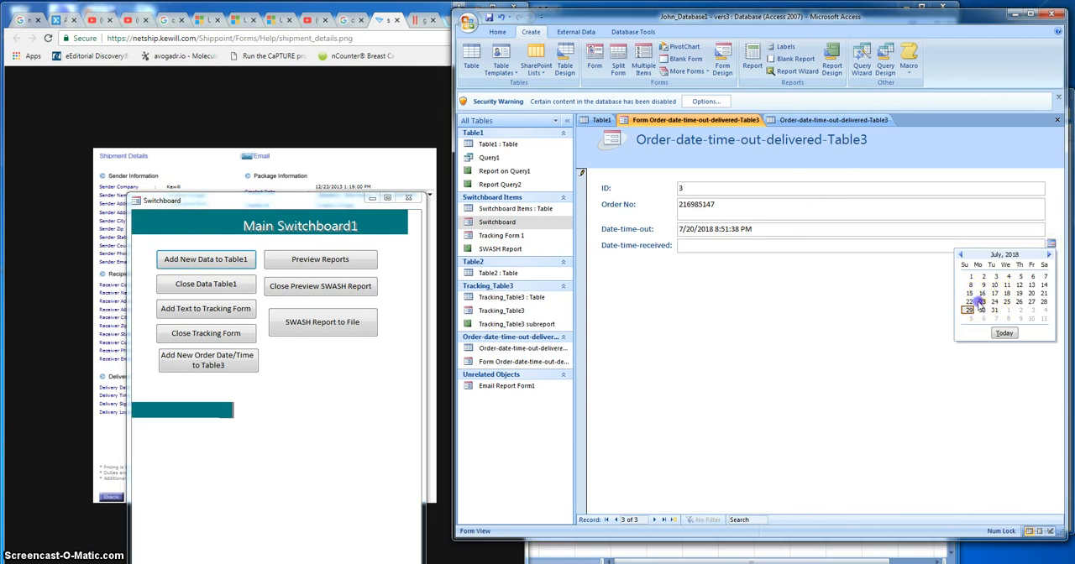
left_click(977, 302)
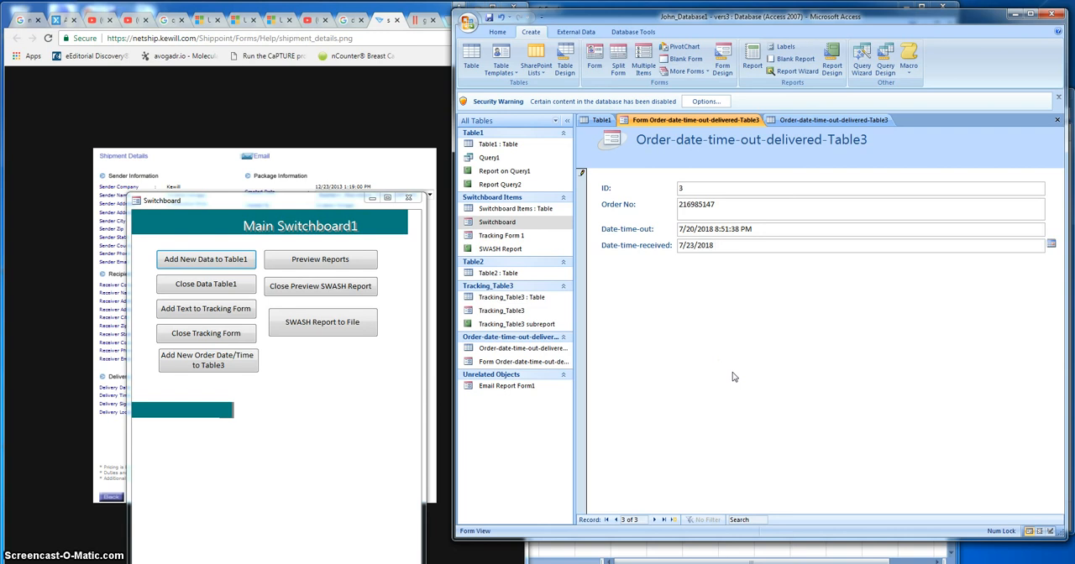
type("1:19:00 PM")
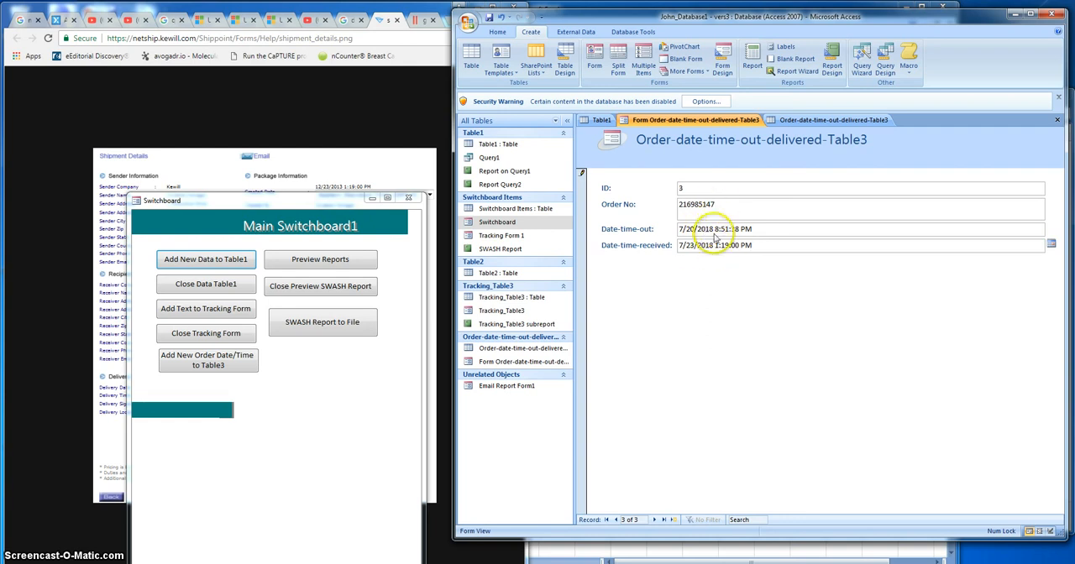
mouse_move(648, 241)
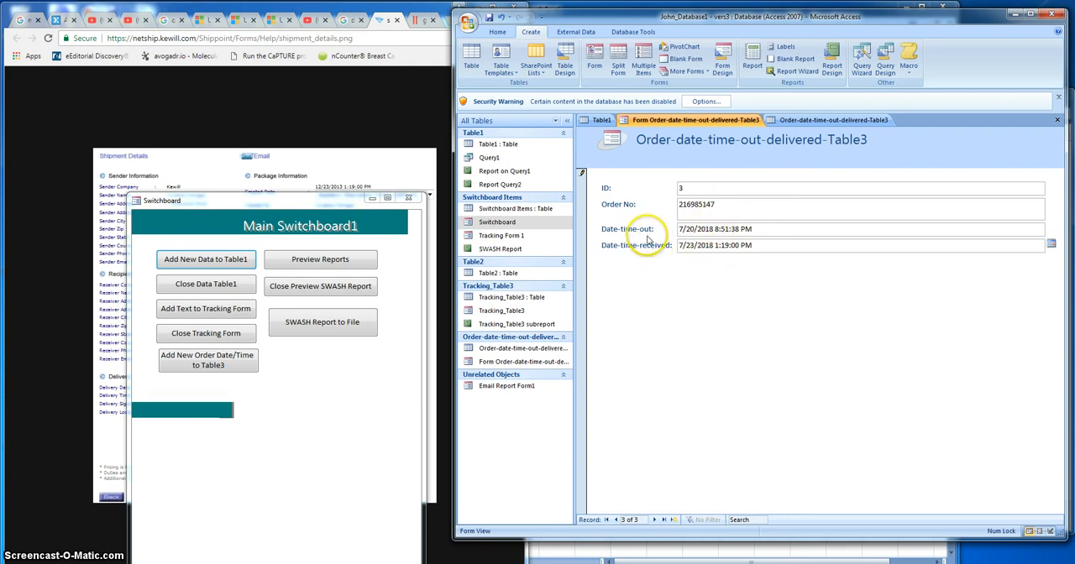
mouse_move(661, 267)
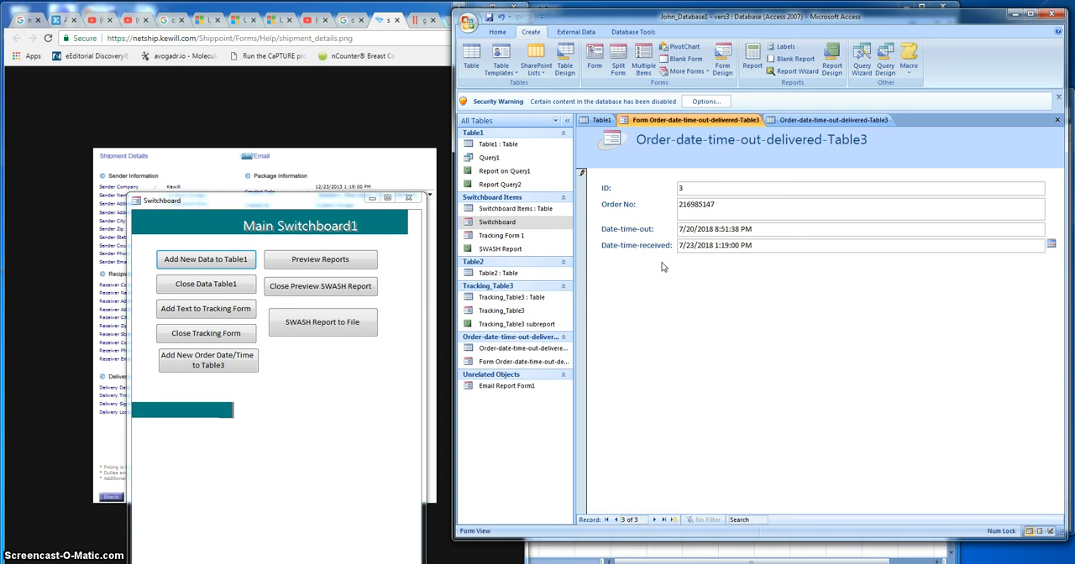
left_click(753, 245)
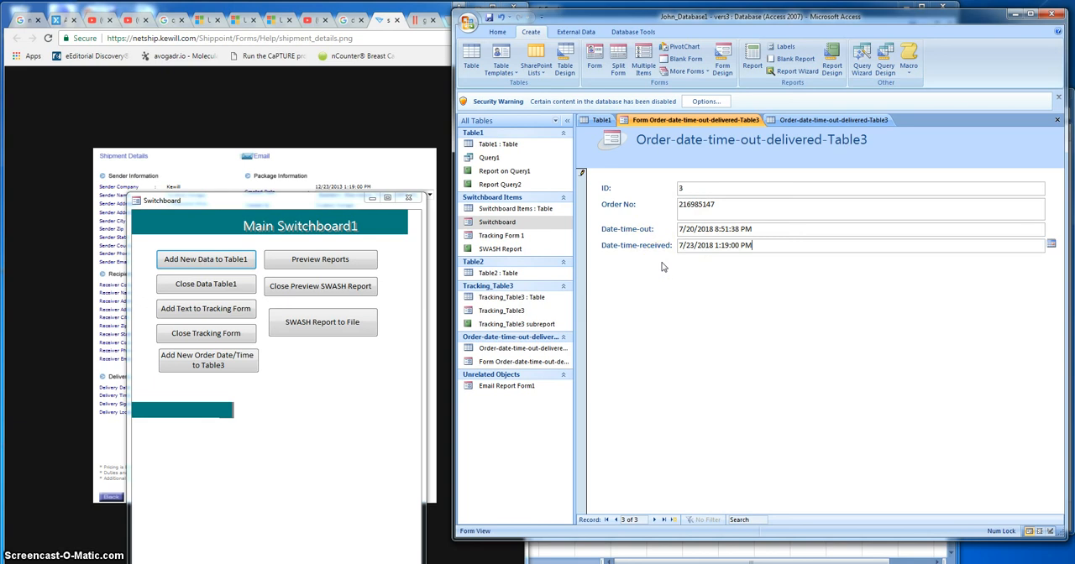
left_click(672, 519)
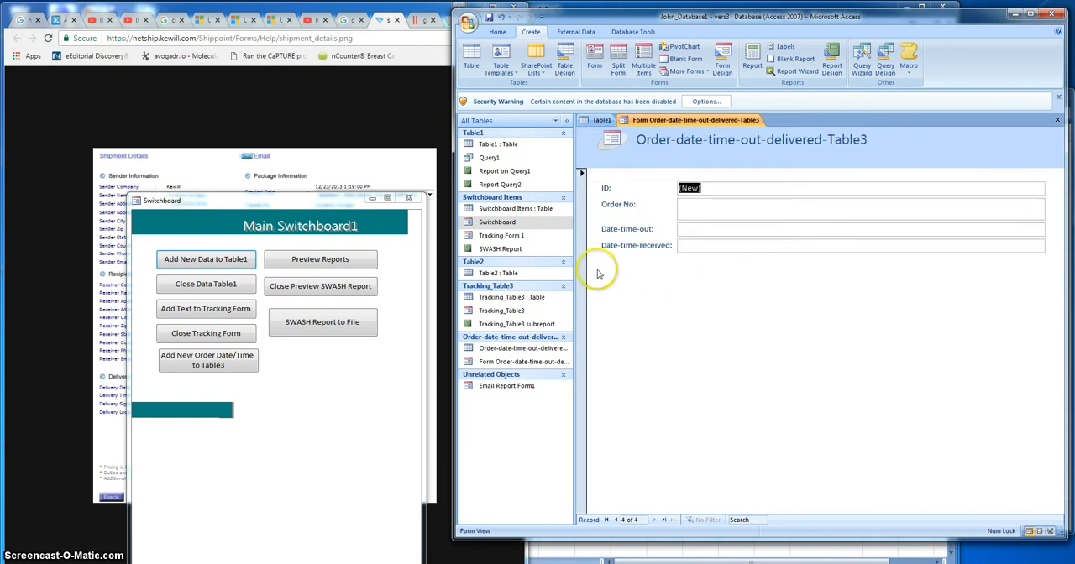
mouse_move(594, 242)
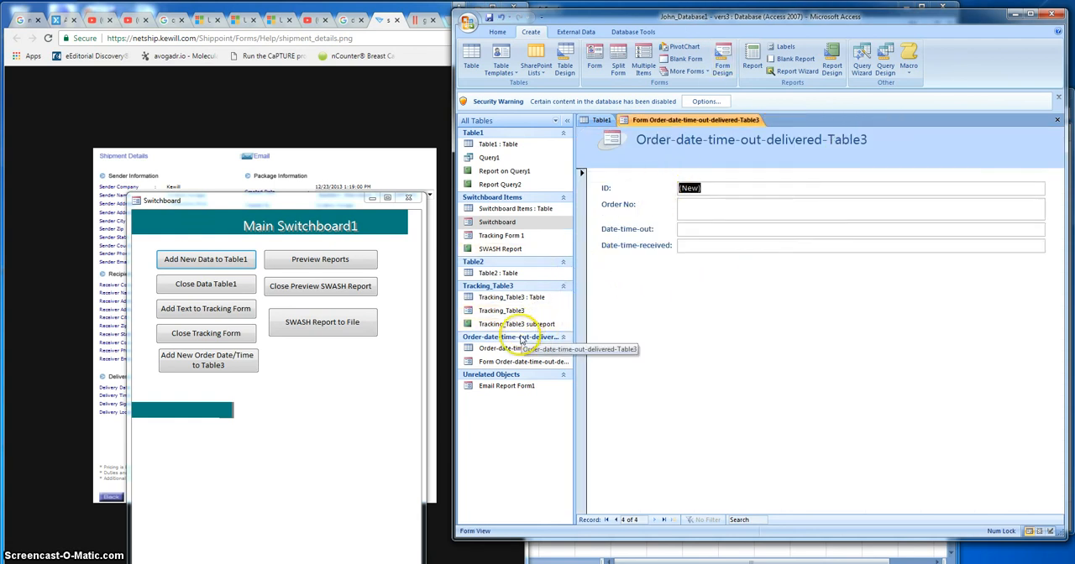
Open the table datasheet showing order 216985147 saved, close the switchboard, and maximize Access.
double_click(520, 347)
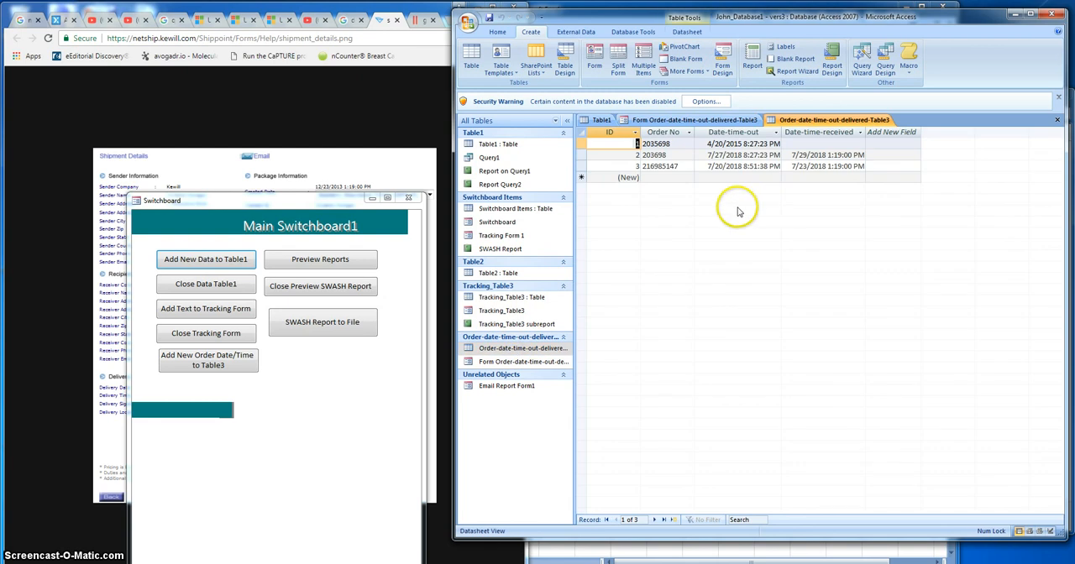
mouse_move(679, 173)
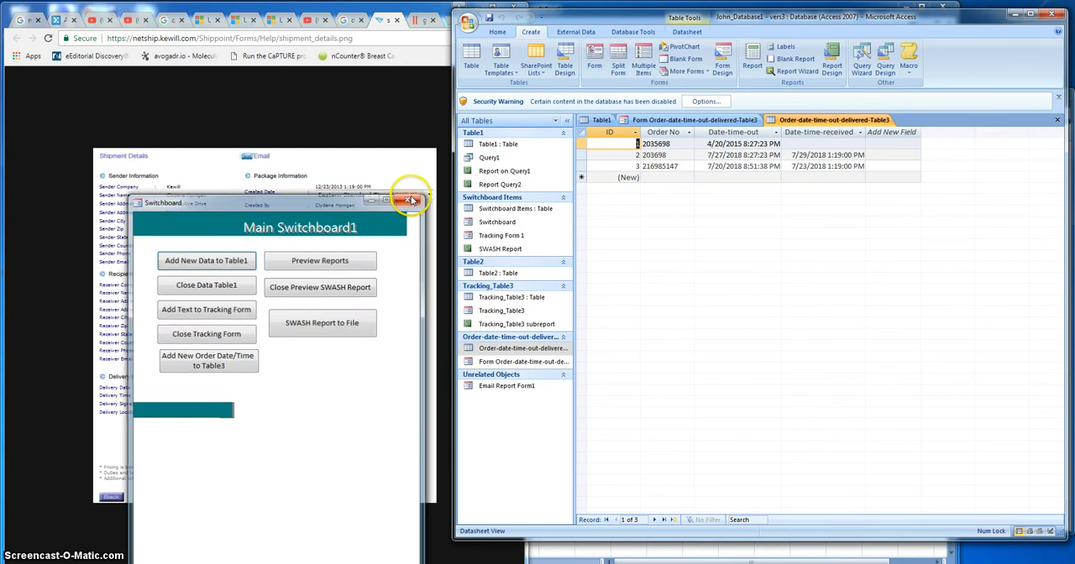
left_click(410, 199)
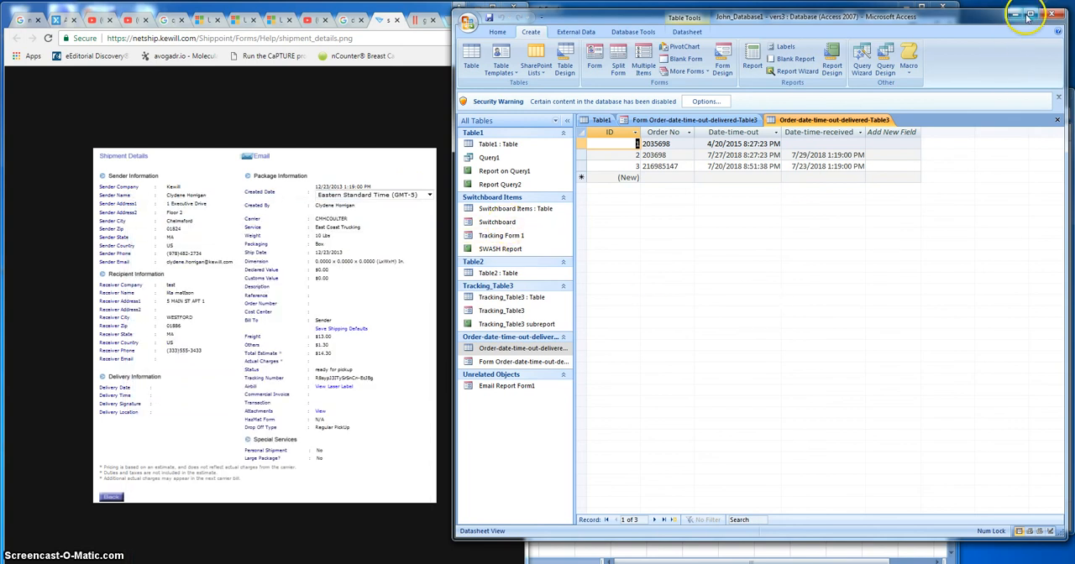
left_click(1036, 16)
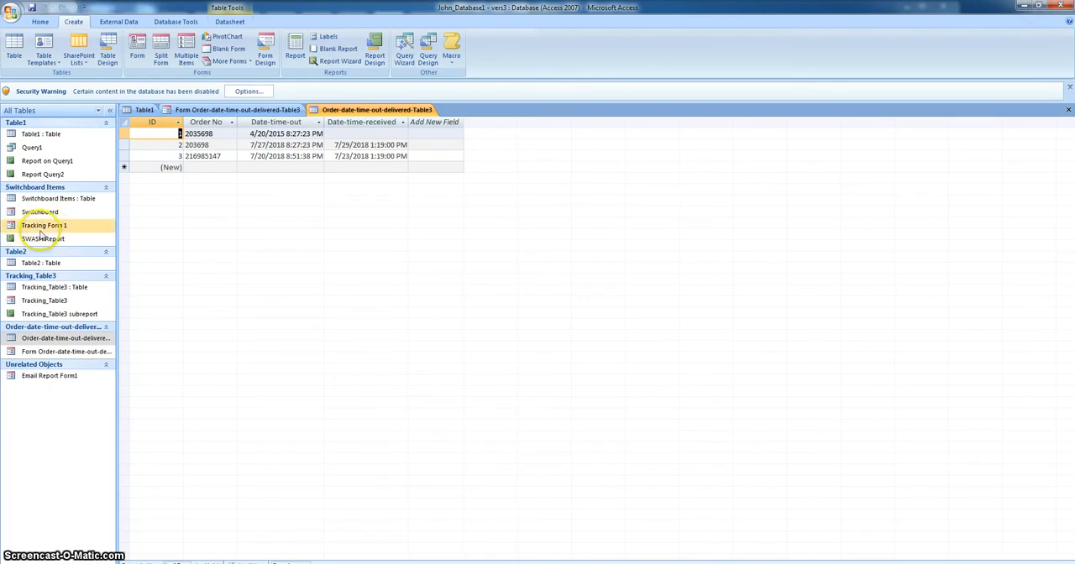
Switch the Switchboard form to Design View and select the Add New Order Date/Time to Table3 button.
right_click(41, 212)
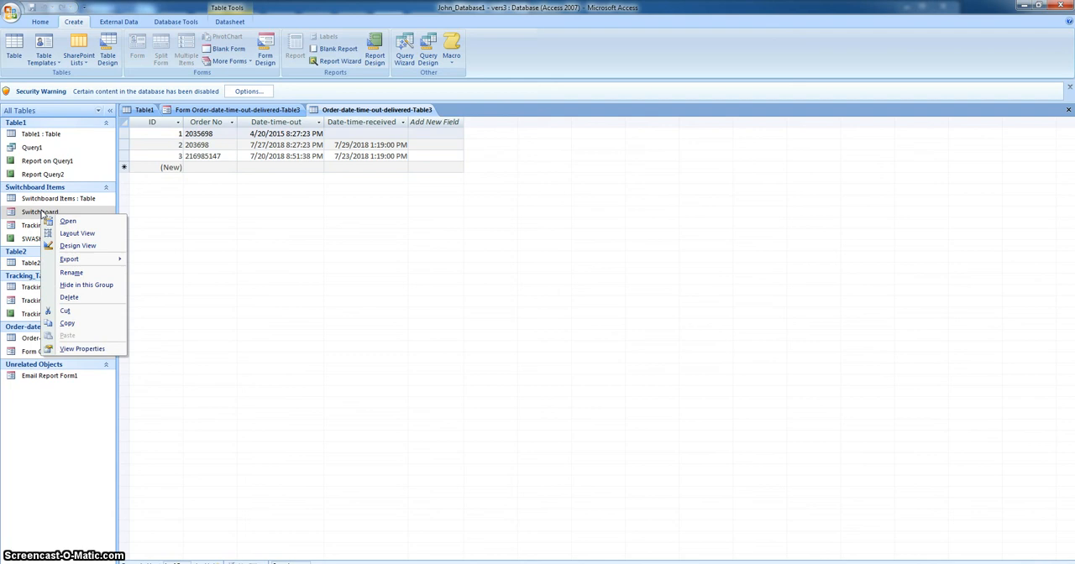
left_click(77, 245)
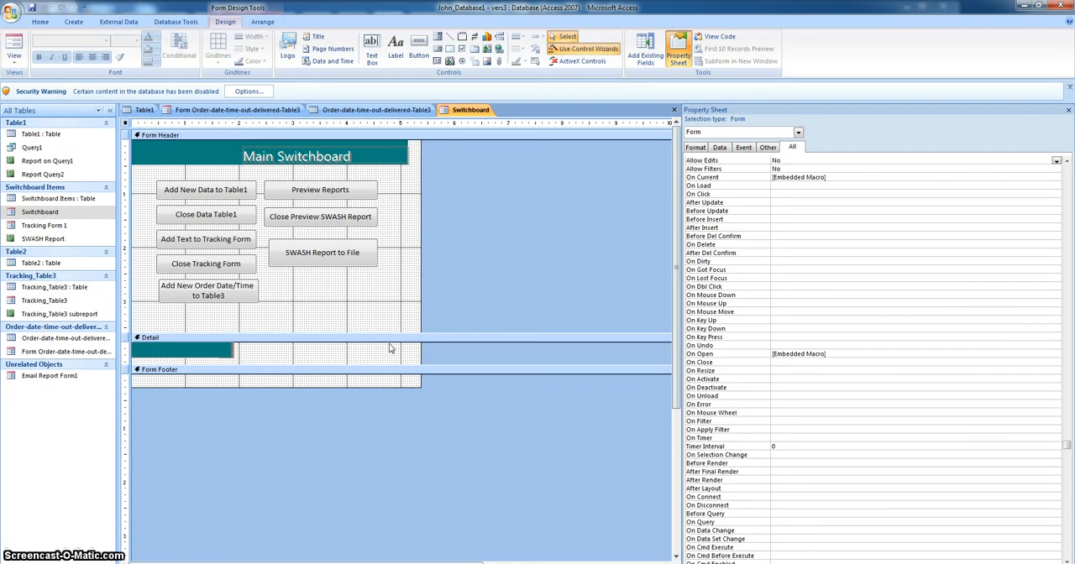
left_click(209, 291)
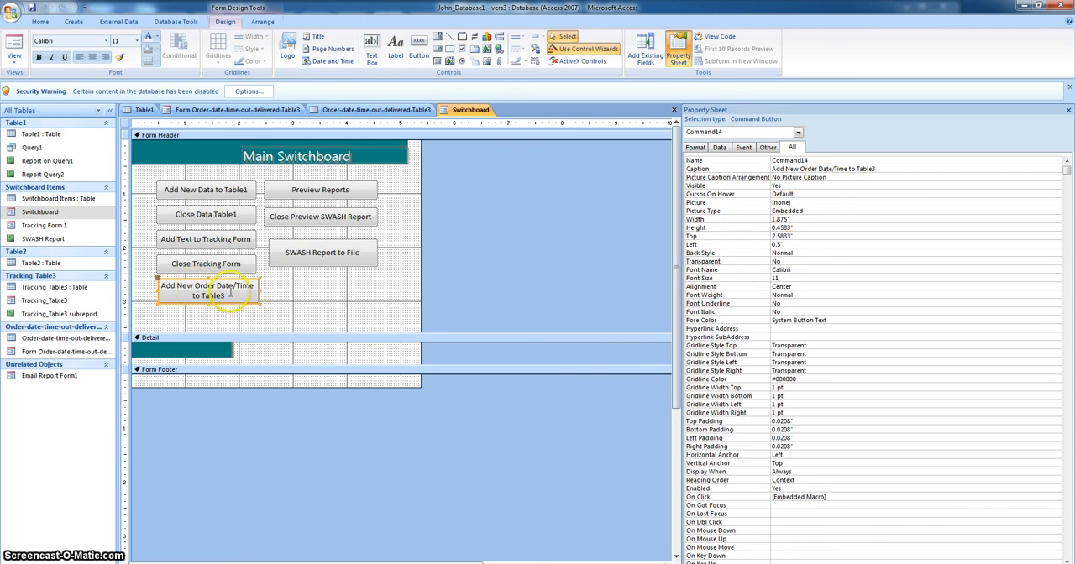
right_click(208, 291)
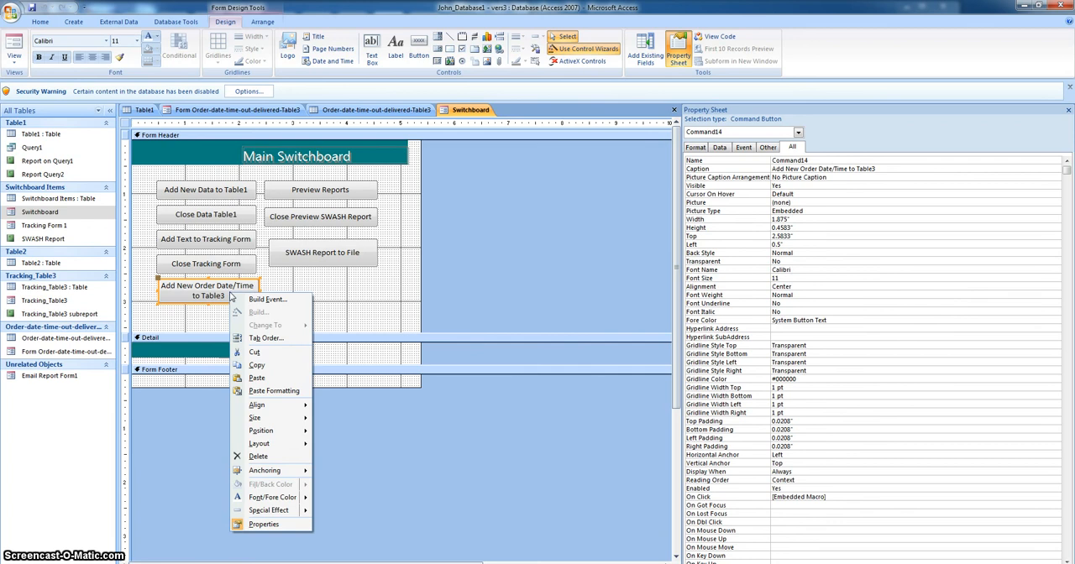
left_click(640, 298)
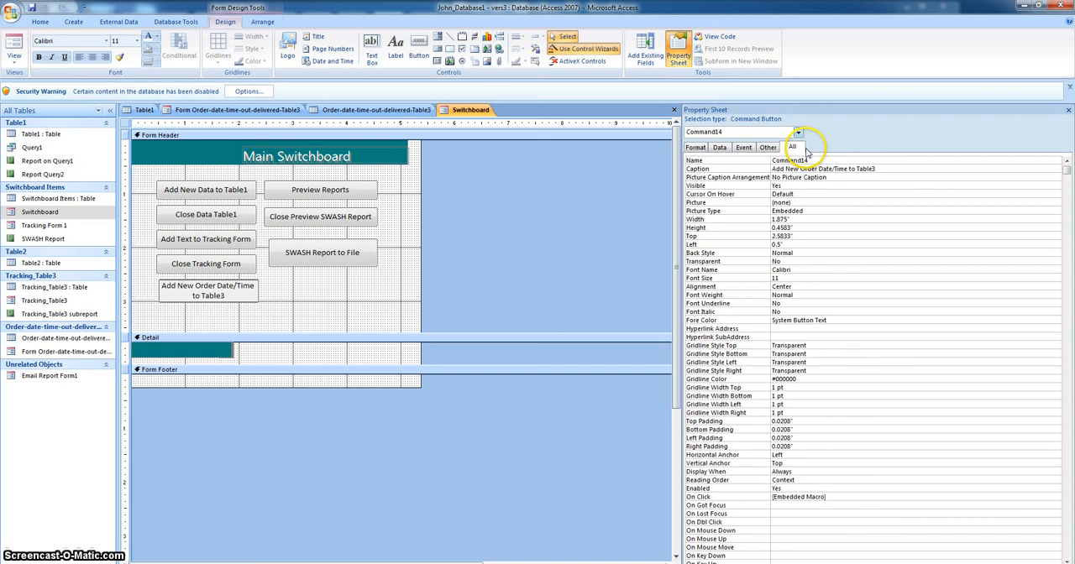
mouse_move(860, 492)
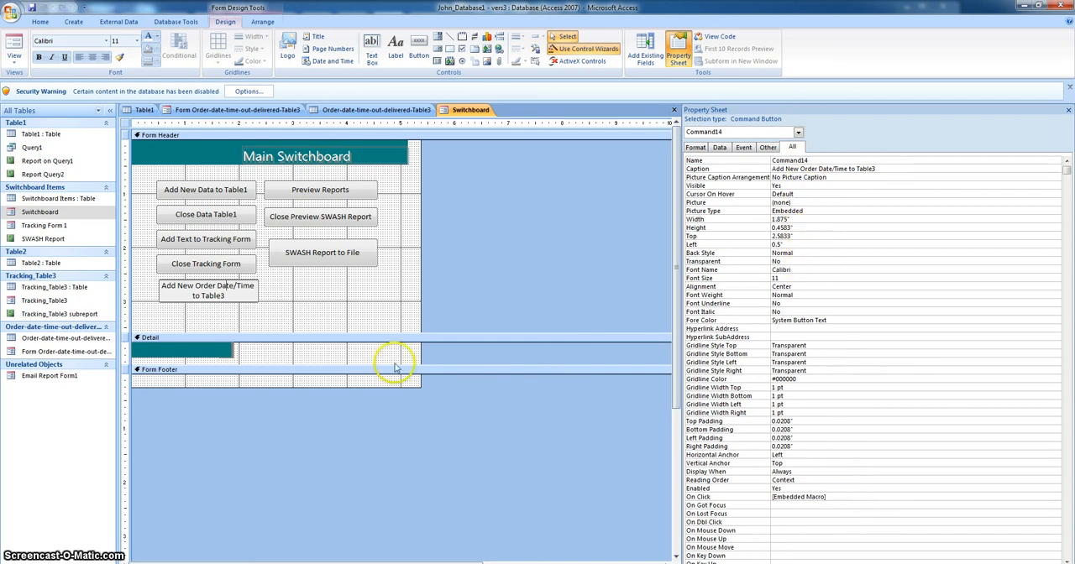
mouse_move(208, 293)
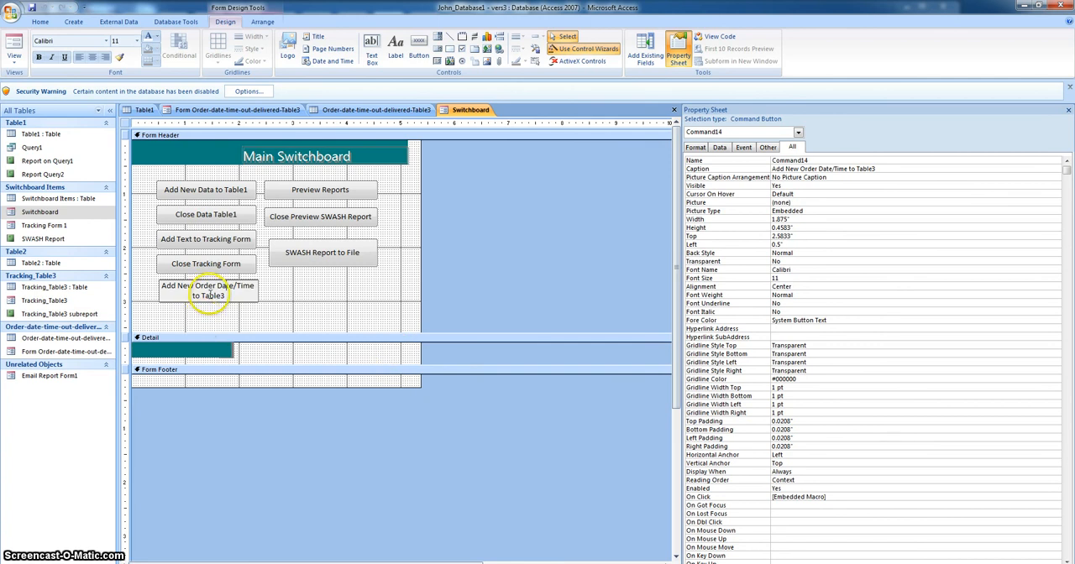
Show and hide the new button's Property Sheet, then bring up its shortcut menu.
left_click(209, 291)
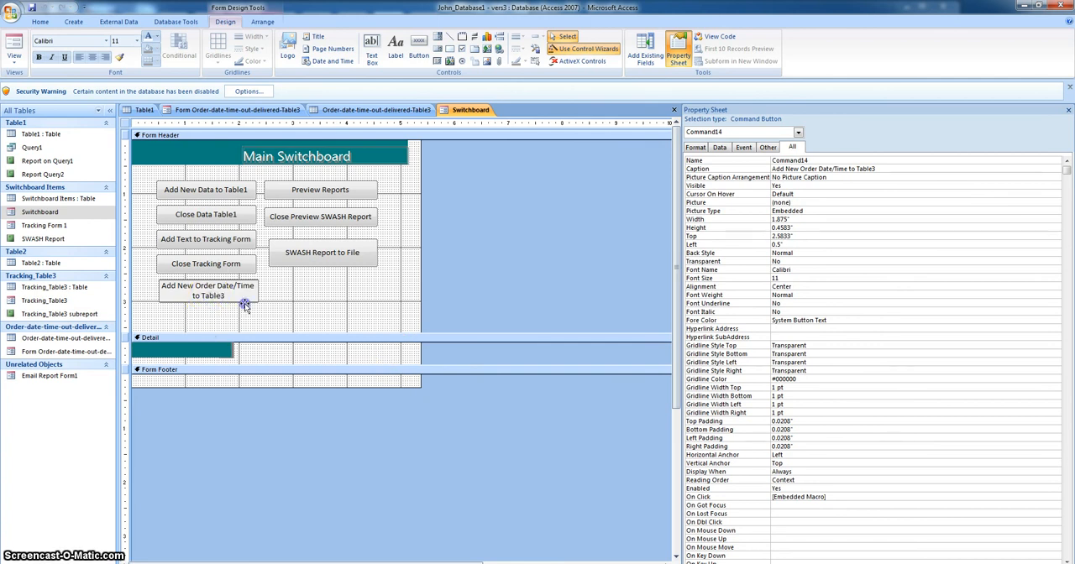
left_click(208, 291)
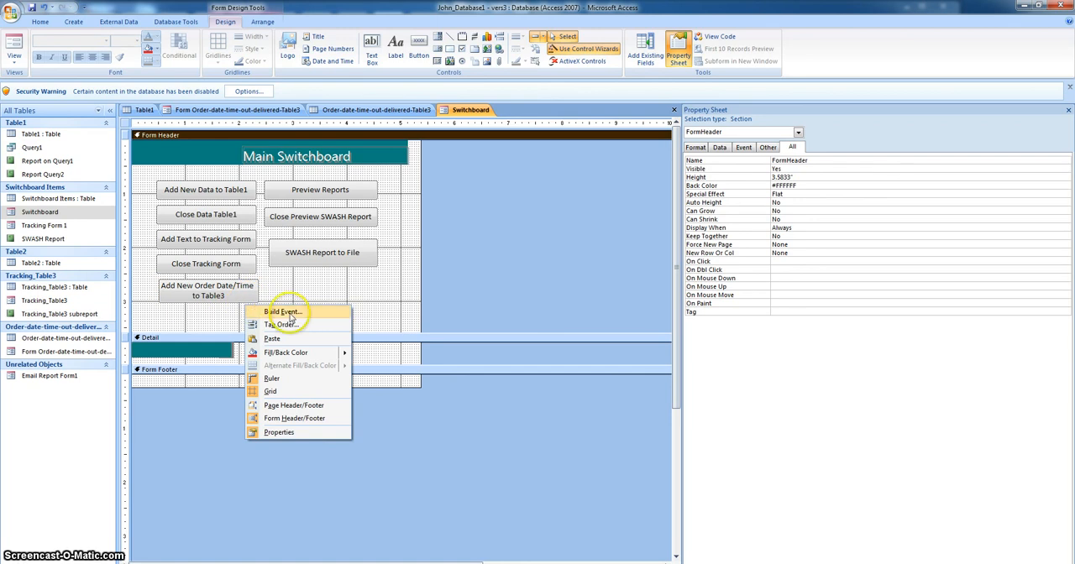
mouse_move(646, 208)
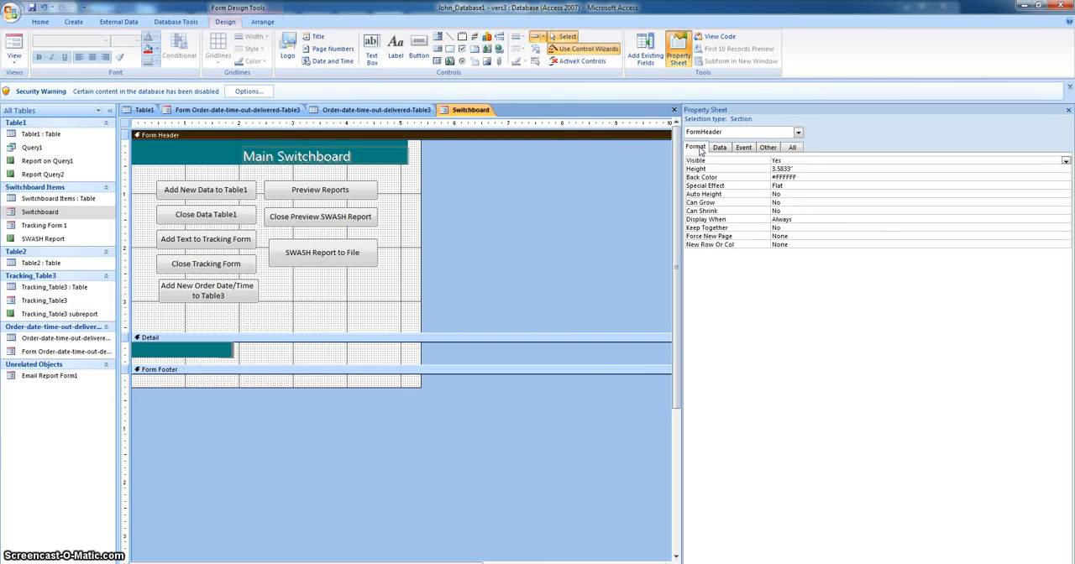
left_click(207, 290)
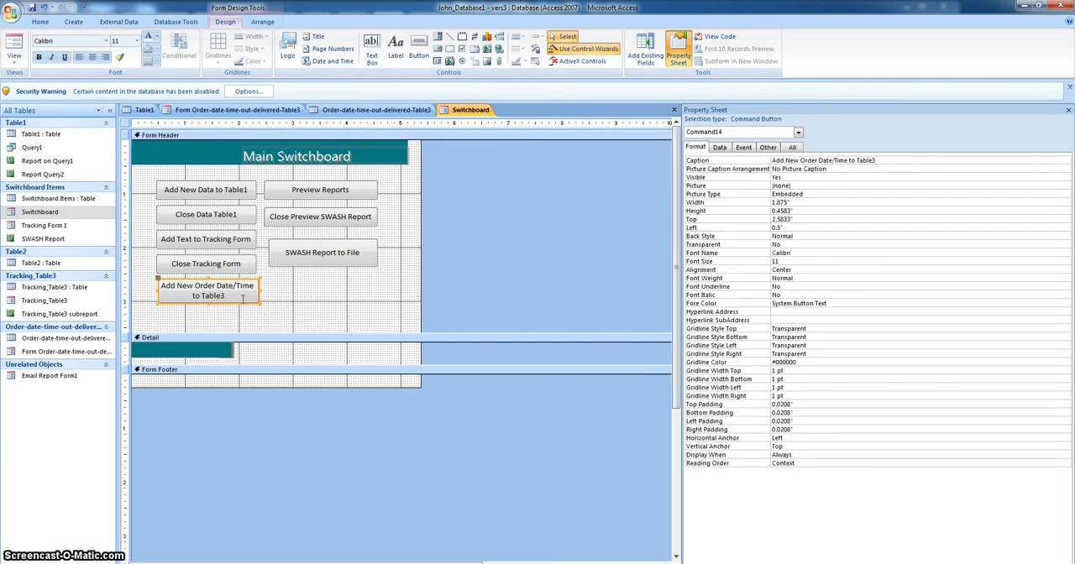
mouse_move(242, 480)
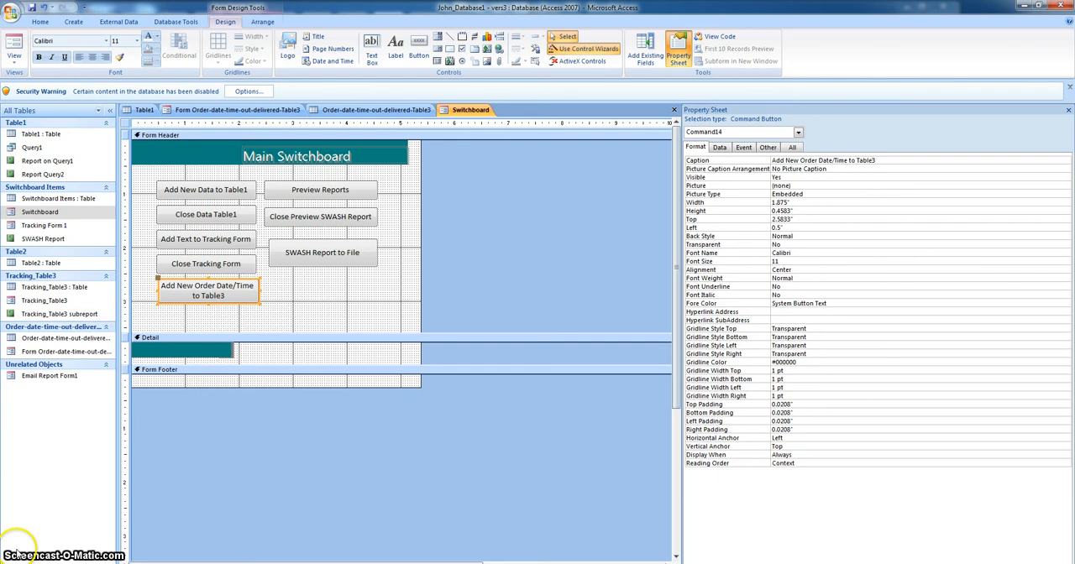
left_click(679, 47)
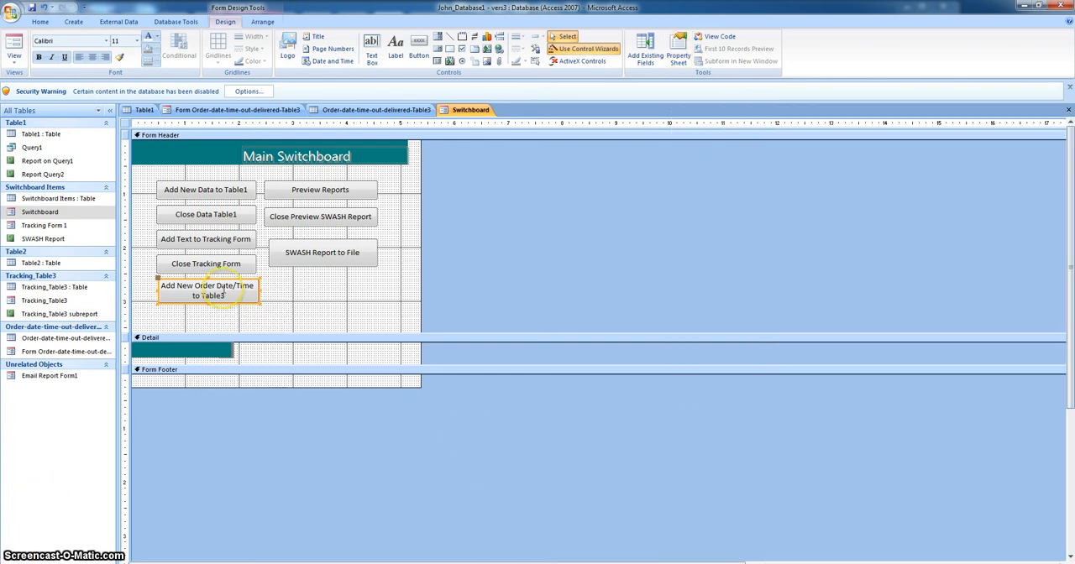
right_click(206, 289)
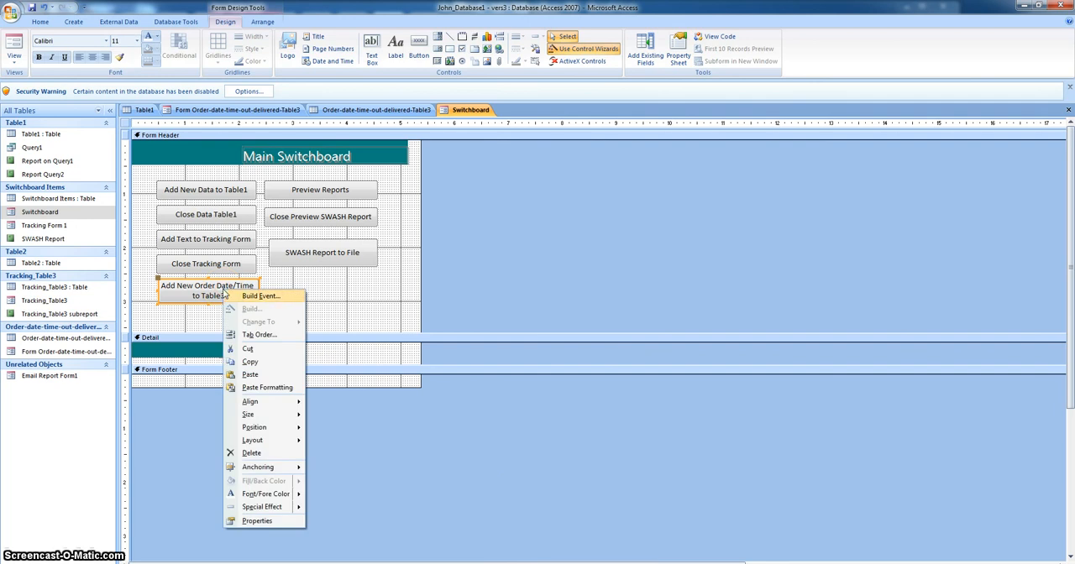
Start Build Event for the button and review the OpenTable action's arguments, keeping Datasheet view.
left_click(260, 296)
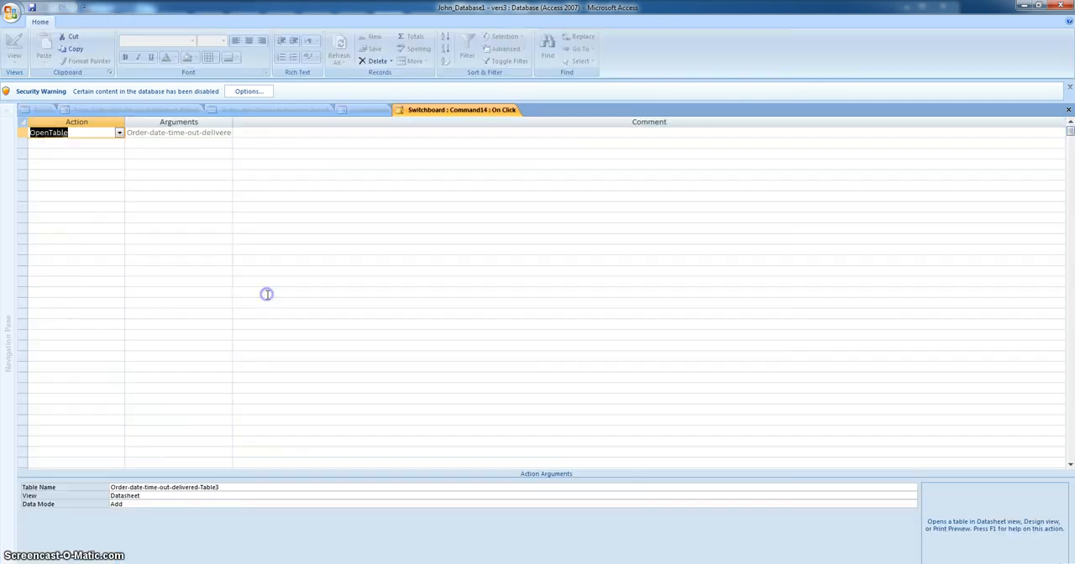
left_click(79, 20)
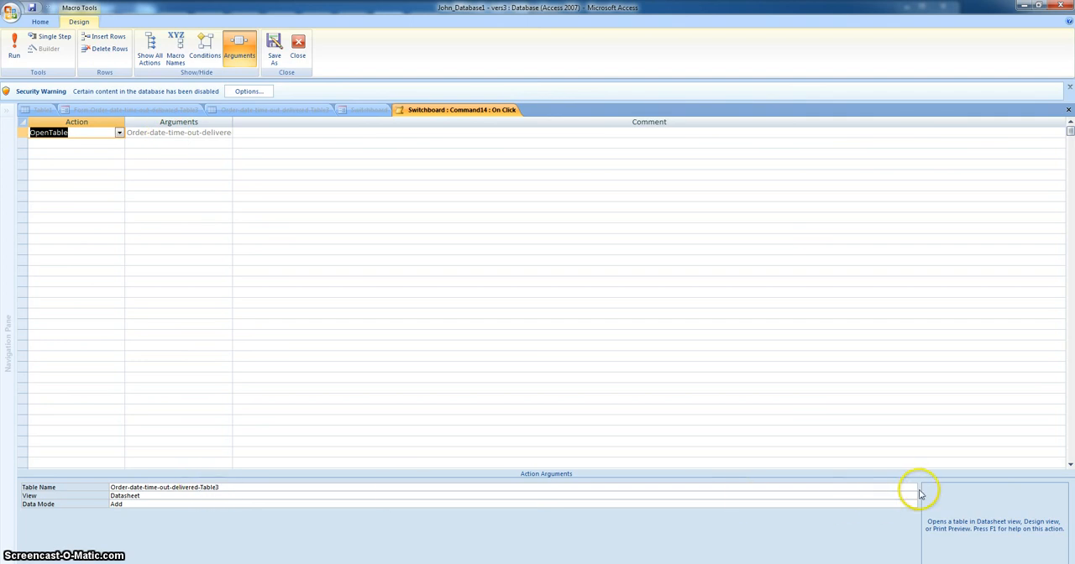
left_click(912, 487)
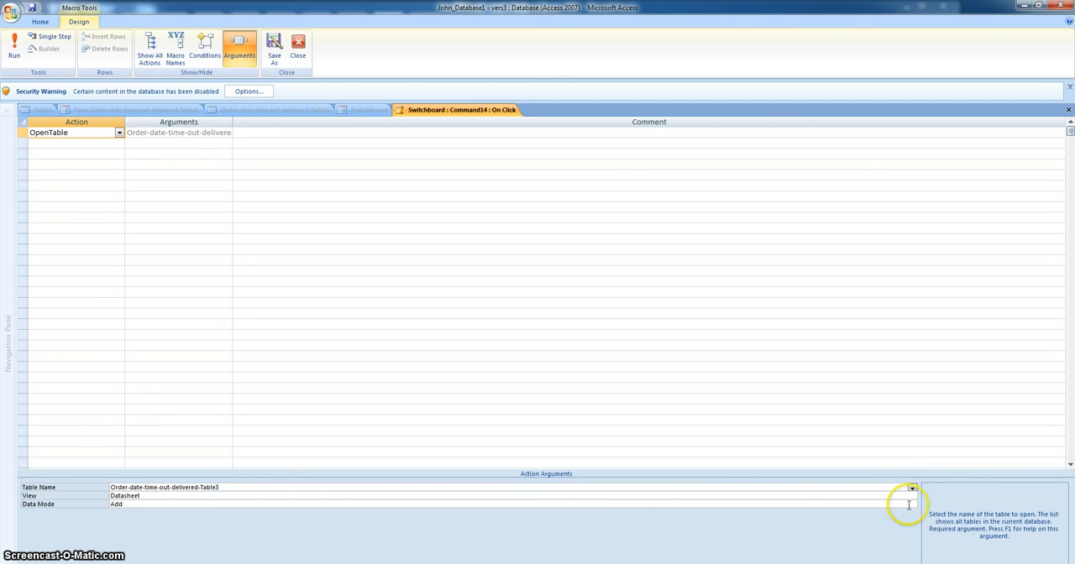
left_click(910, 504)
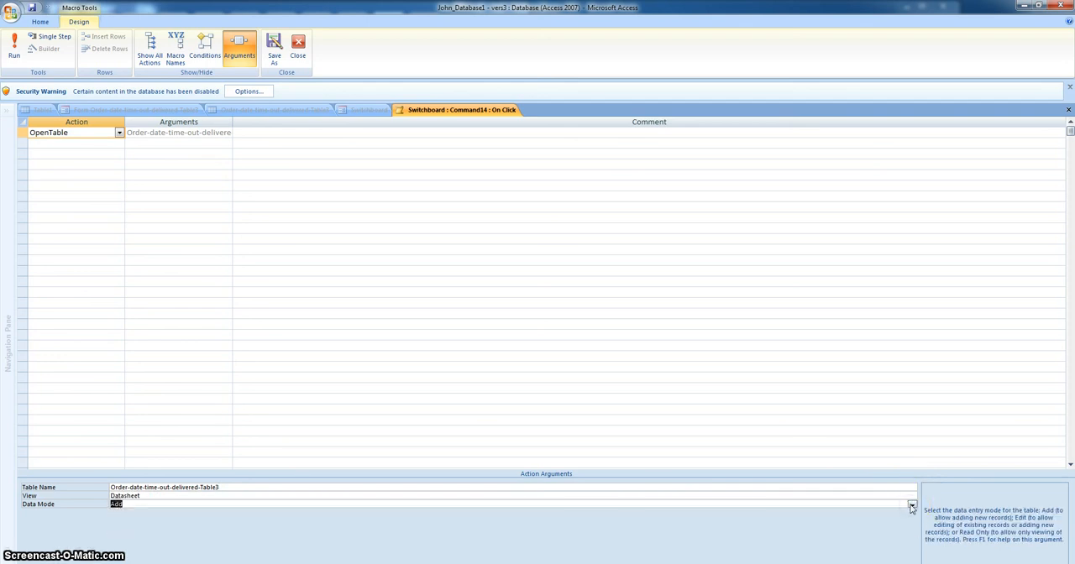
left_click(912, 497)
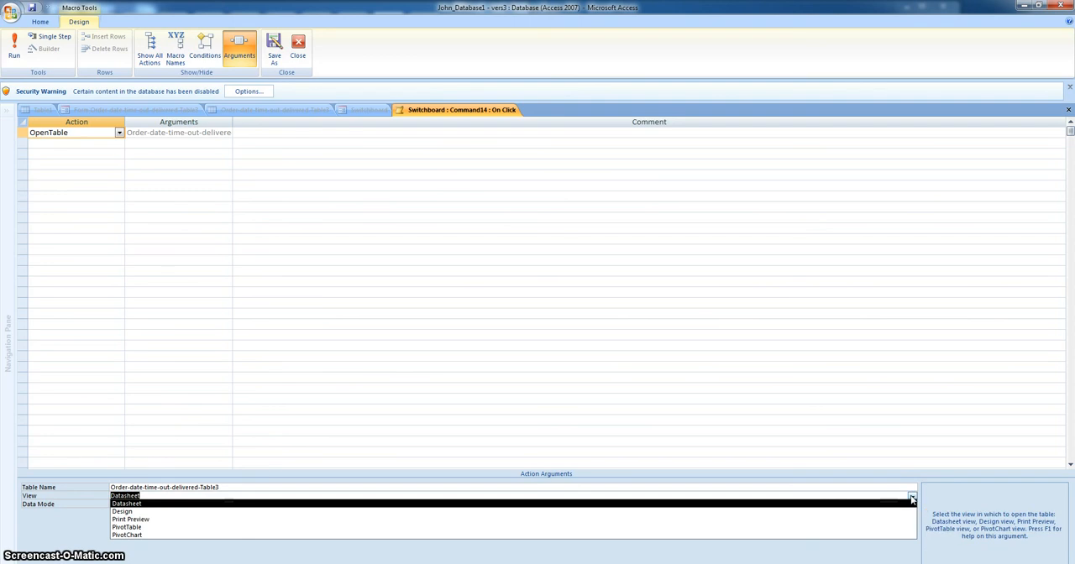
left_click(125, 504)
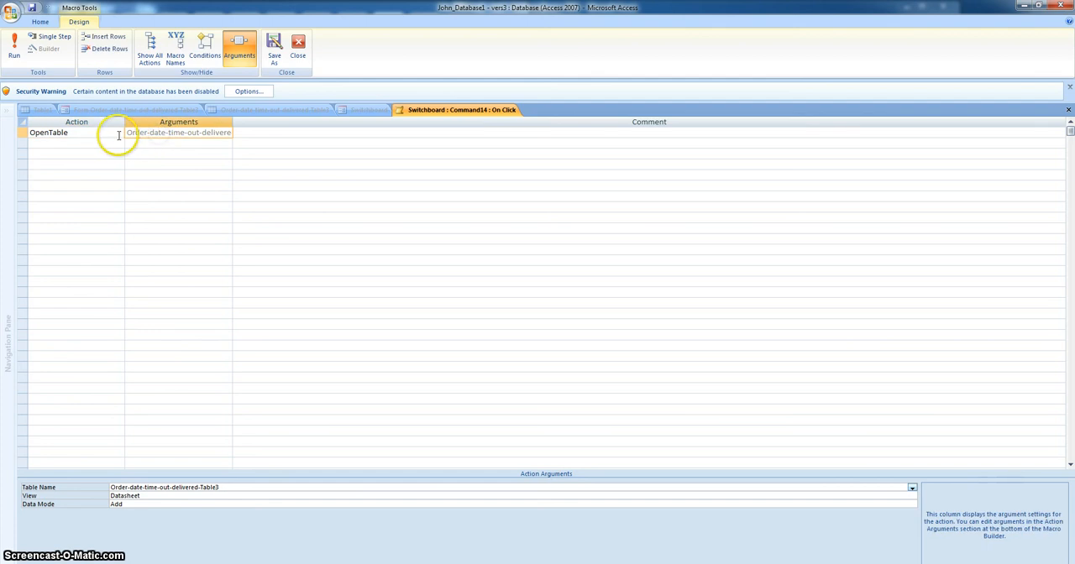
Change the action to OpenForm with Form Name Form Order-date-time-out-delivered-Table3 and prepare to close the macro.
left_click(119, 133)
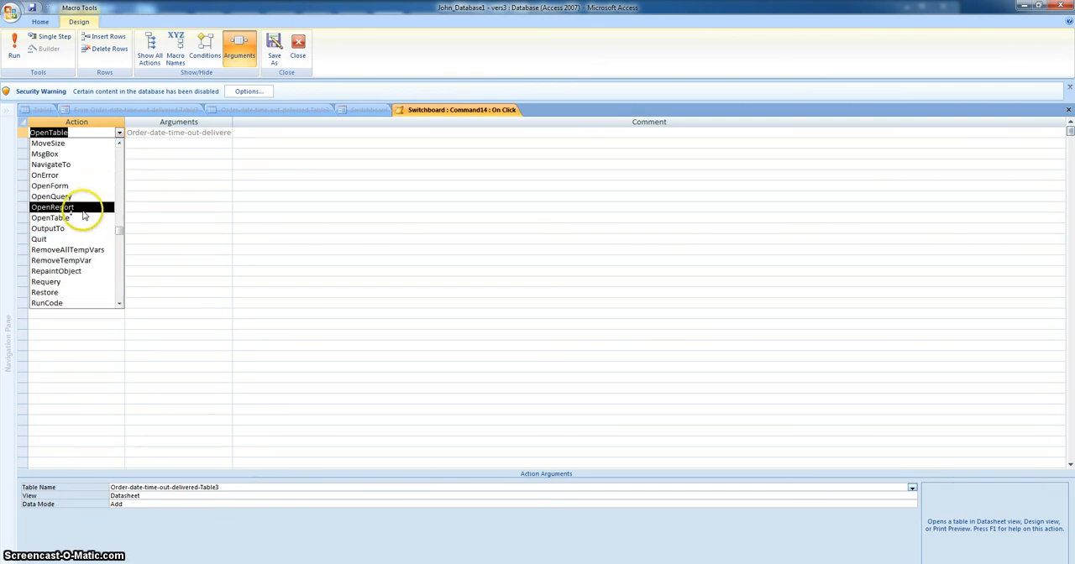
left_click(51, 185)
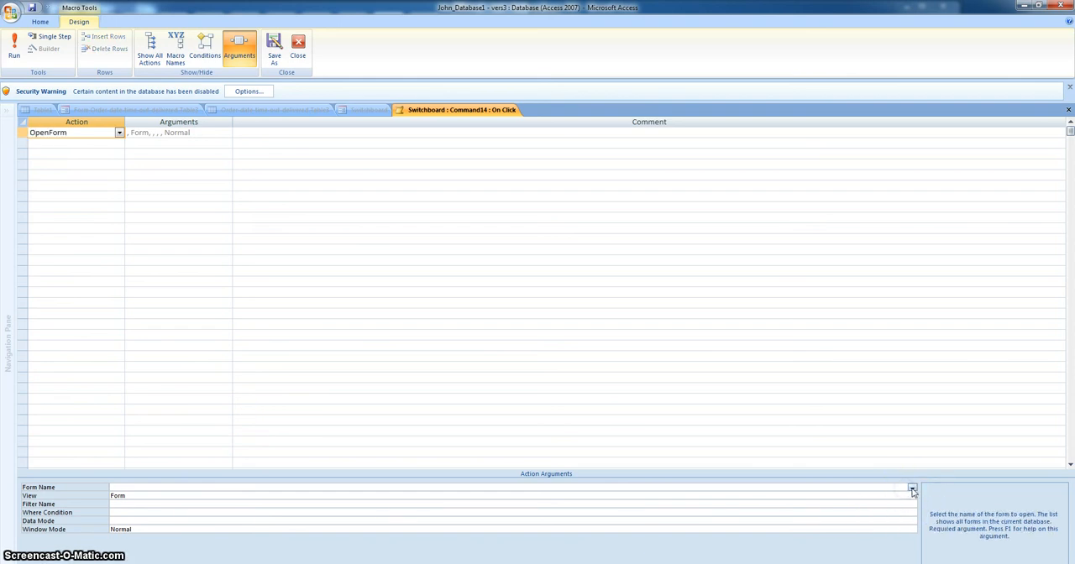
left_click(912, 491)
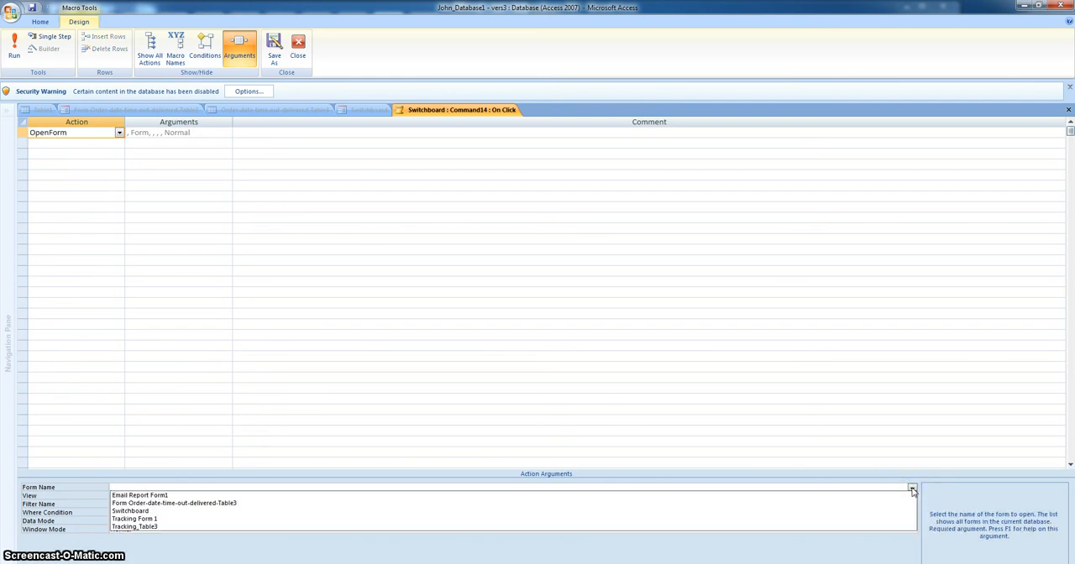
left_click(175, 504)
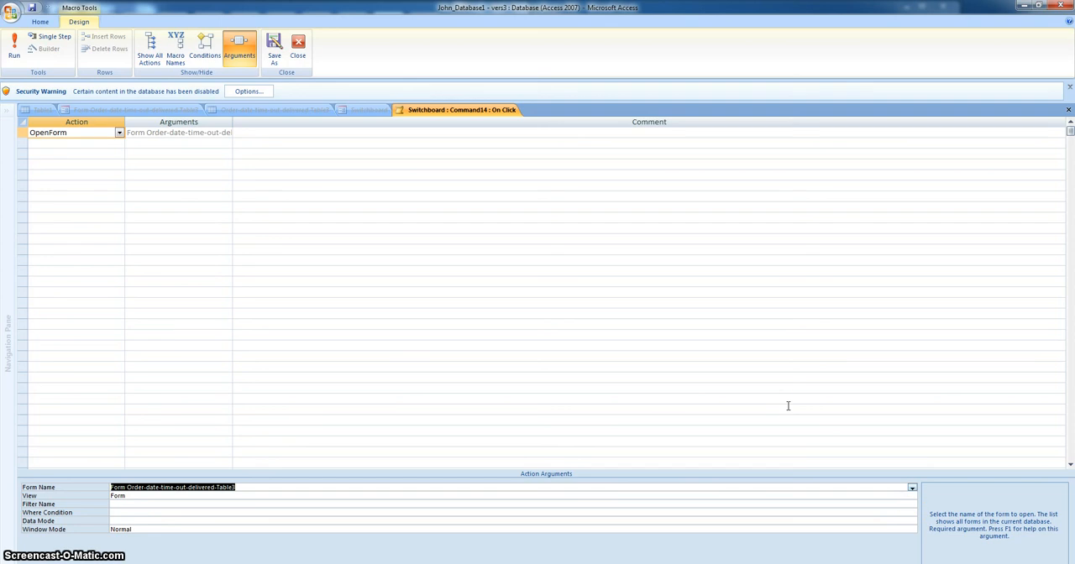
right_click(457, 111)
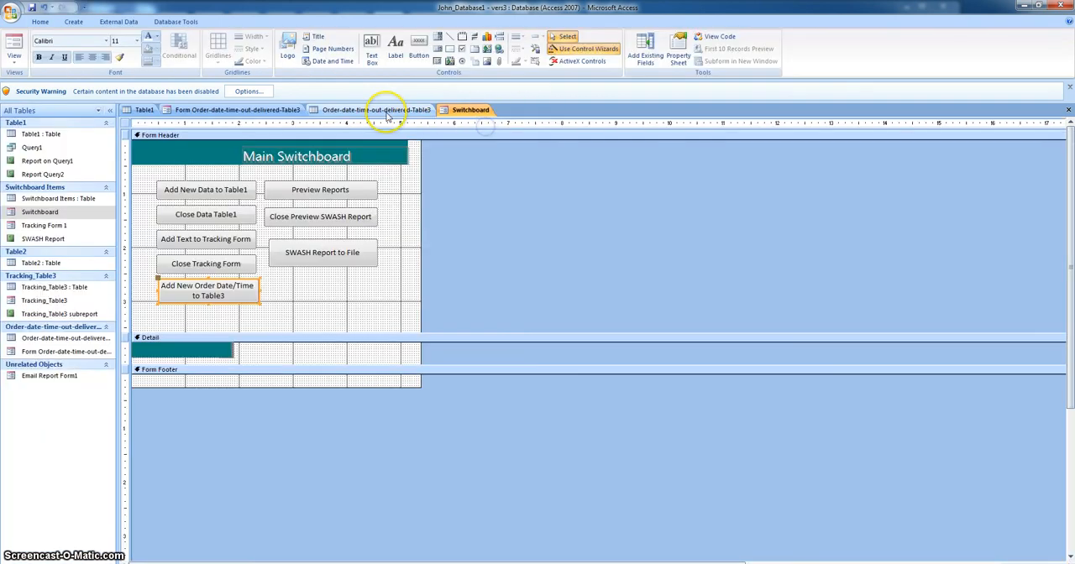
Close the macro, the switchboard design and all other open database objects.
left_click(470, 111)
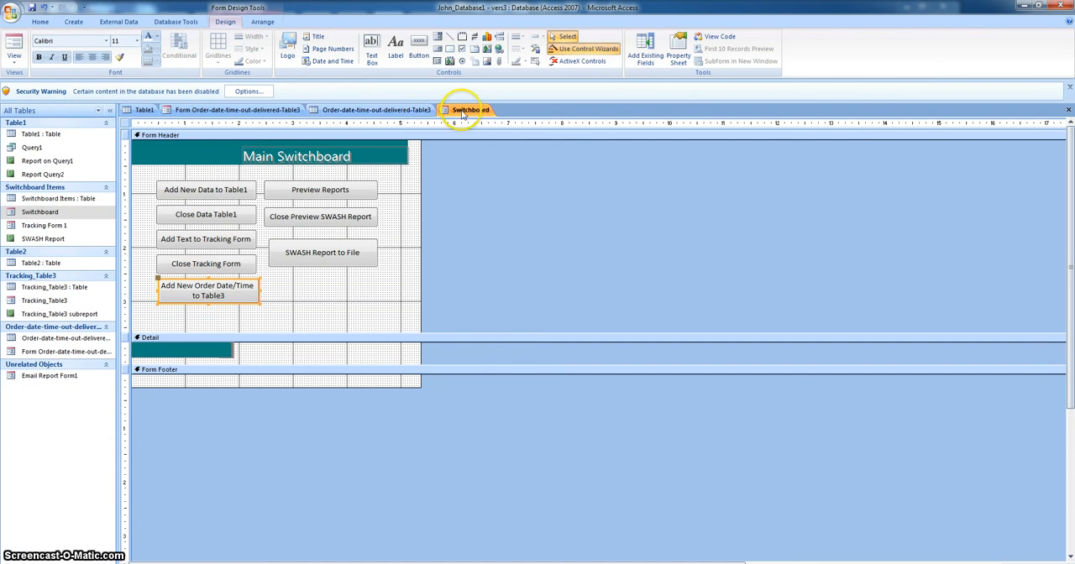
left_click(470, 111)
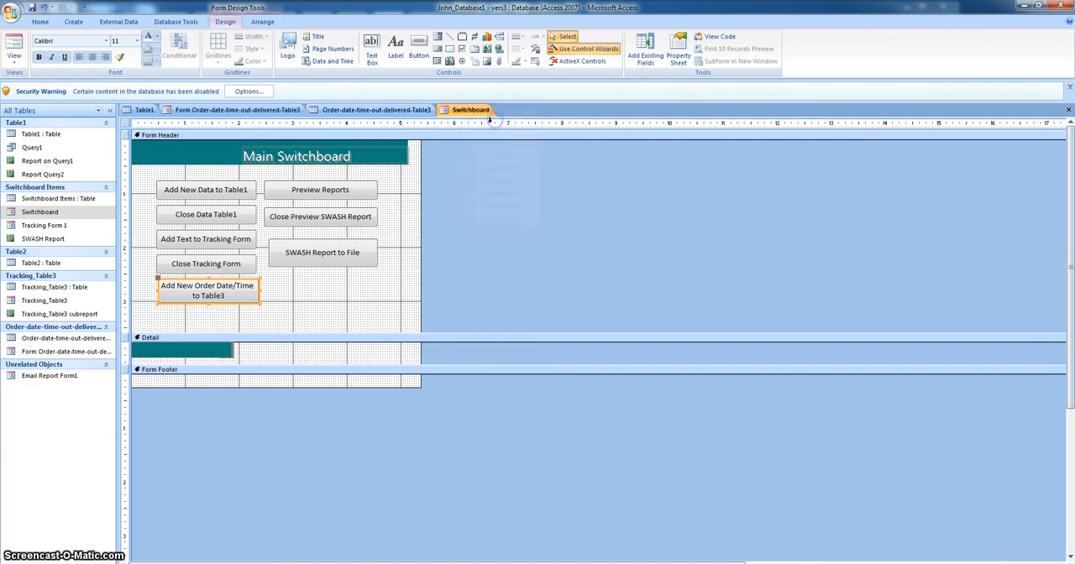
left_click(376, 109)
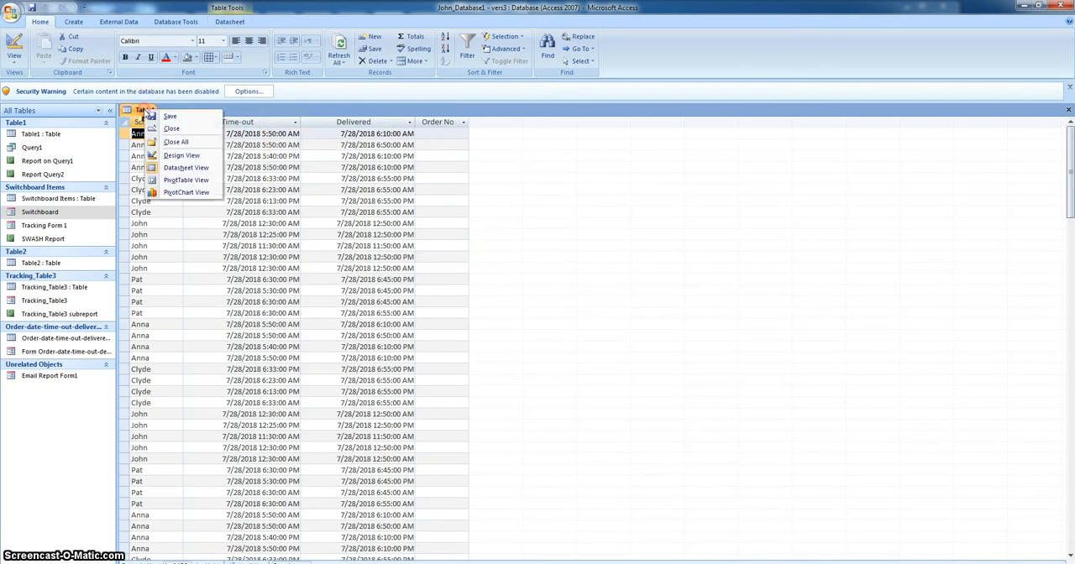
left_click(171, 127)
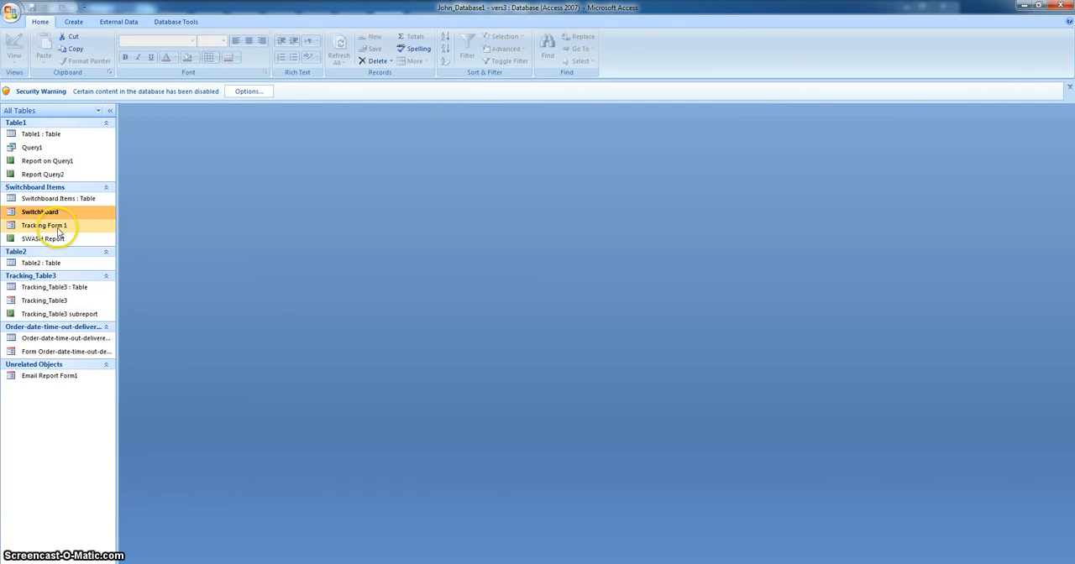
Run the Switchboard and test that Add New Order Date/Time to Table3 opens the order form.
double_click(41, 211)
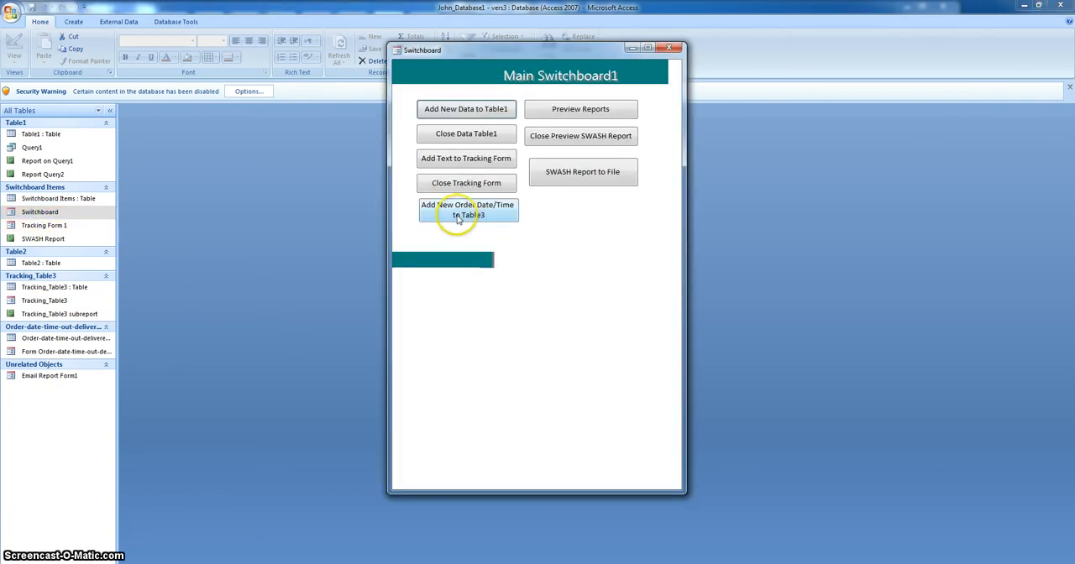
left_click(467, 210)
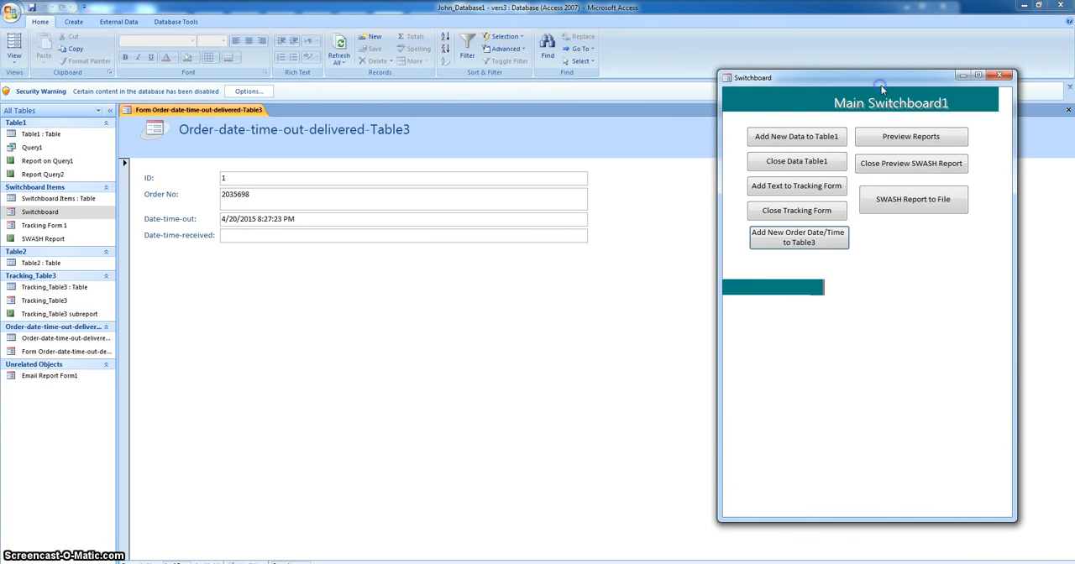
mouse_move(359, 220)
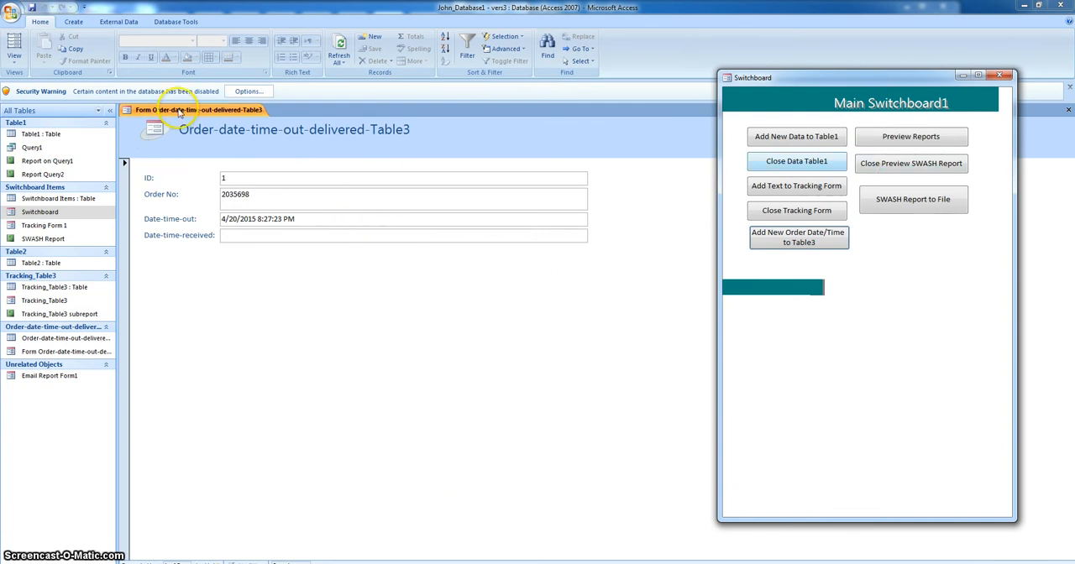
Switch the order form to Design View and drop a new command button in its header.
right_click(199, 111)
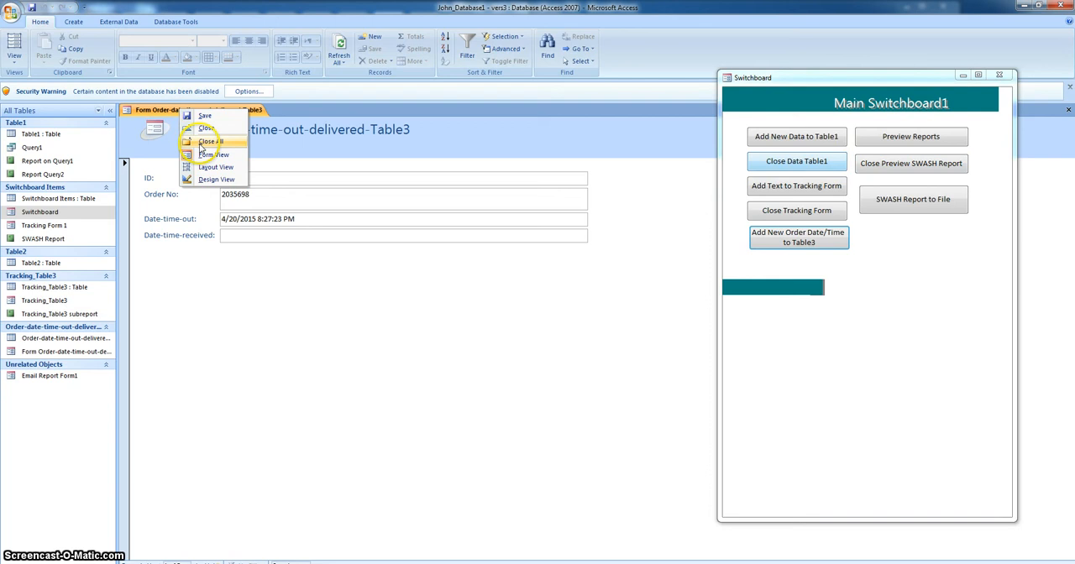
left_click(217, 178)
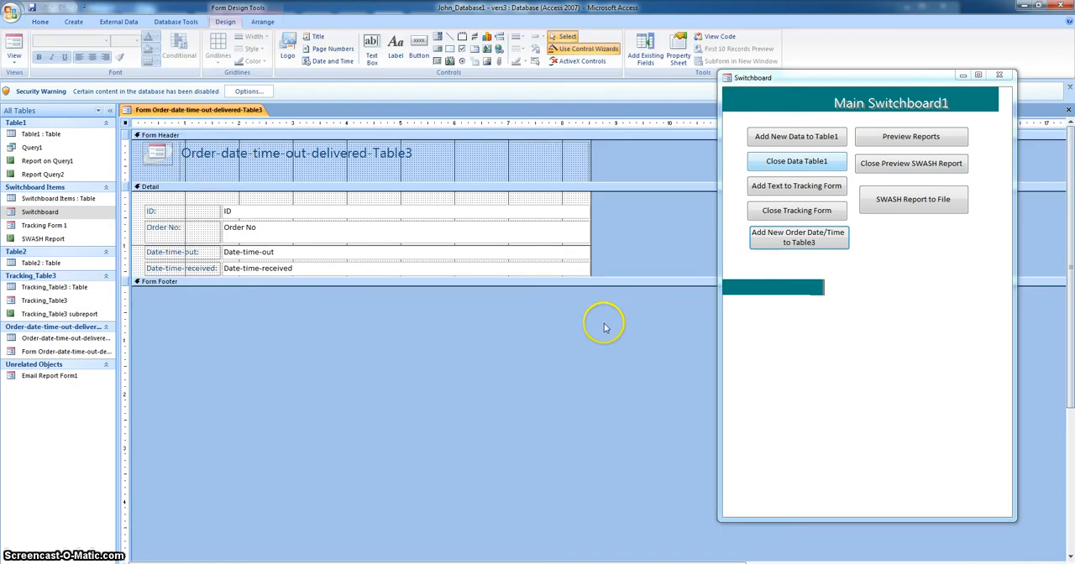
mouse_move(419, 43)
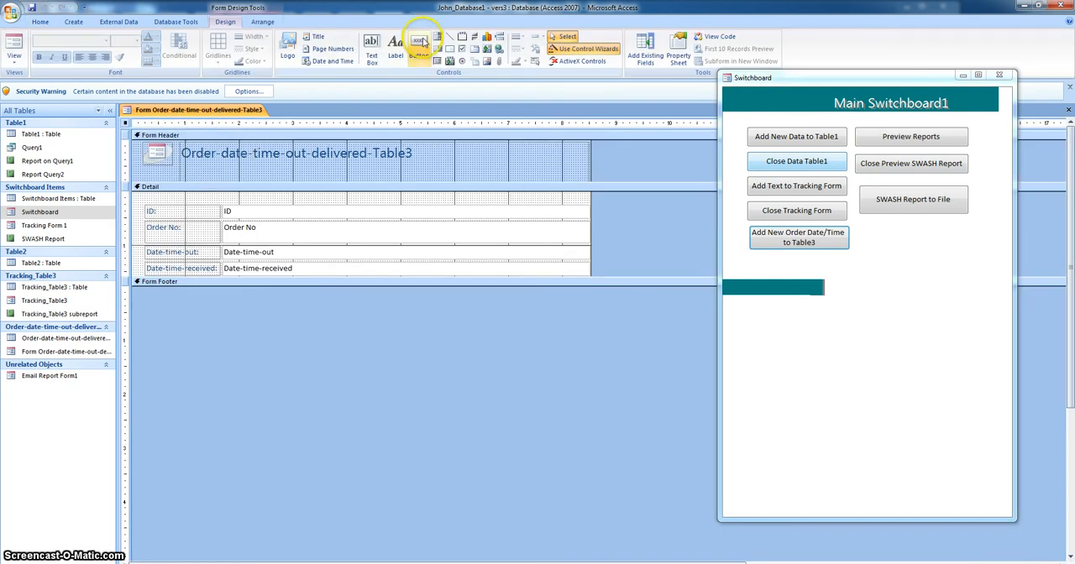
left_click(420, 49)
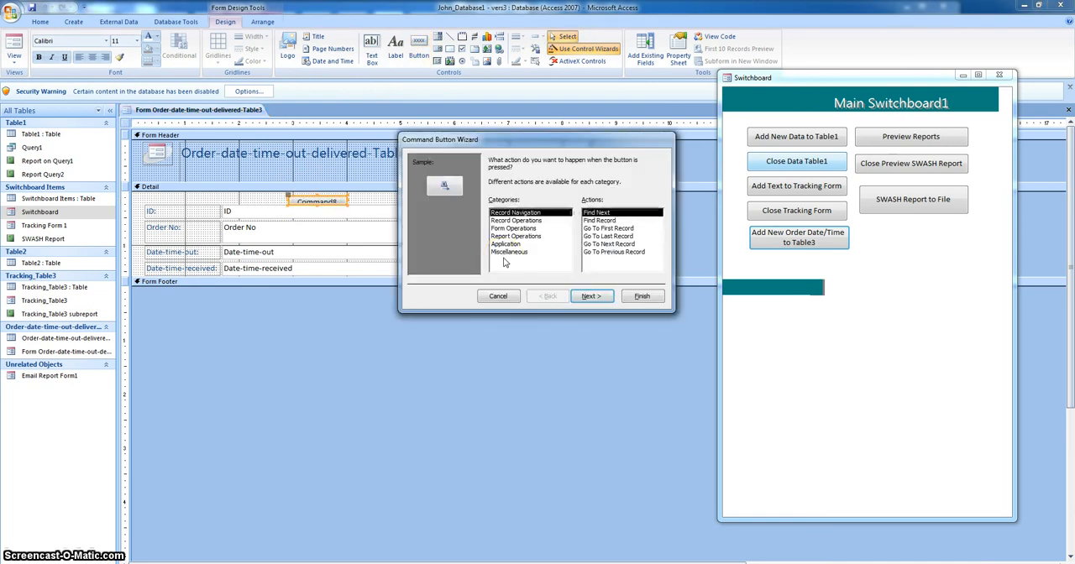
left_click(515, 211)
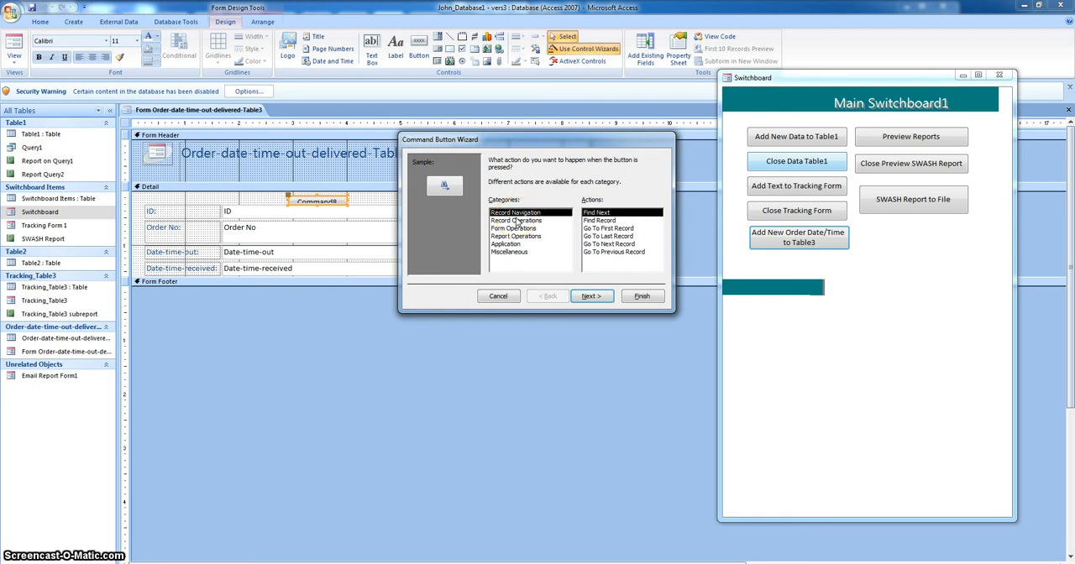
mouse_move(540, 244)
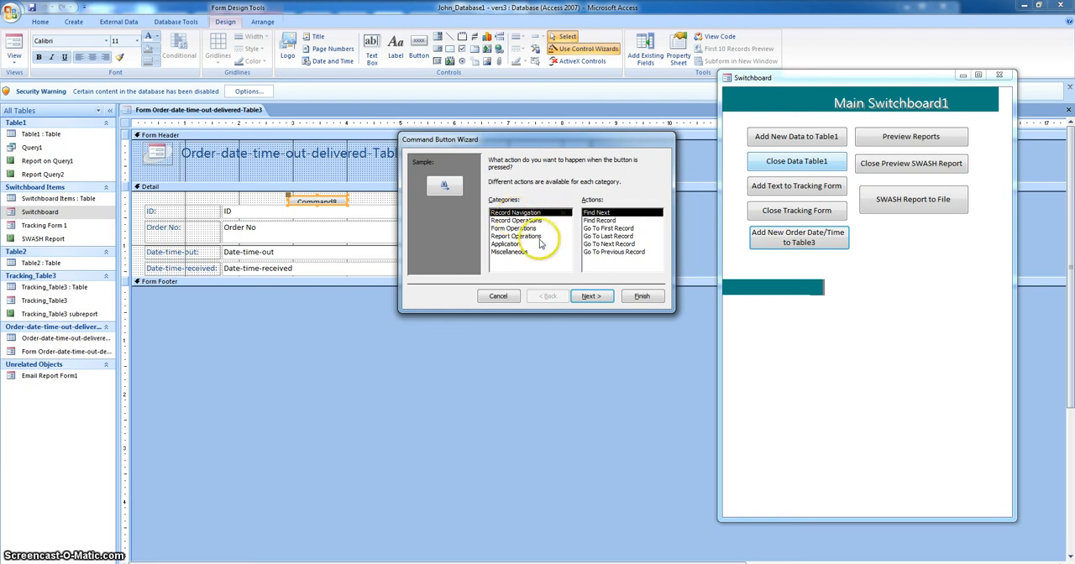
In the wizard pick Record Operations > Add New Record and finish the button named Add New Record.
left_click(518, 220)
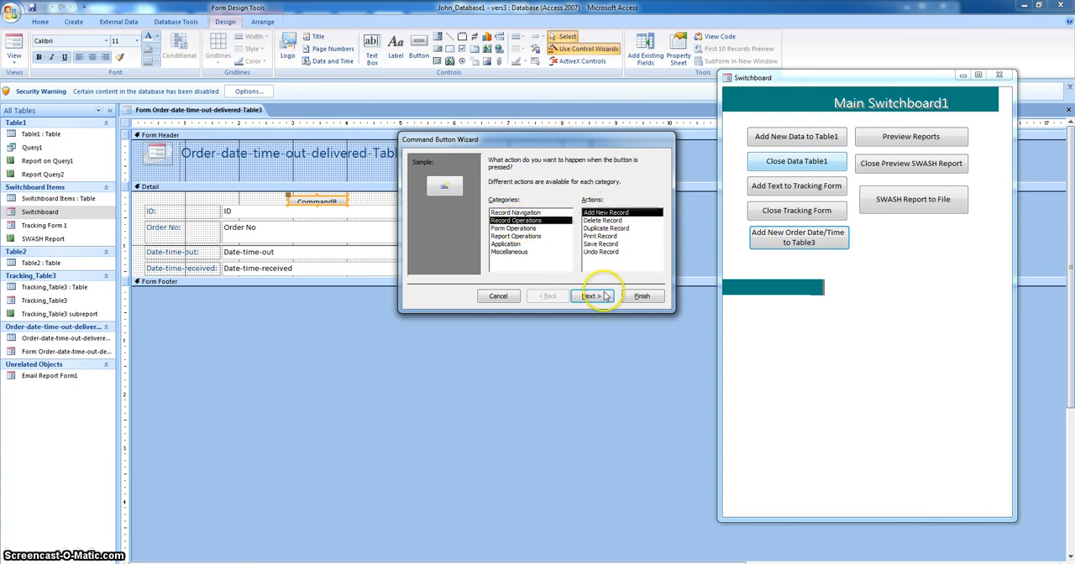
left_click(591, 296)
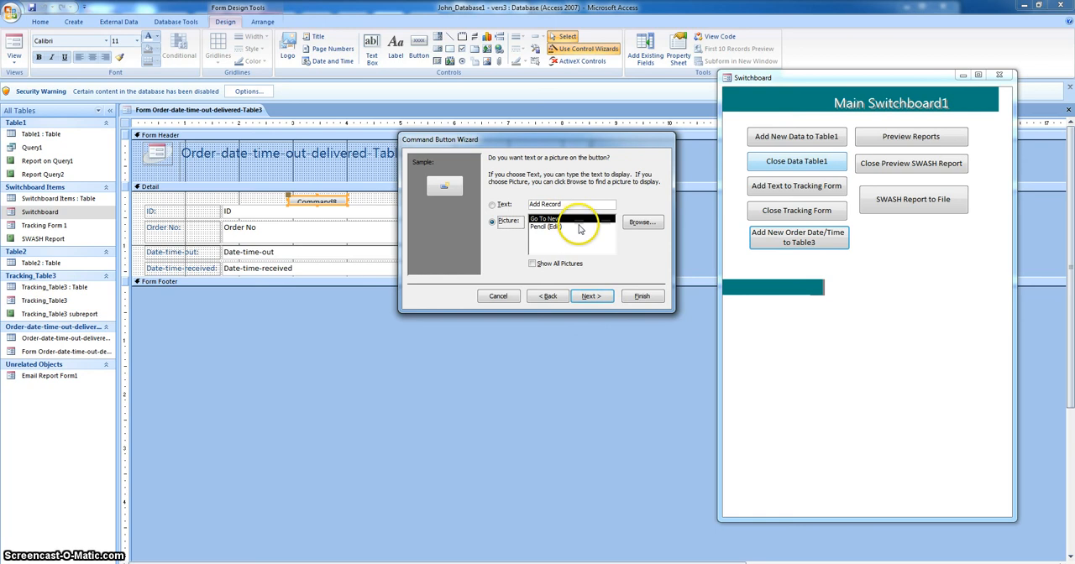
left_click(591, 296)
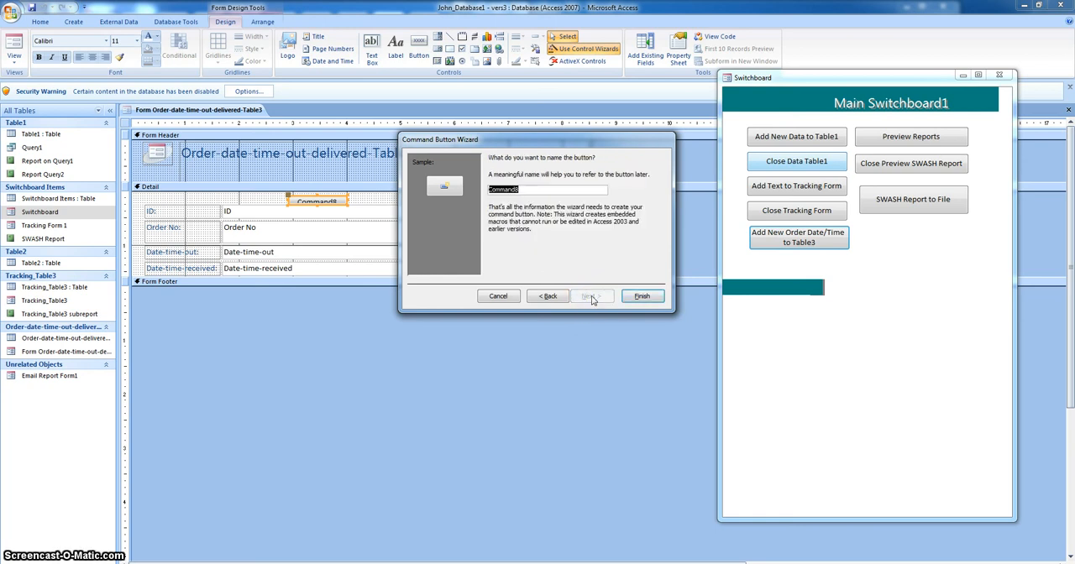
type("Add New")
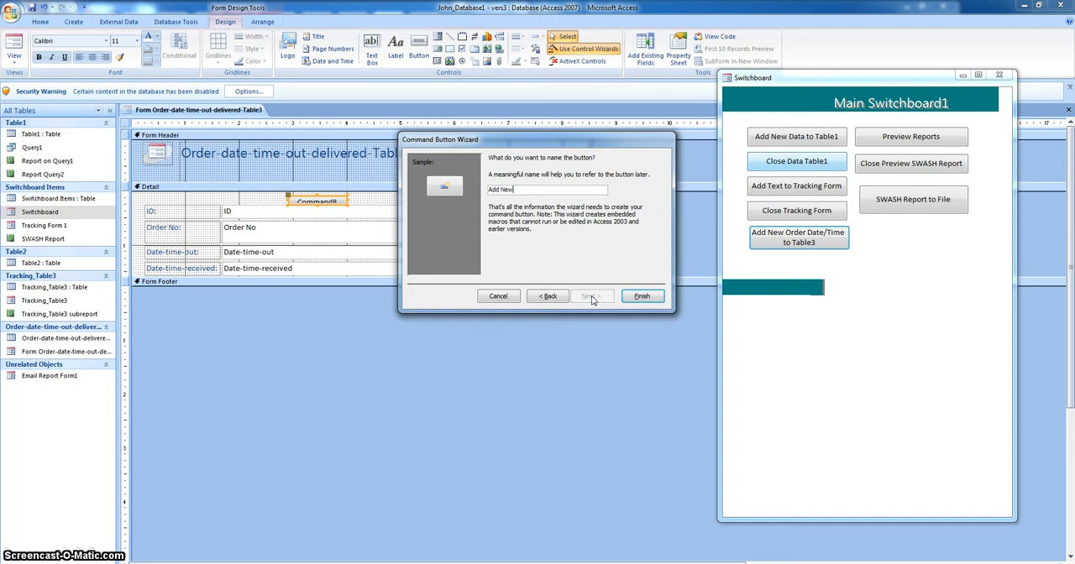
type("Record")
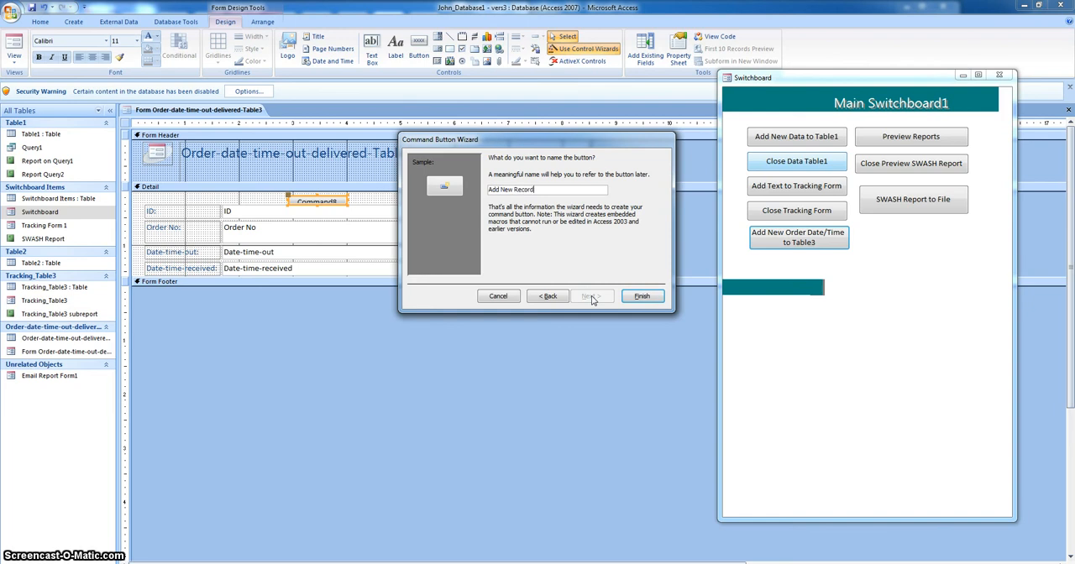
left_click(641, 296)
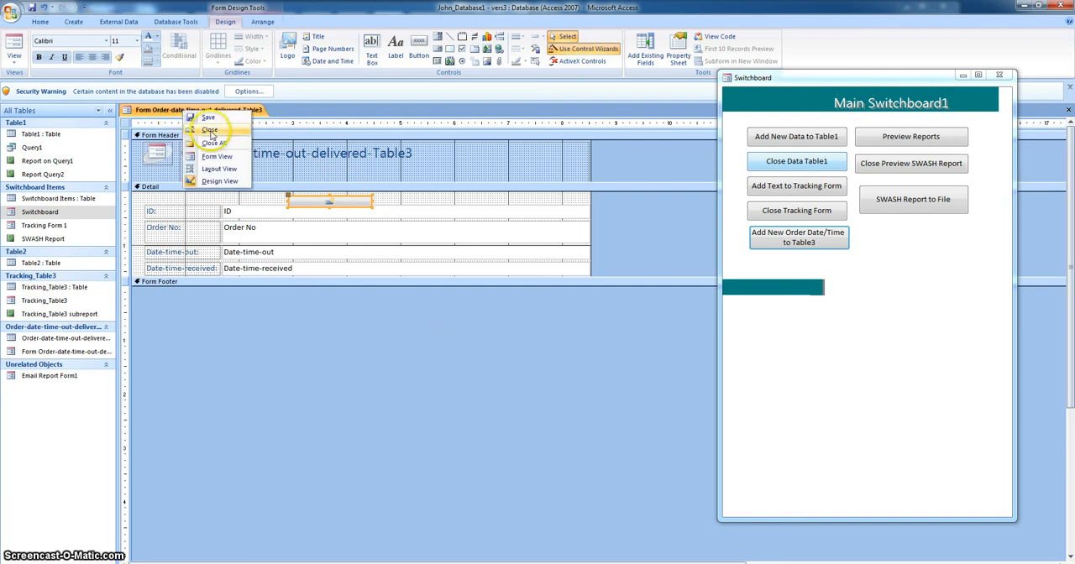
Show the order form in Form View on a blank record, then open the Office Button menu.
left_click(216, 156)
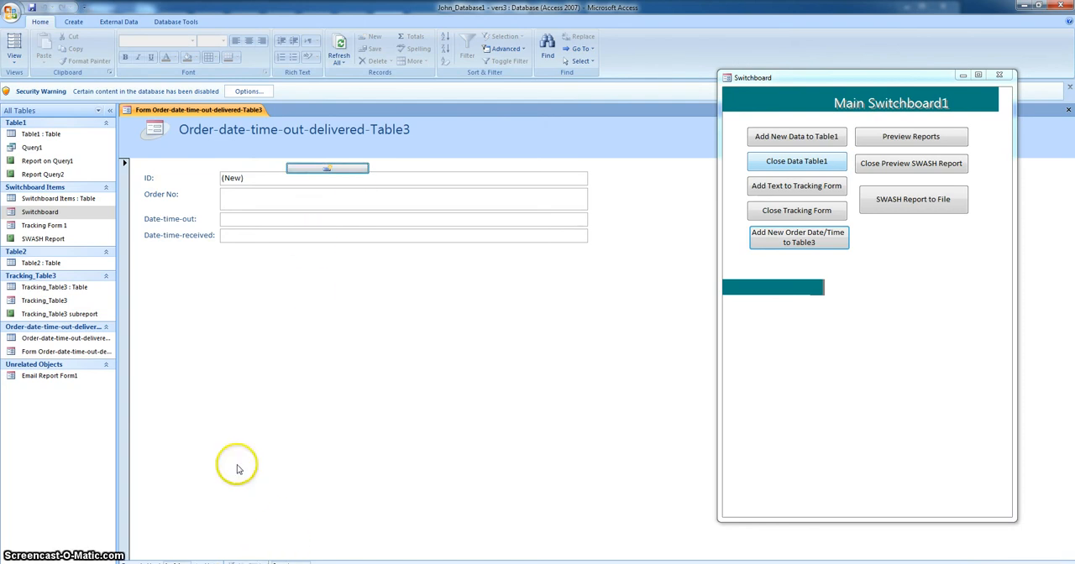
mouse_move(260, 191)
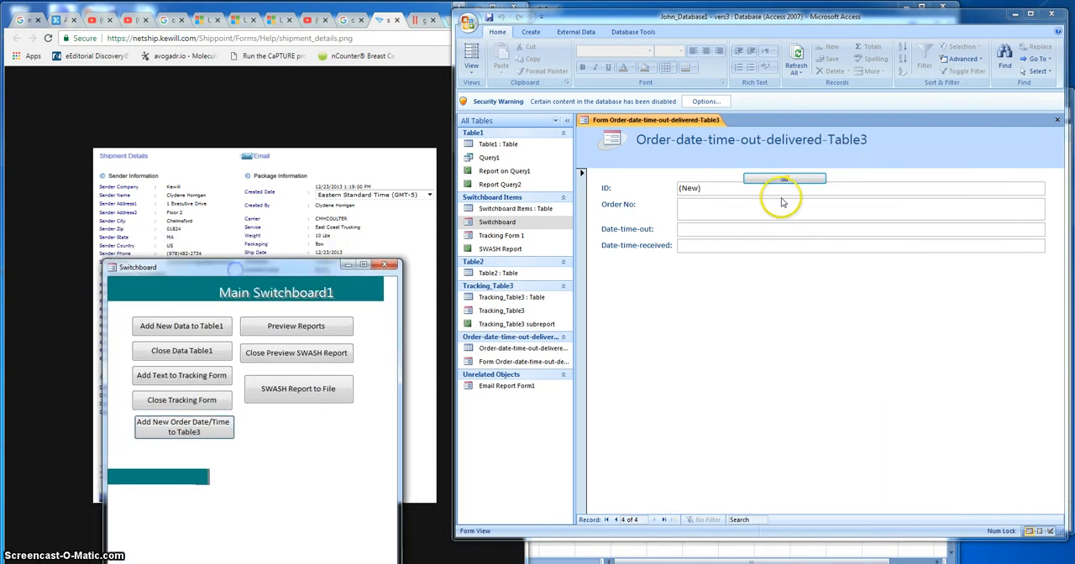
mouse_move(691, 333)
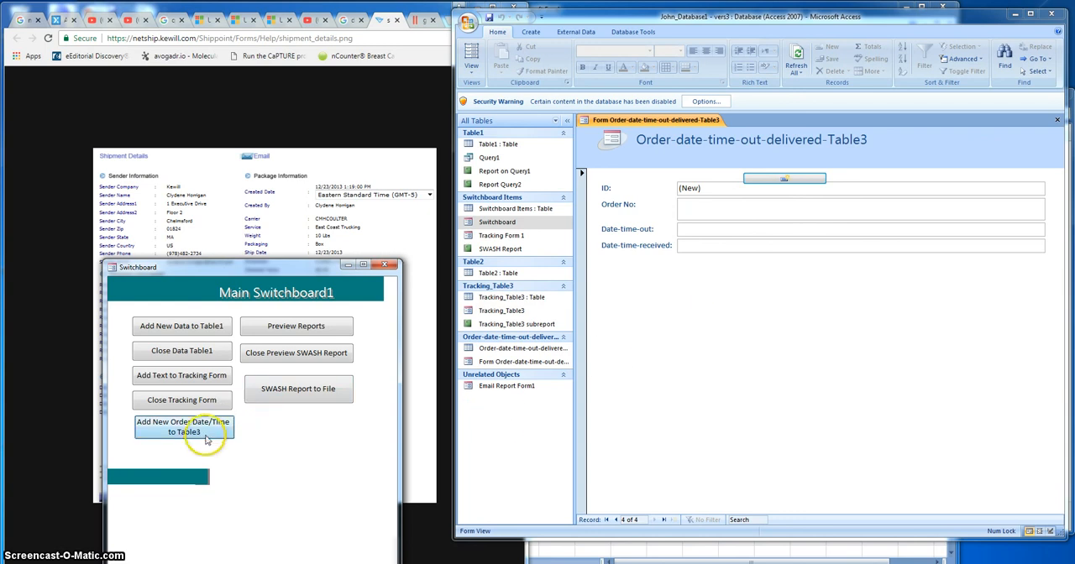
mouse_move(181, 399)
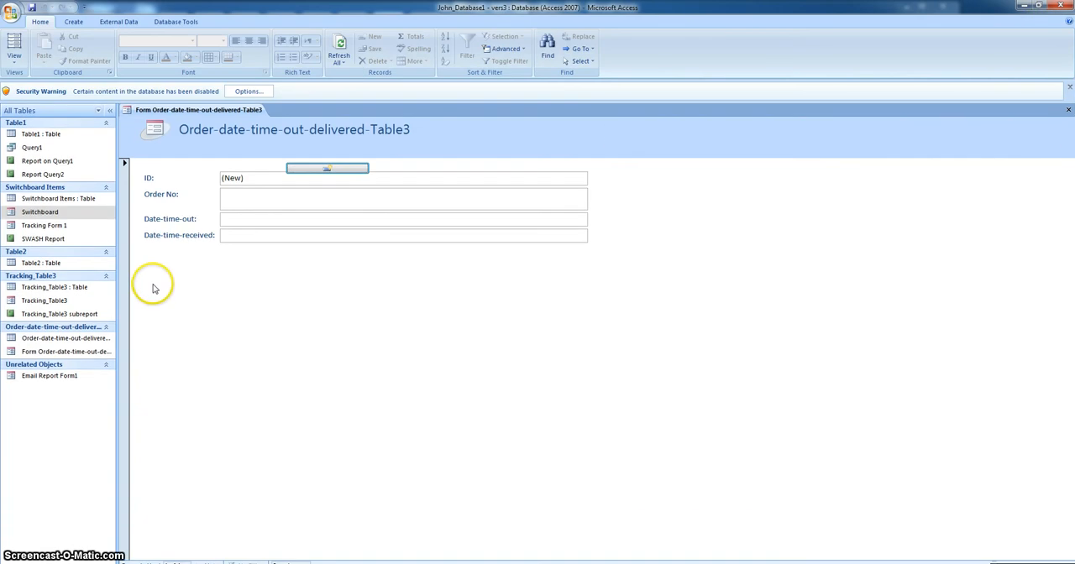
mouse_move(14, 10)
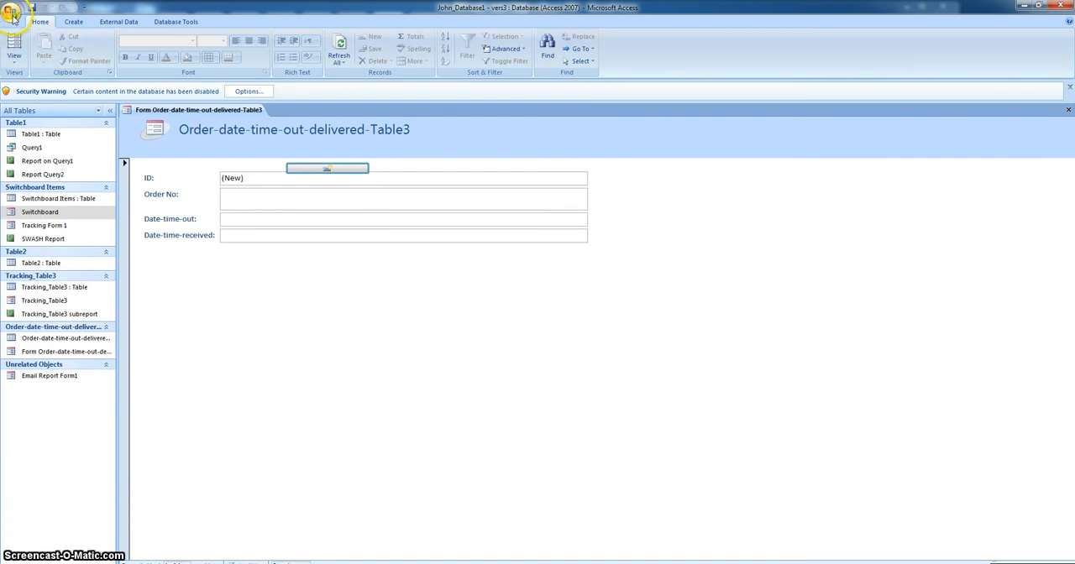
left_click(14, 10)
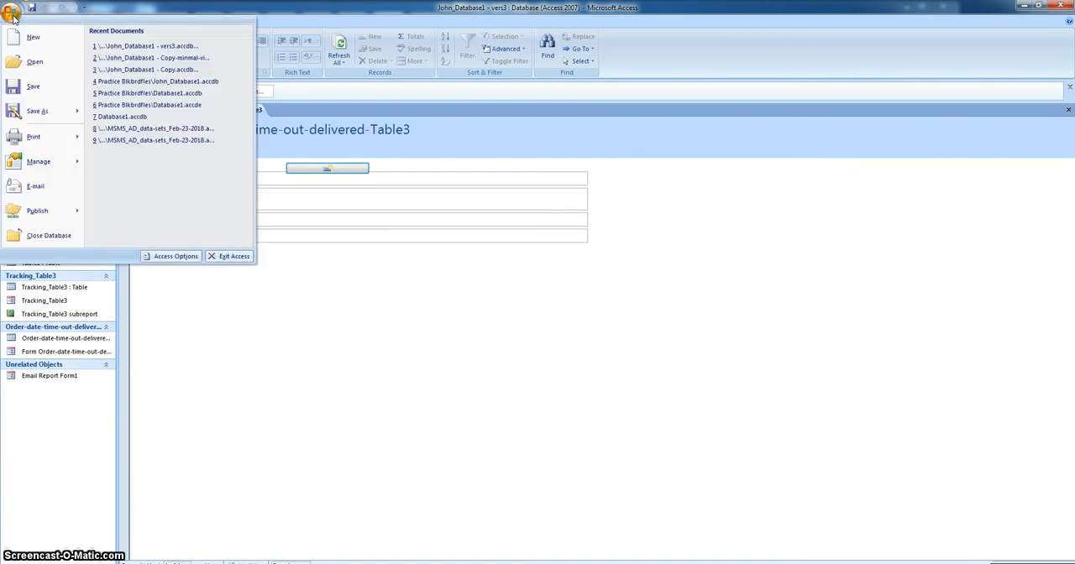
In Access Options > Current Database set Display Form to Switchboard and confirm.
left_click(175, 255)
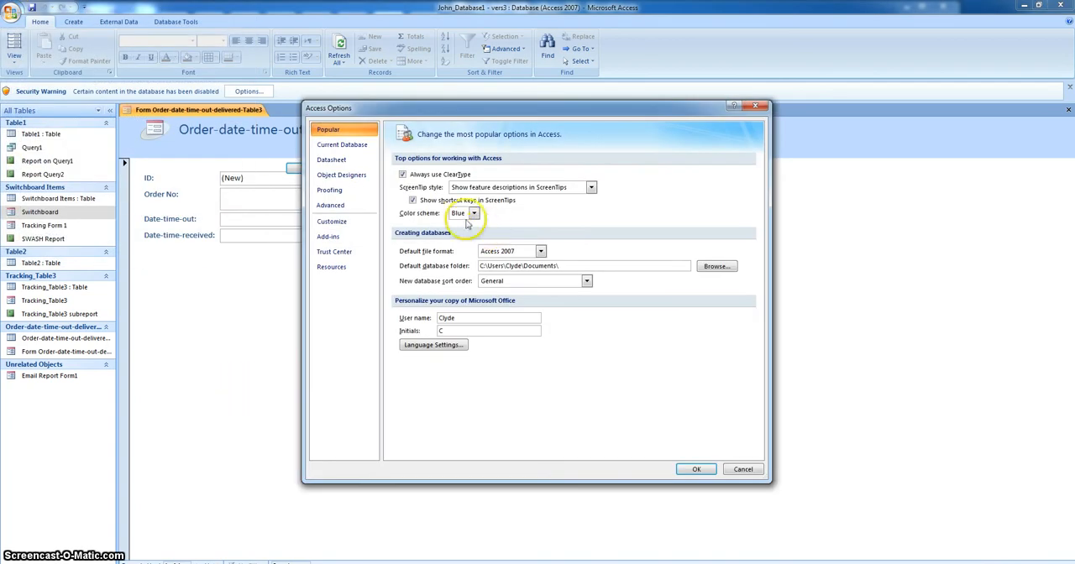
mouse_move(440, 258)
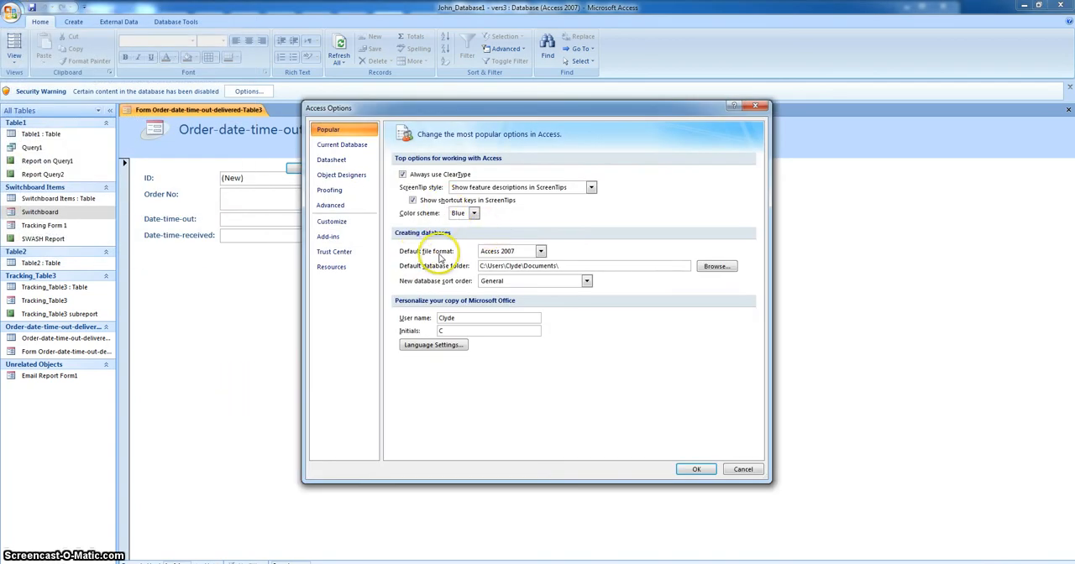
mouse_move(437, 284)
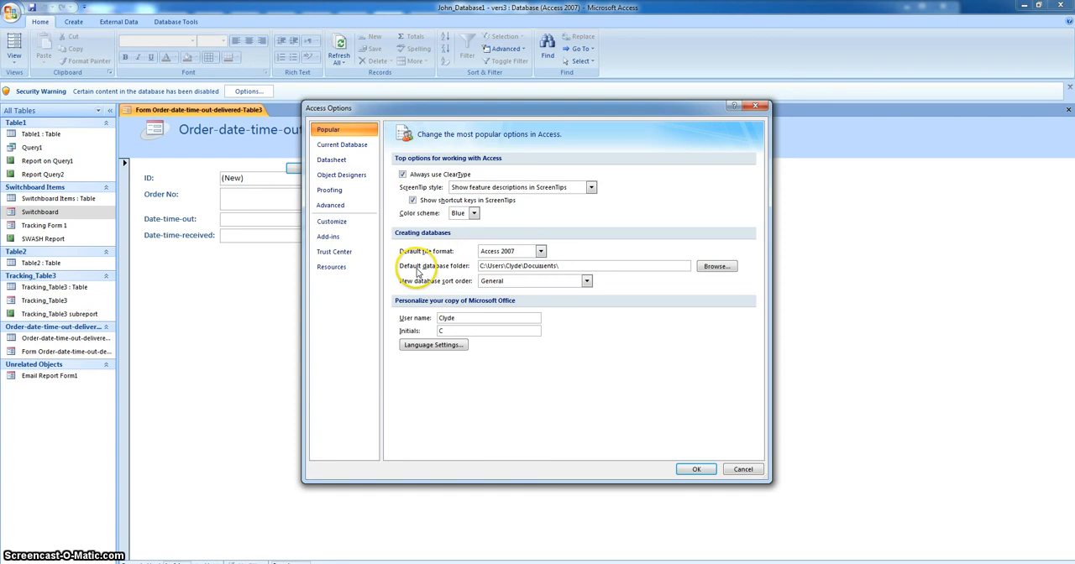
left_click(343, 145)
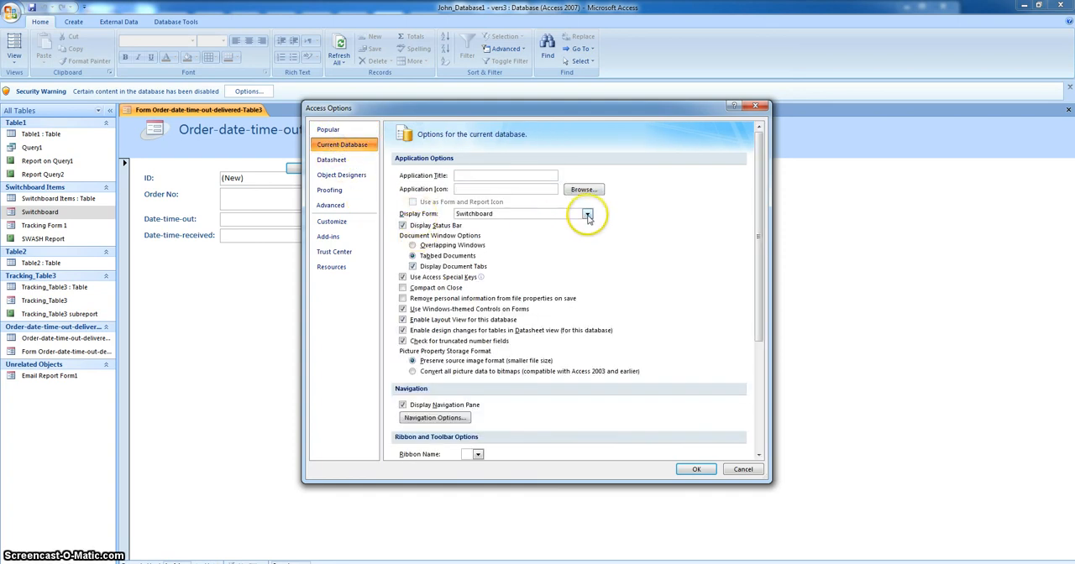
left_click(586, 213)
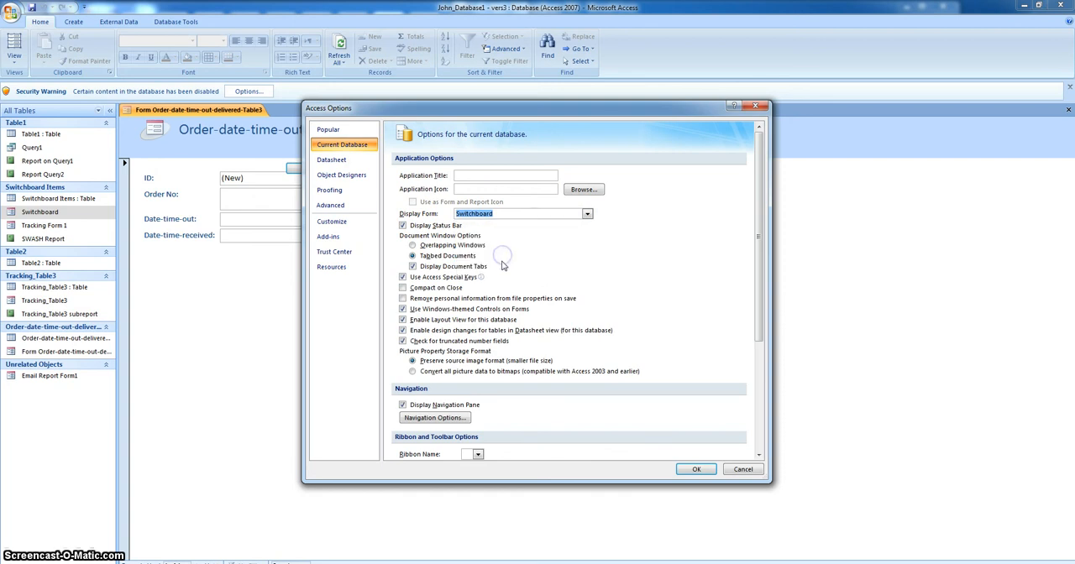
left_click(695, 469)
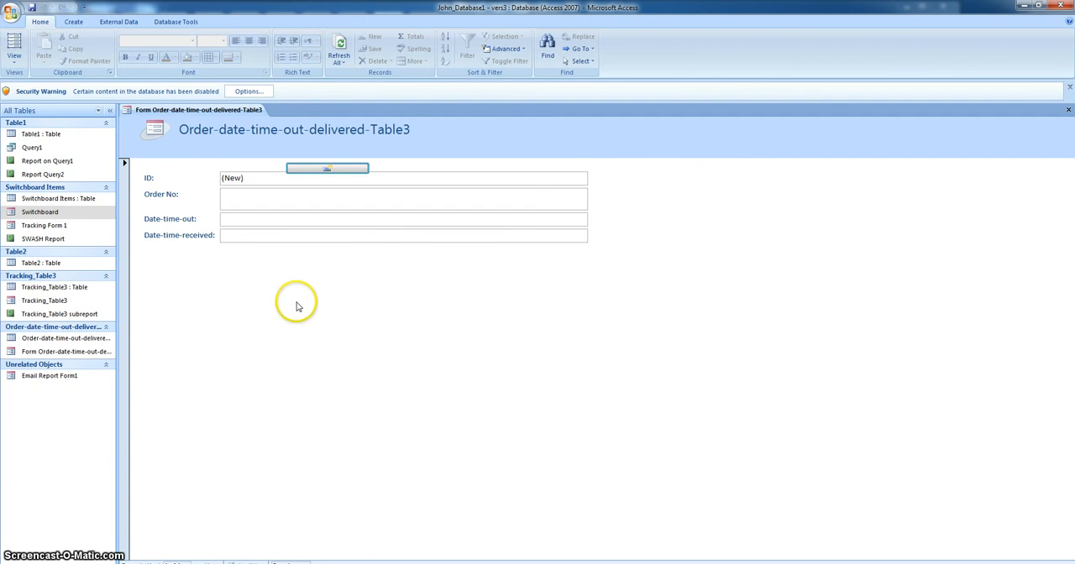
Reopen the Switchboard in Design View and copy the Close Tracking Form button.
double_click(41, 212)
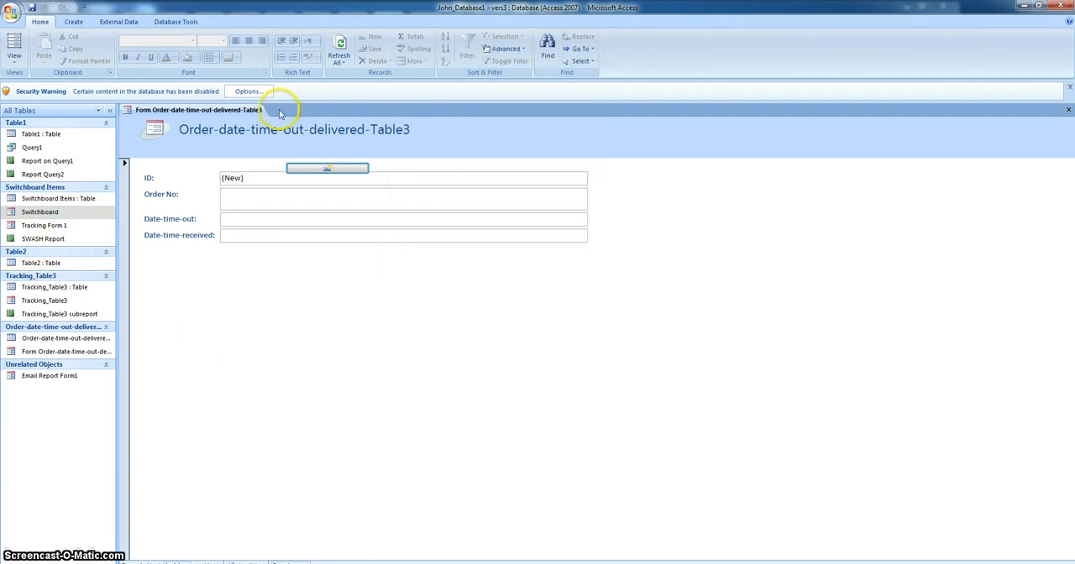
right_click(41, 212)
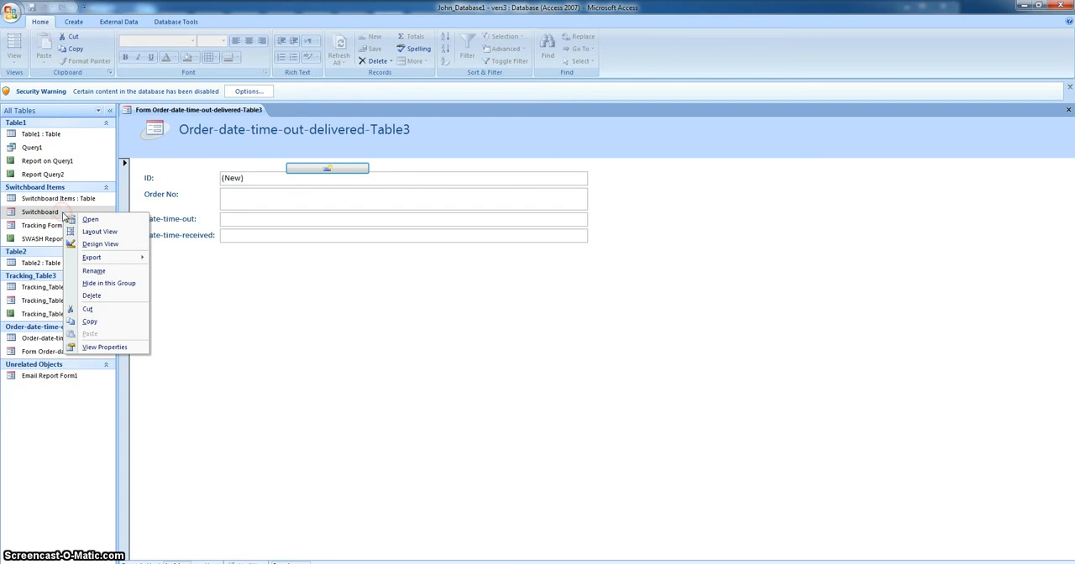
mouse_move(99, 232)
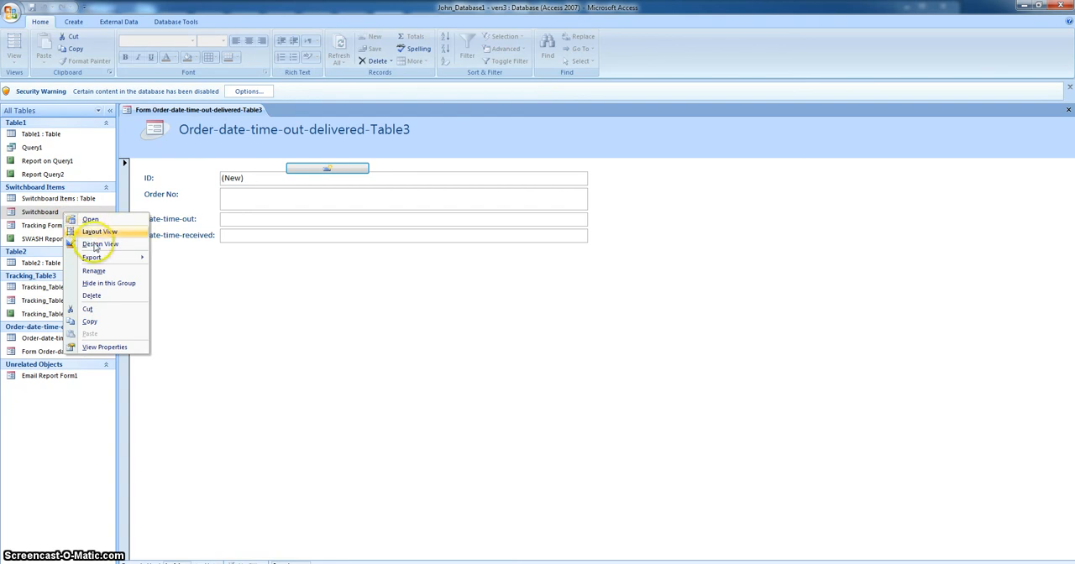
left_click(101, 243)
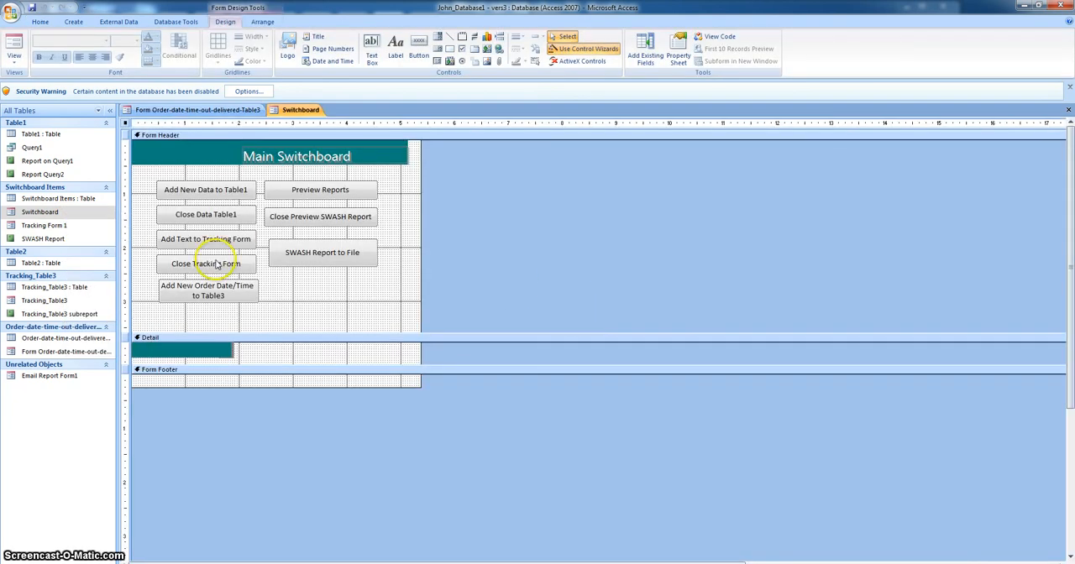
left_click(205, 264)
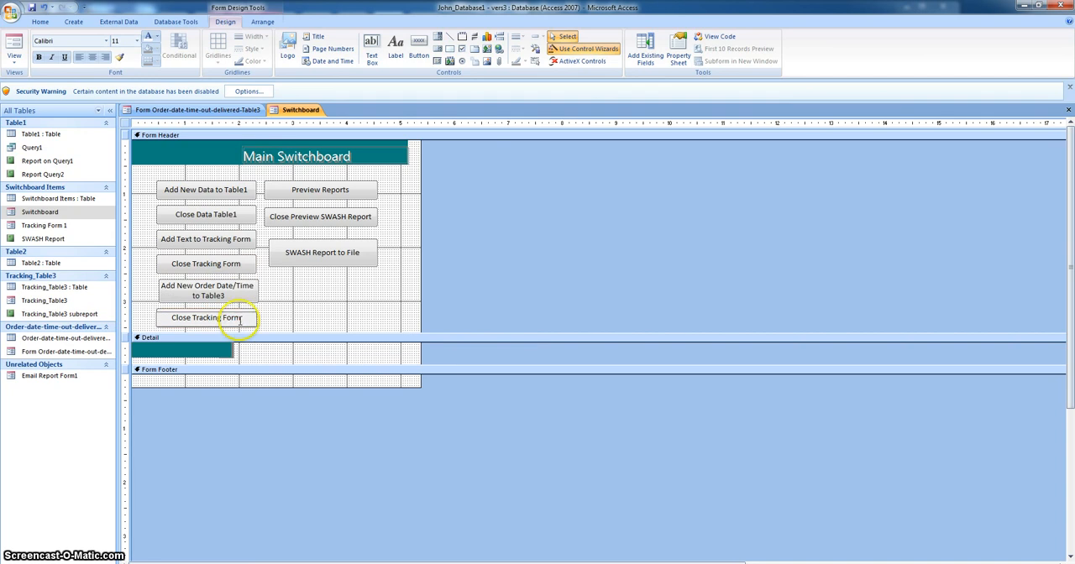
Select the pasted duplicate button and open its On Click macro via Build Event.
left_click(205, 318)
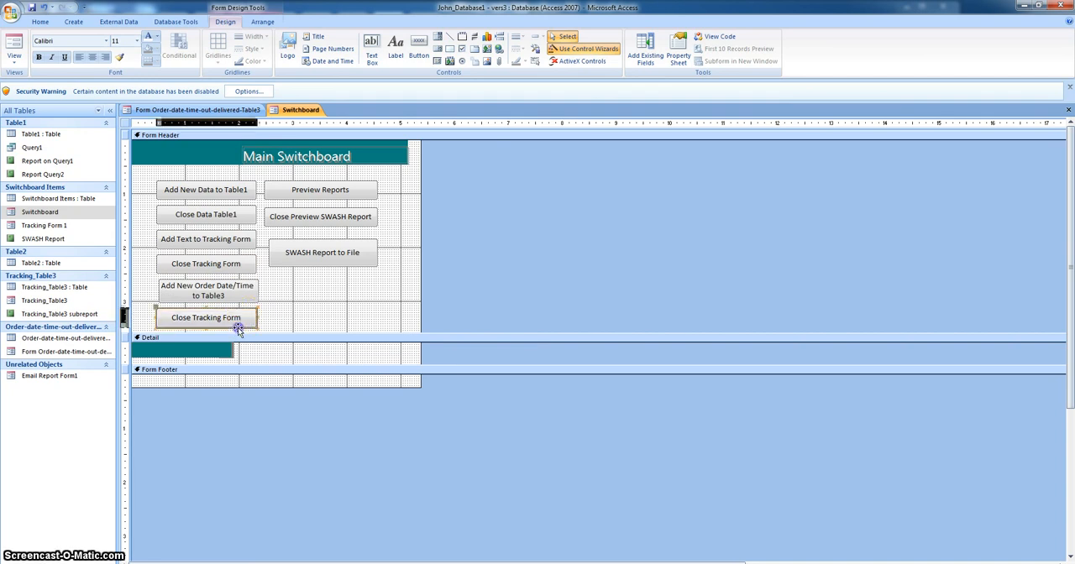
right_click(204, 317)
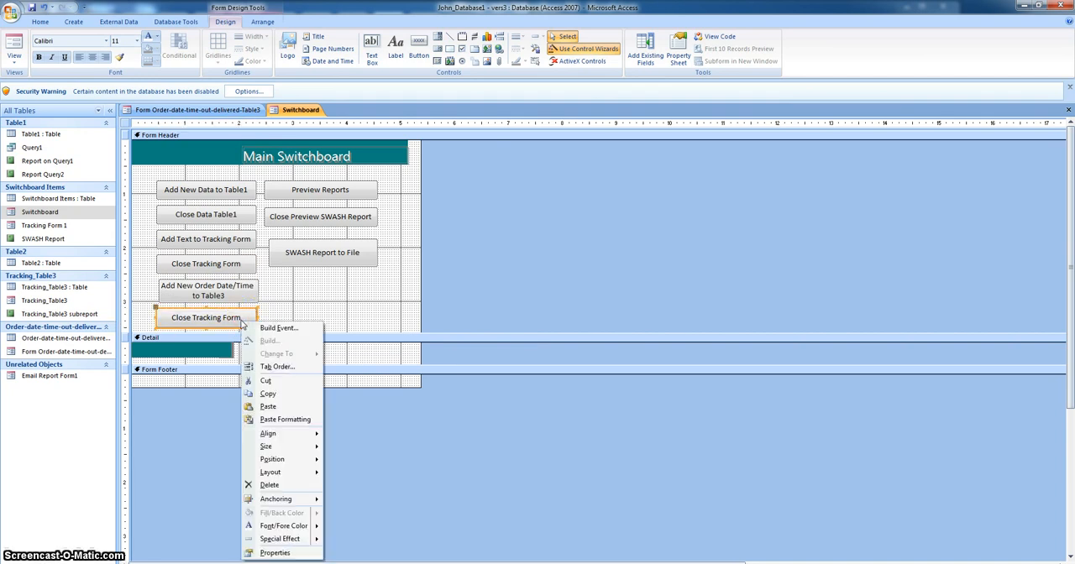
left_click(278, 327)
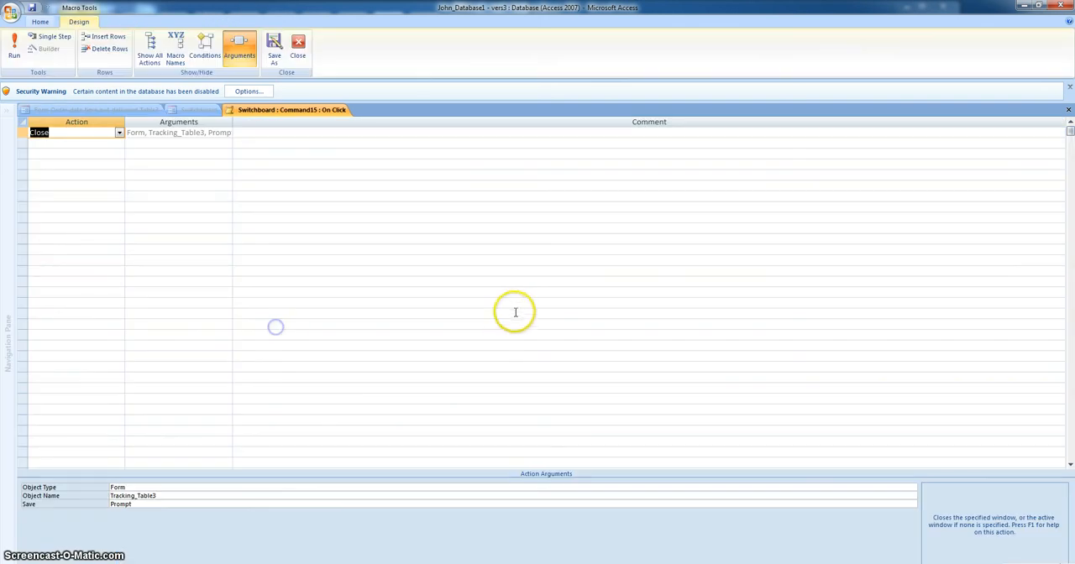
mouse_move(604, 537)
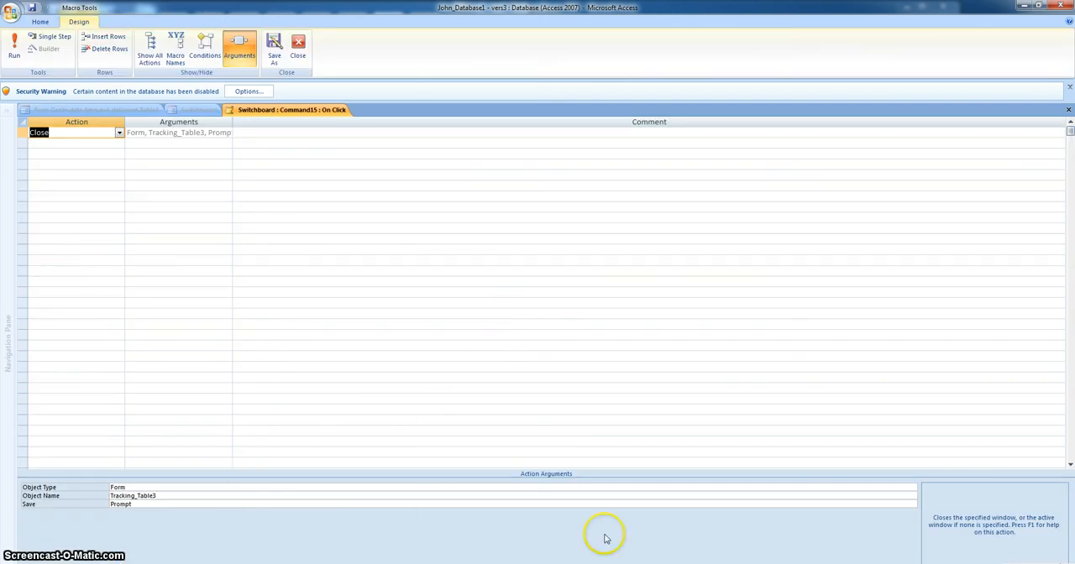